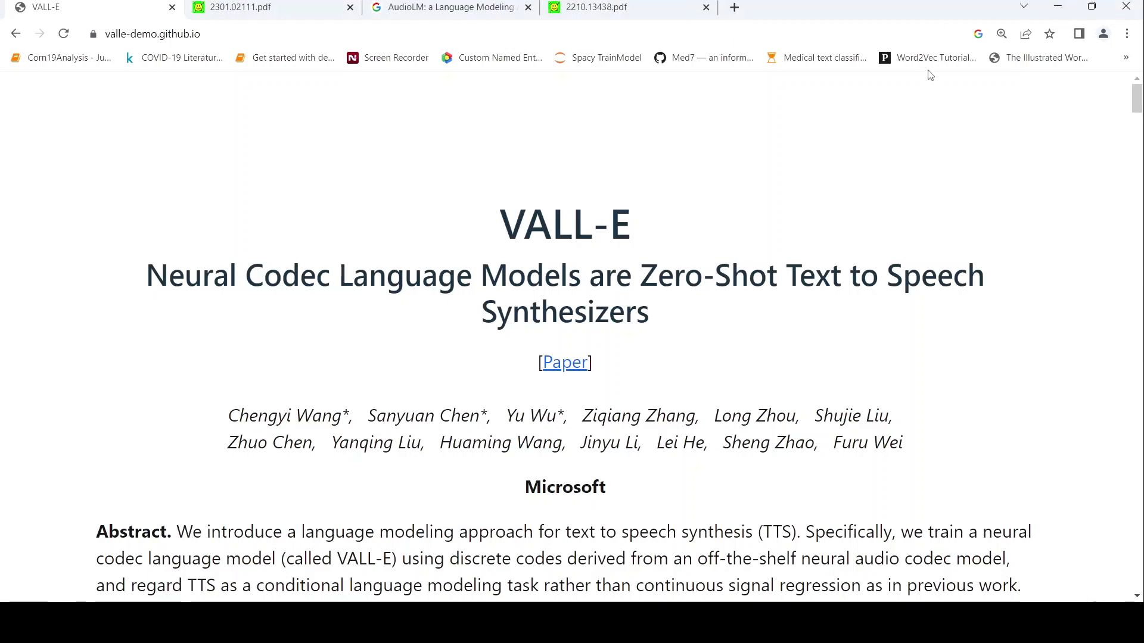
mouse_move(571, 508)
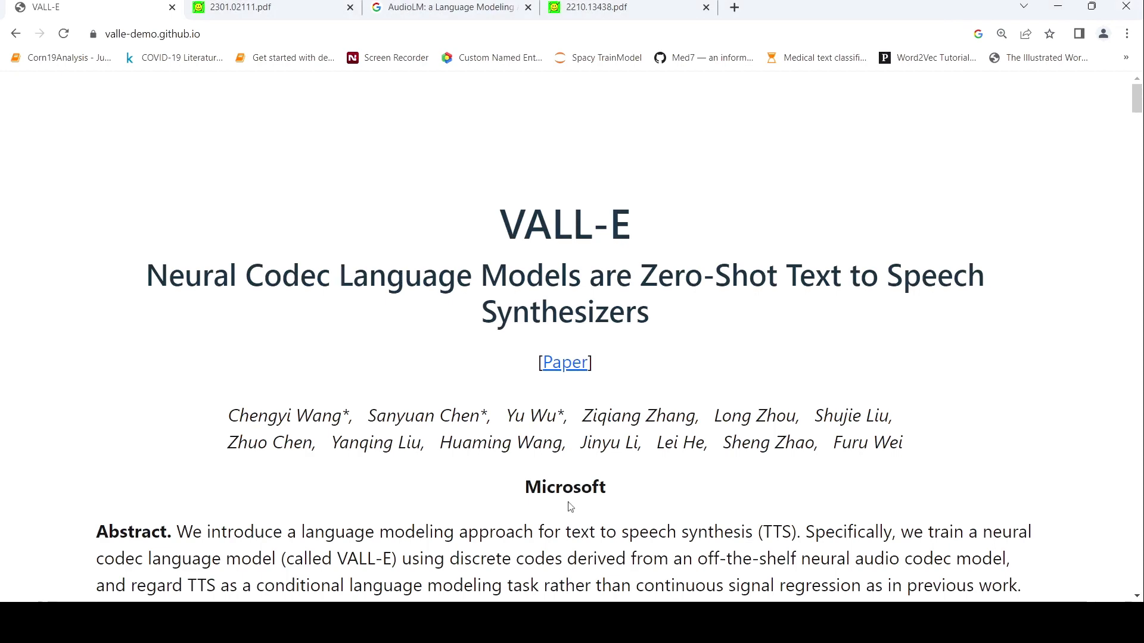
mouse_move(449, 307)
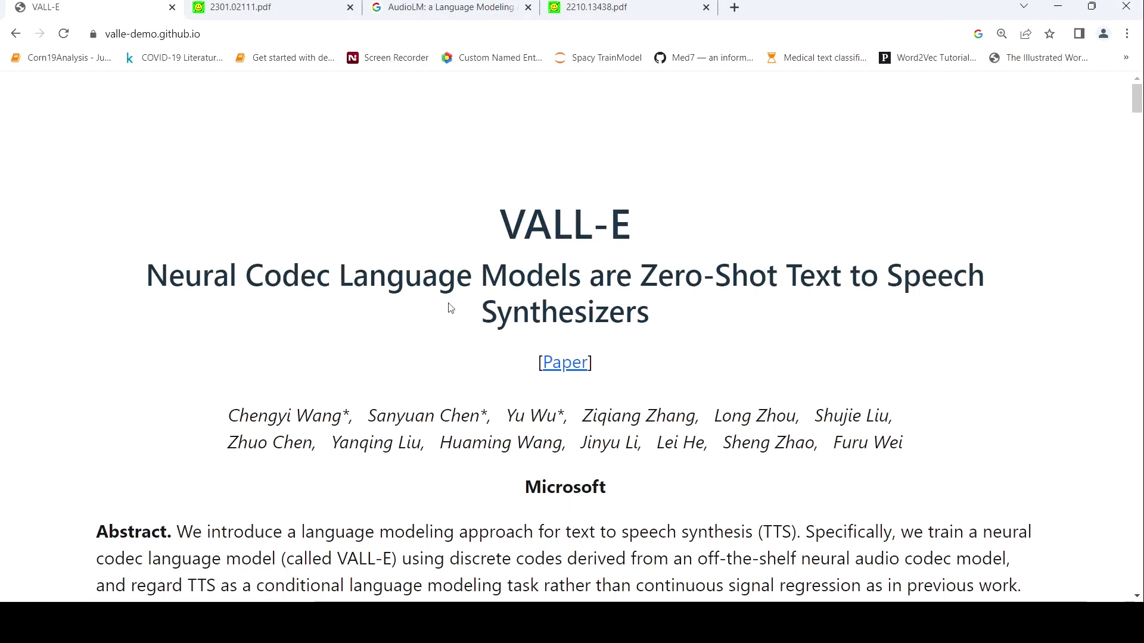
Scroll down past the title and authors to read the full zero-shot TTS abstract and notice
scroll("down", 3)
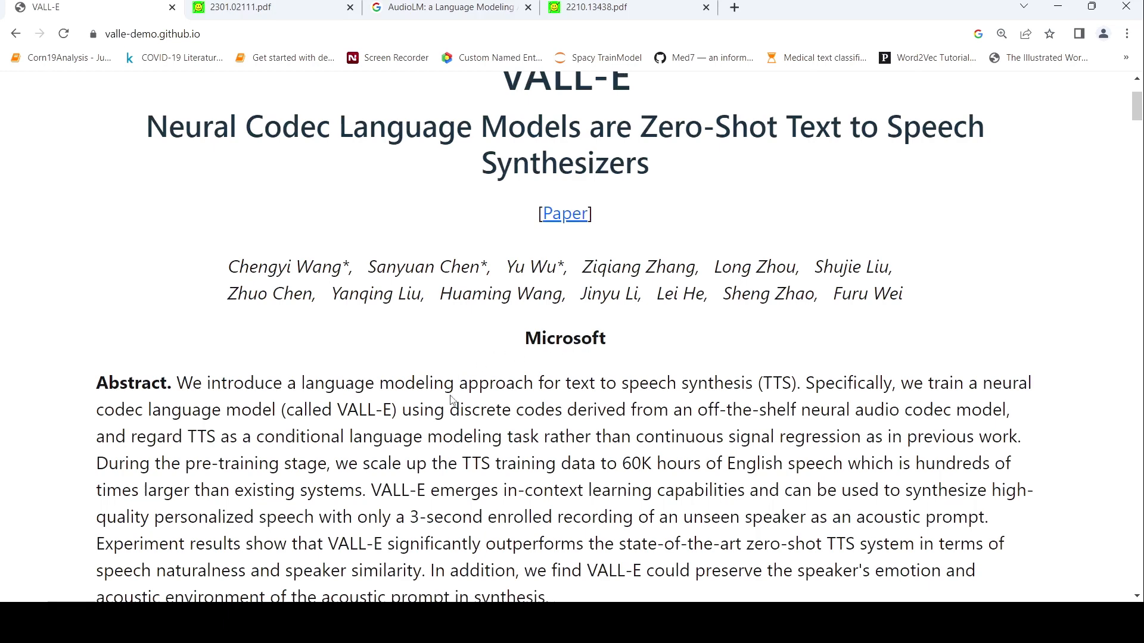
mouse_move(1006, 405)
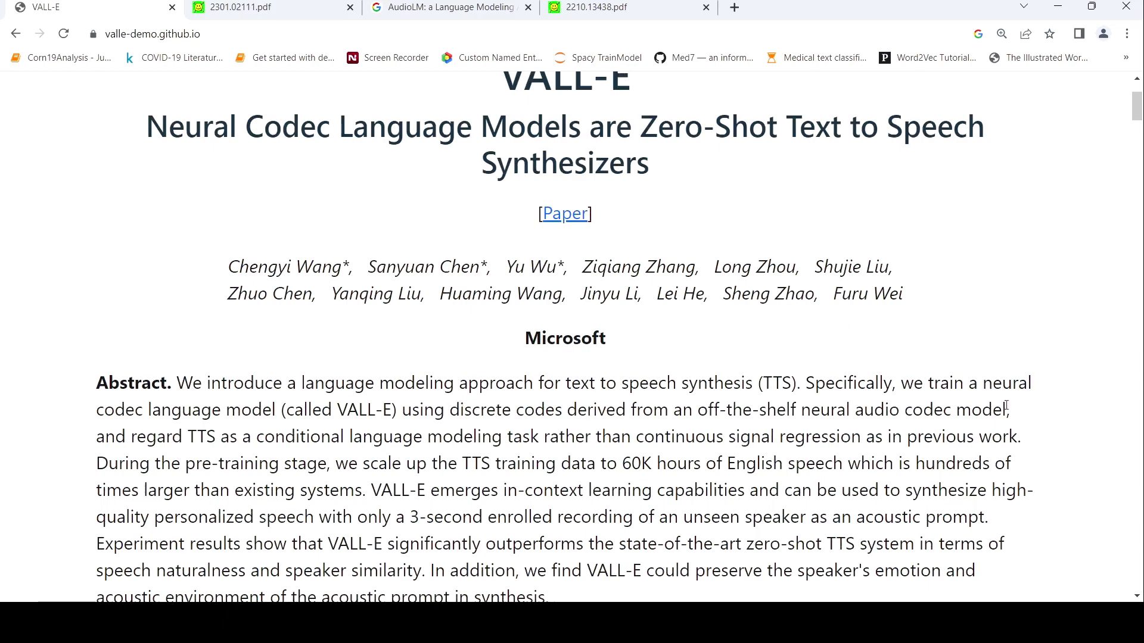
scroll("down", 3)
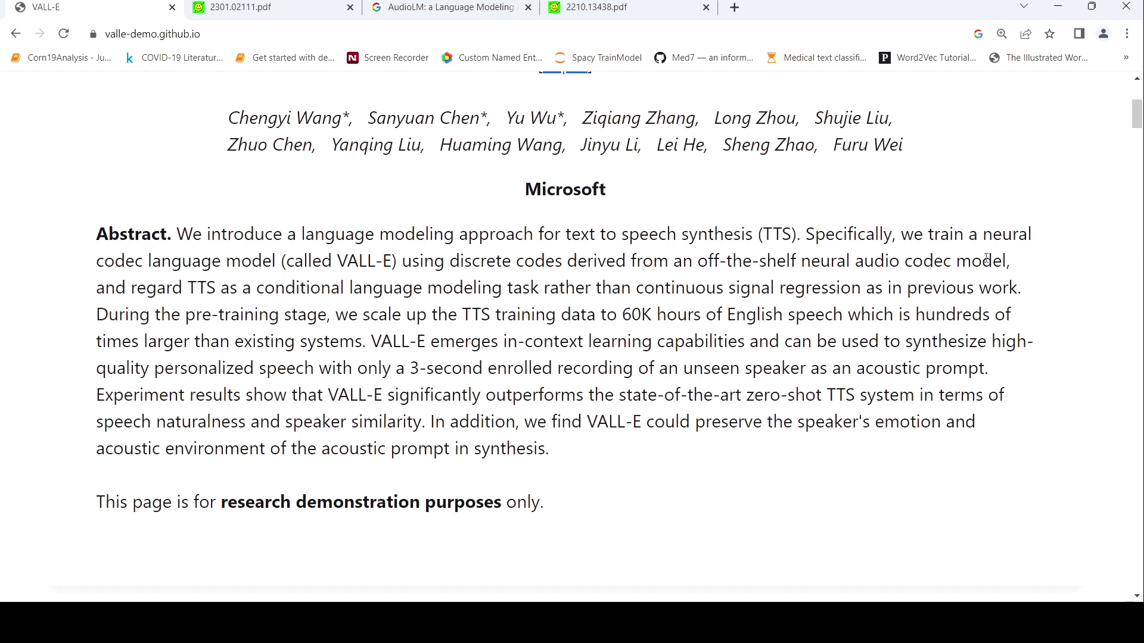
mouse_move(326, 271)
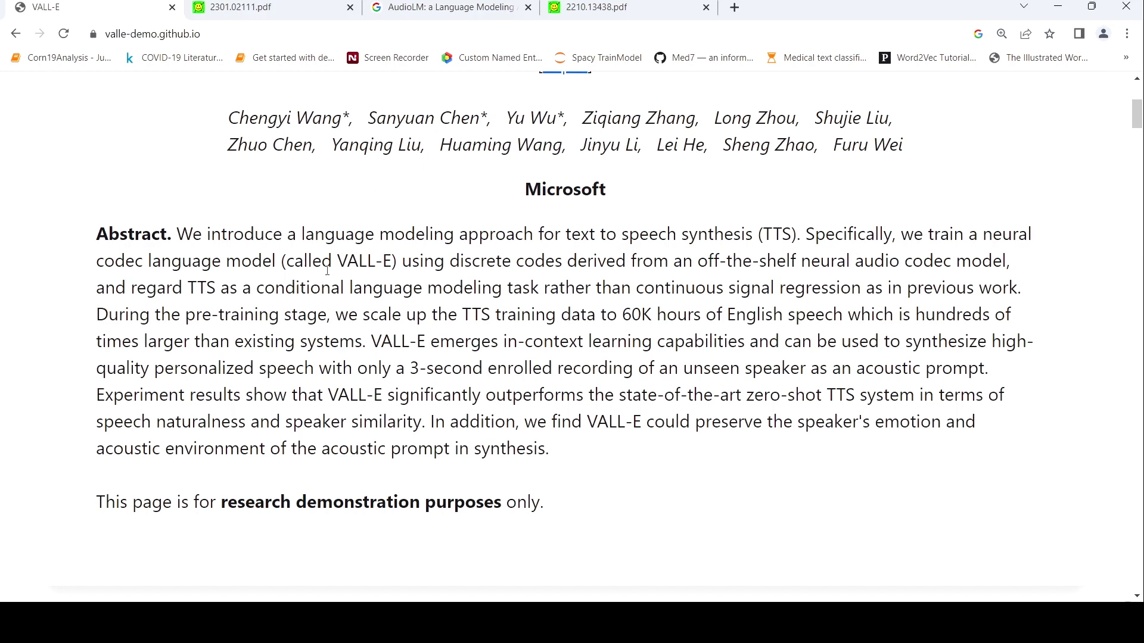
mouse_move(518, 265)
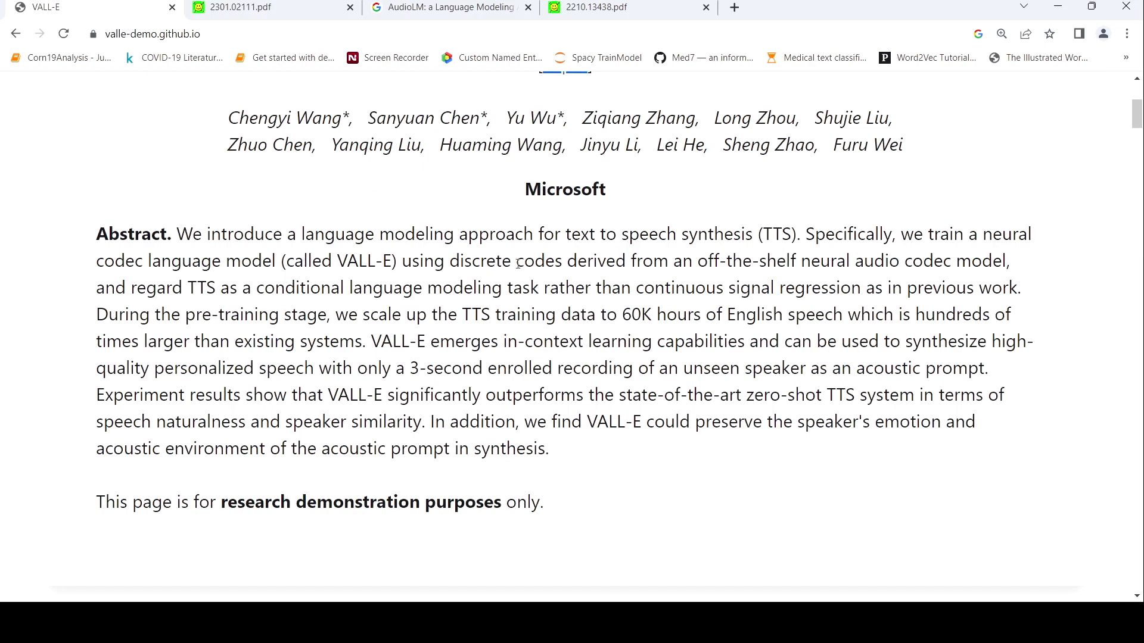
mouse_move(916, 248)
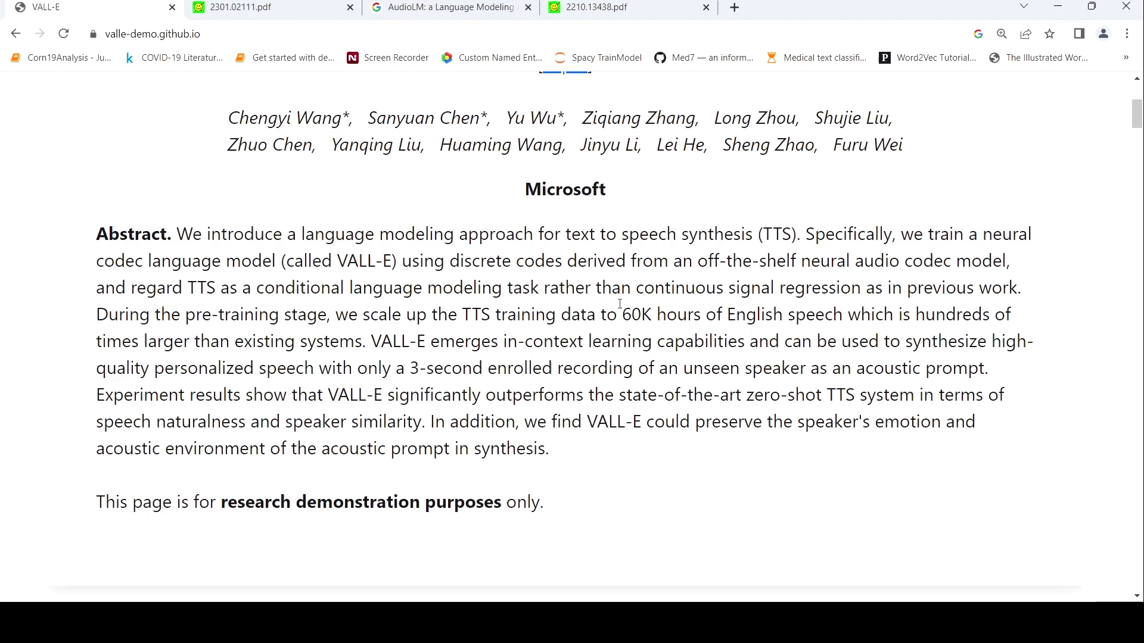
Scroll down to the Model Overview architecture diagram and its caption
scroll("down", 3)
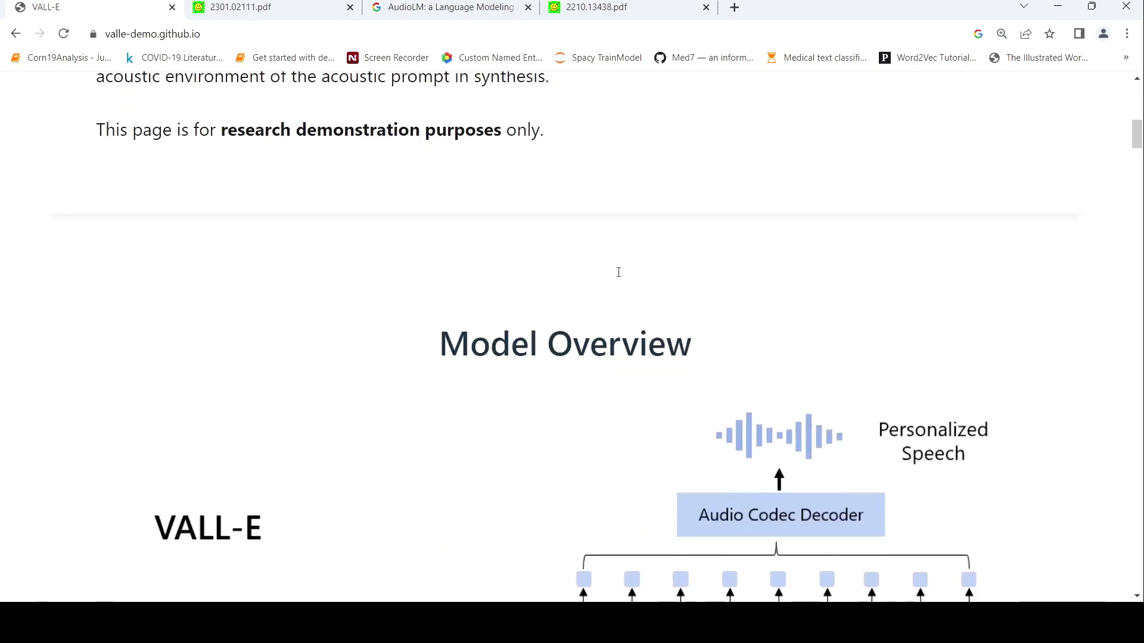
scroll("down", 3)
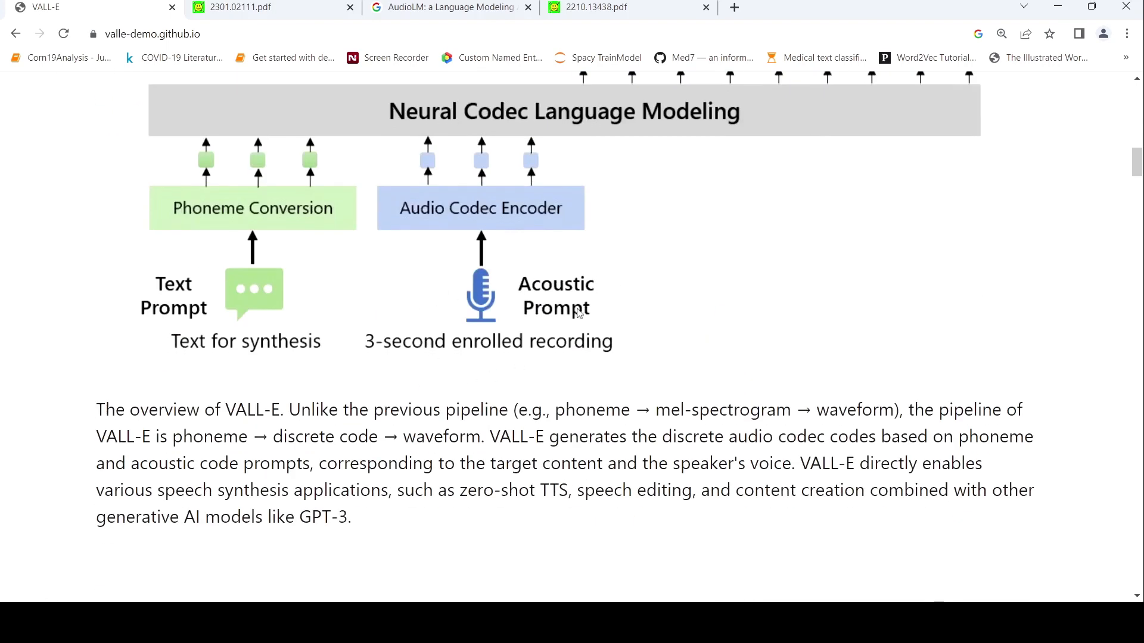
mouse_move(235, 273)
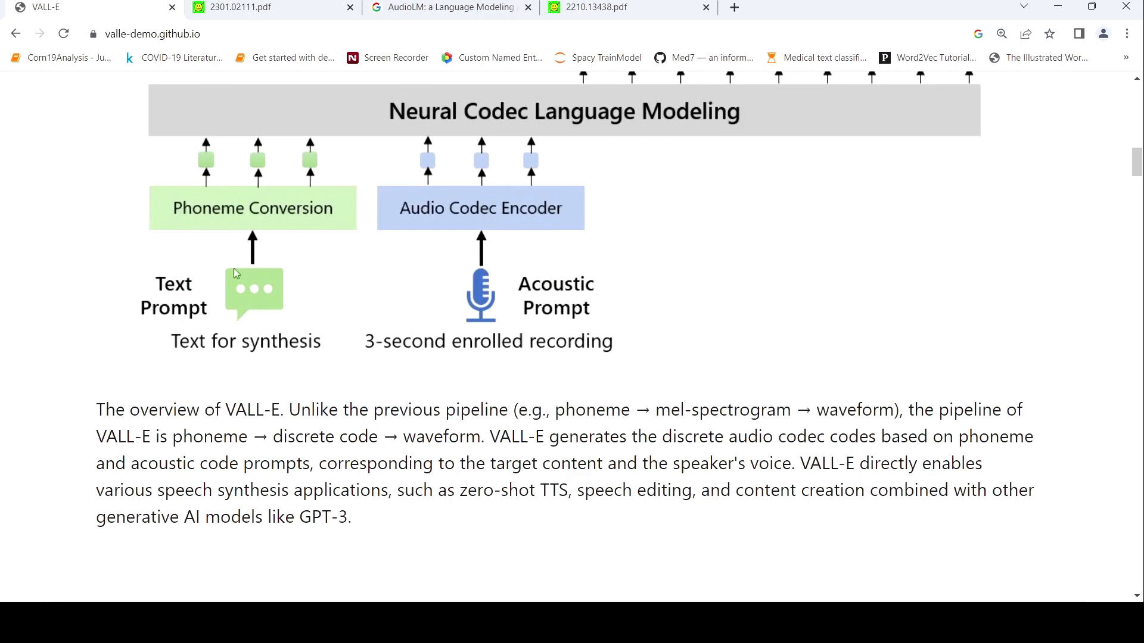
mouse_move(788, 206)
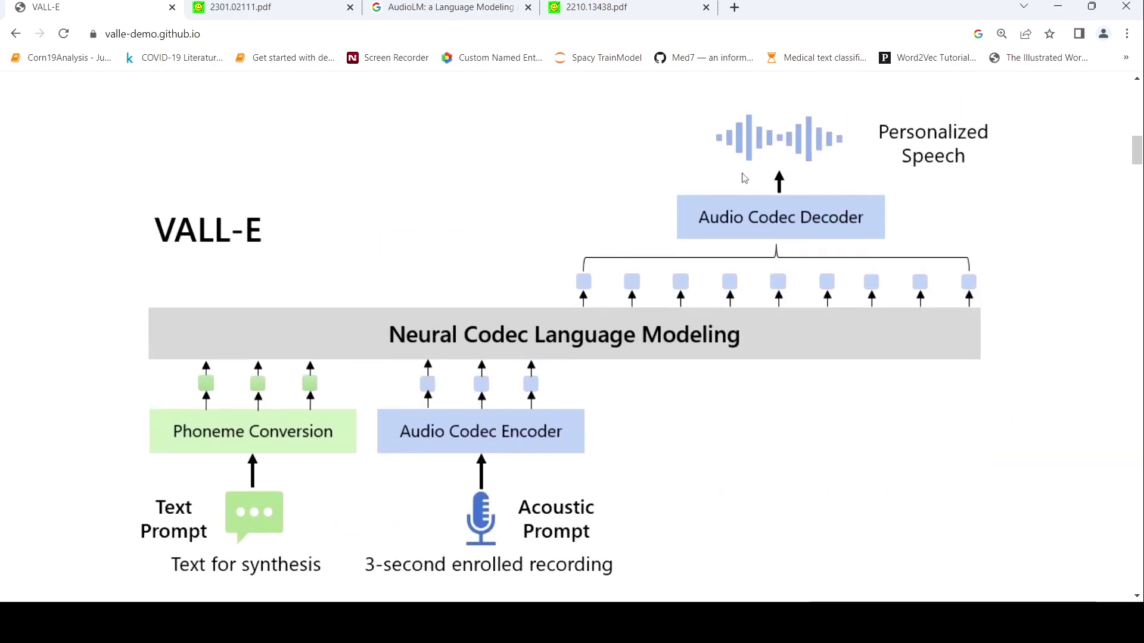
mouse_move(846, 137)
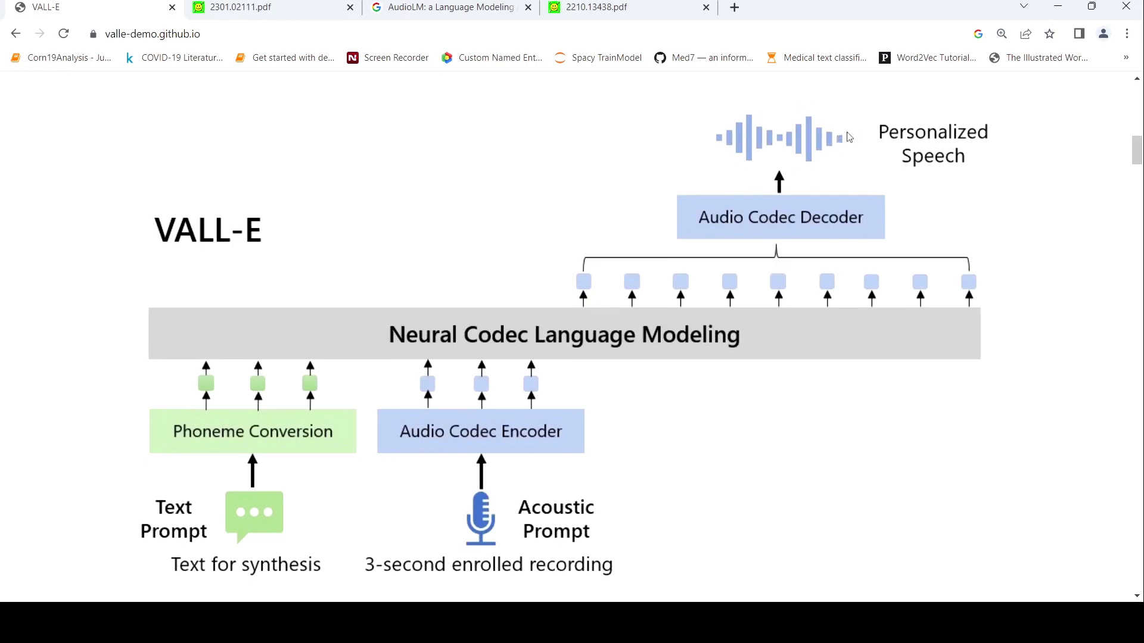
scroll("down", 3)
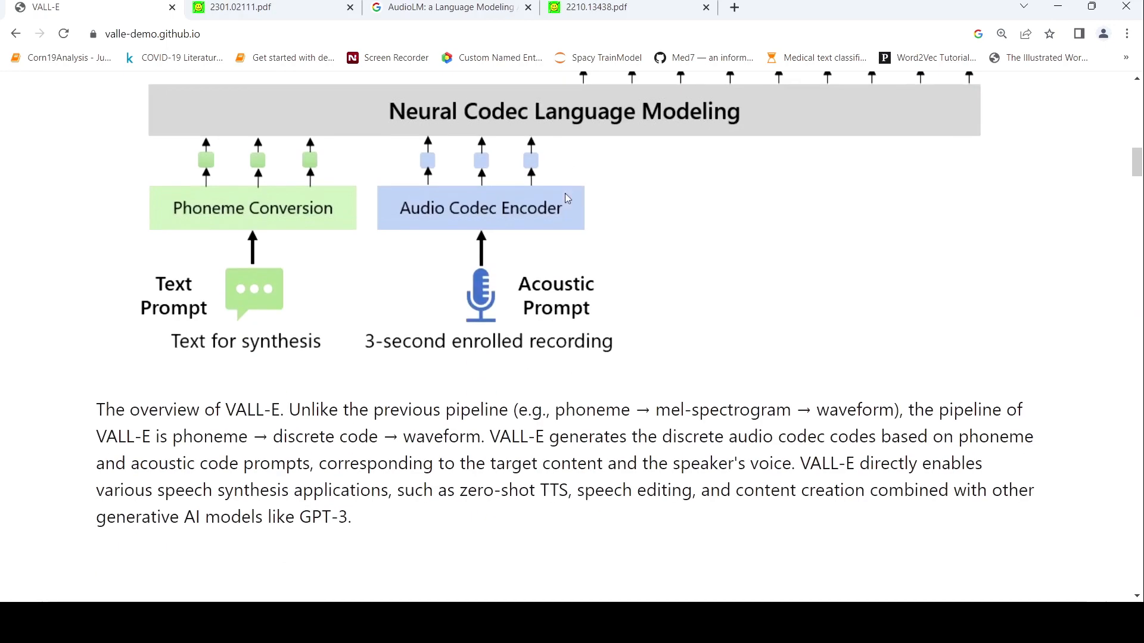
mouse_move(300, 285)
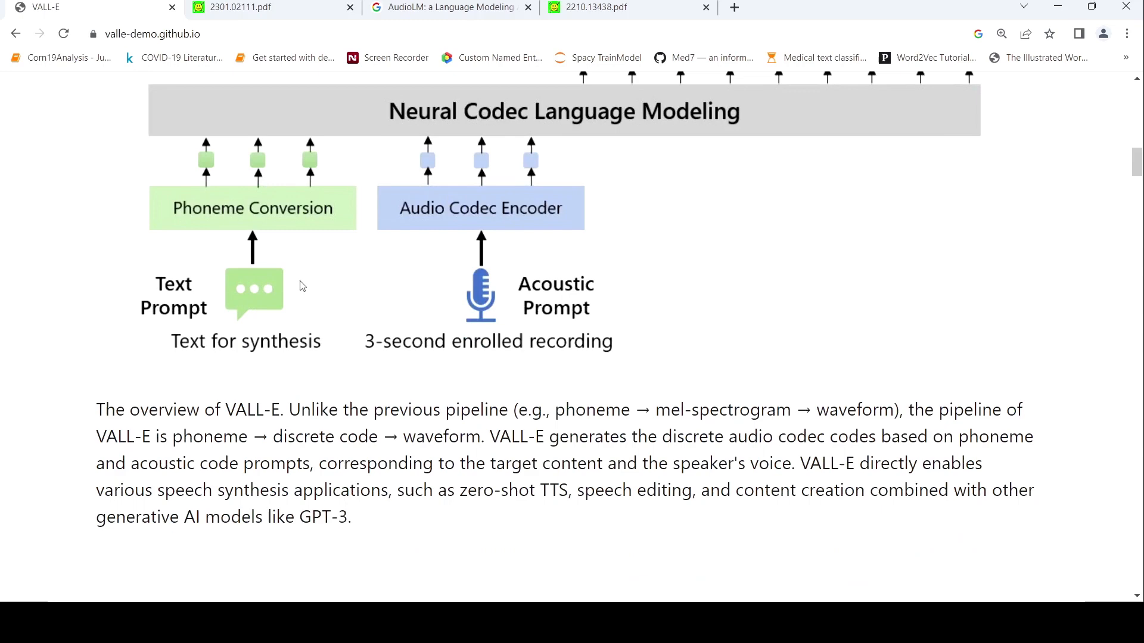
mouse_move(699, 269)
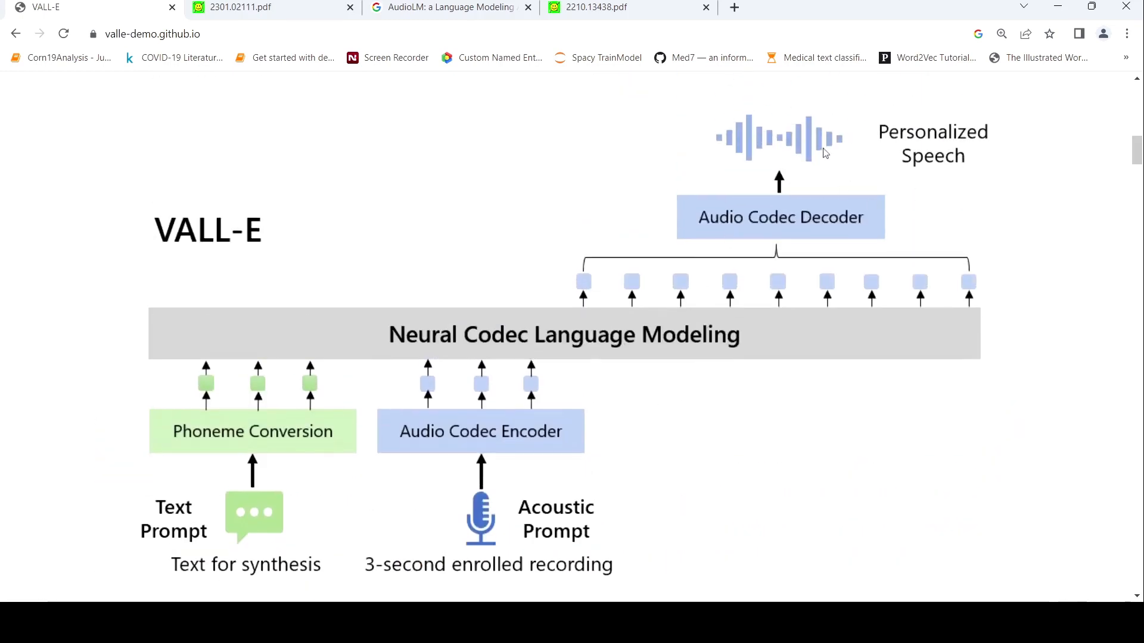
mouse_move(818, 187)
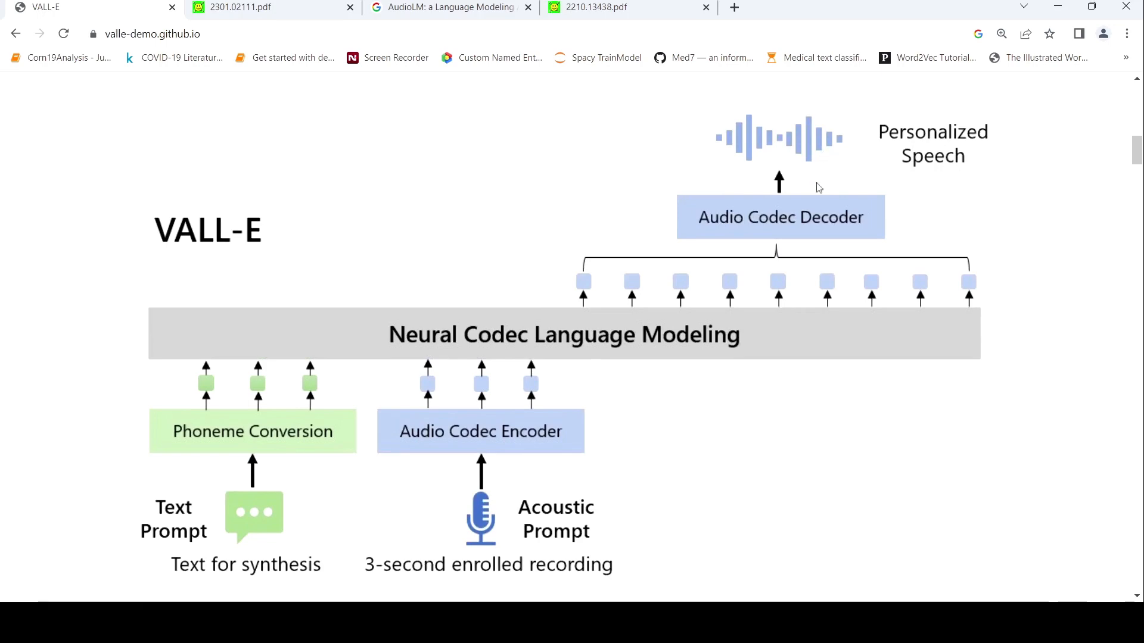
mouse_move(786, 161)
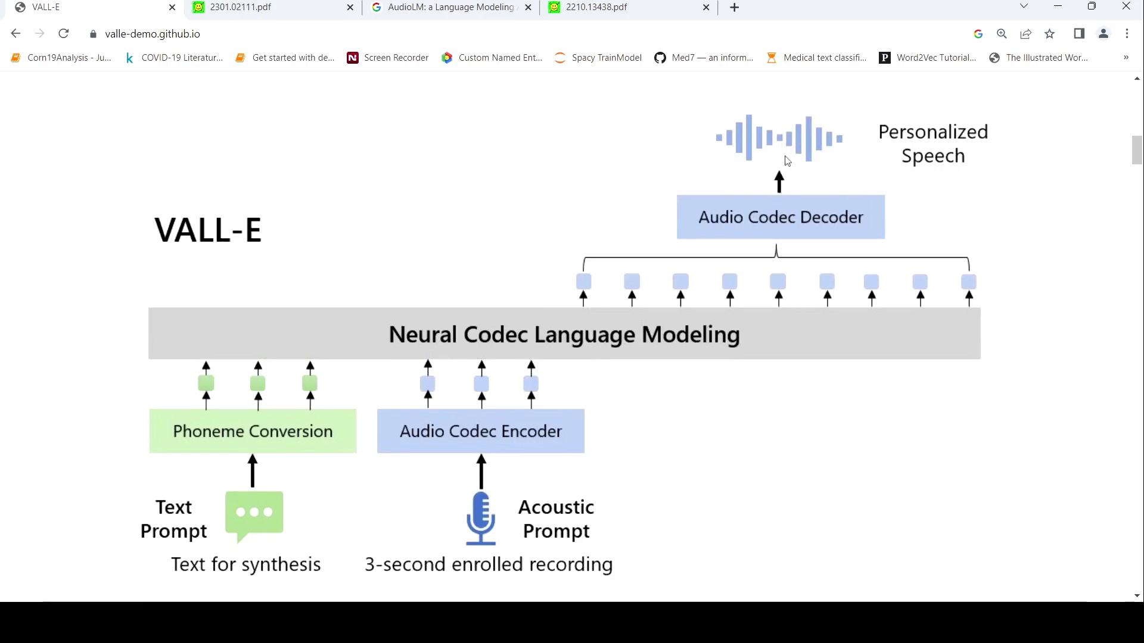
mouse_move(603, 216)
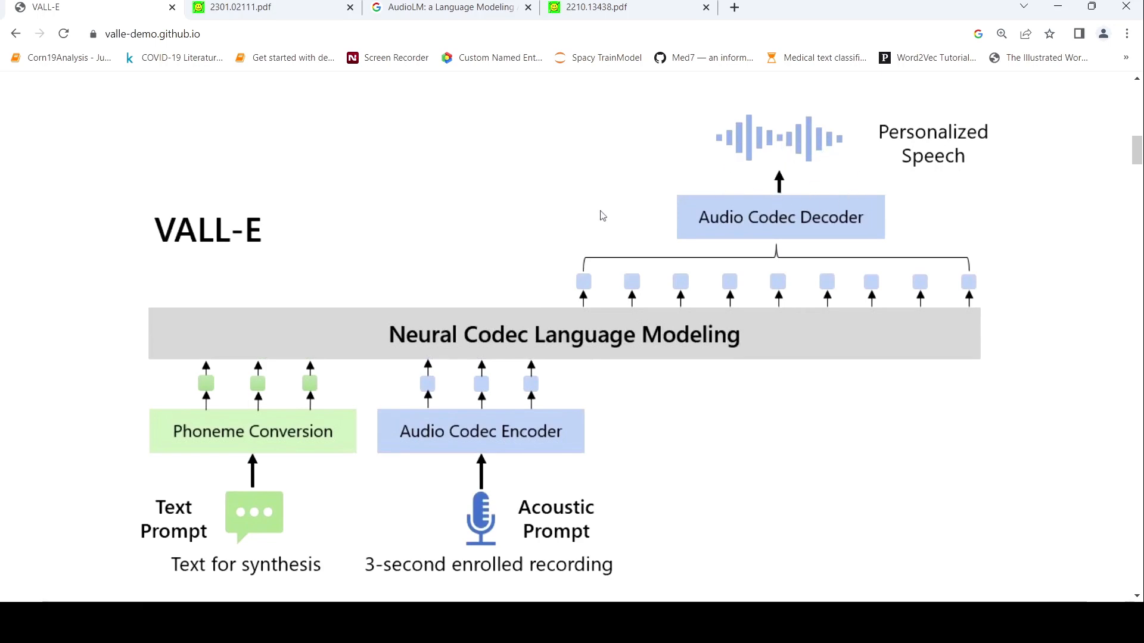
Scroll down to the LibriSpeech Samples comparison table
scroll("down", 3)
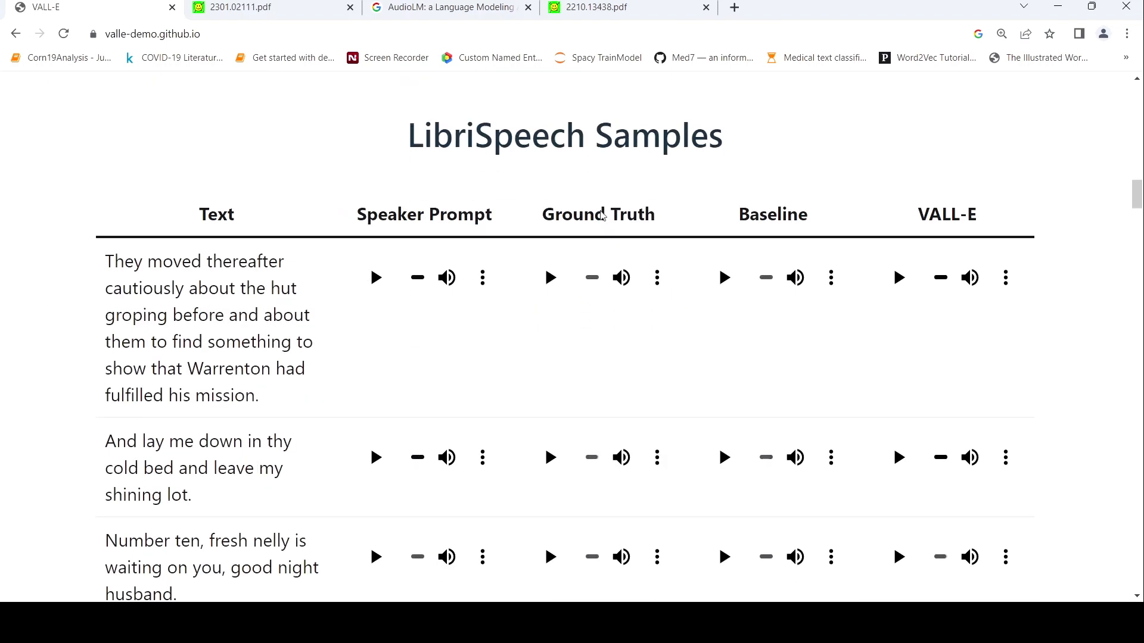
scroll("down", 3)
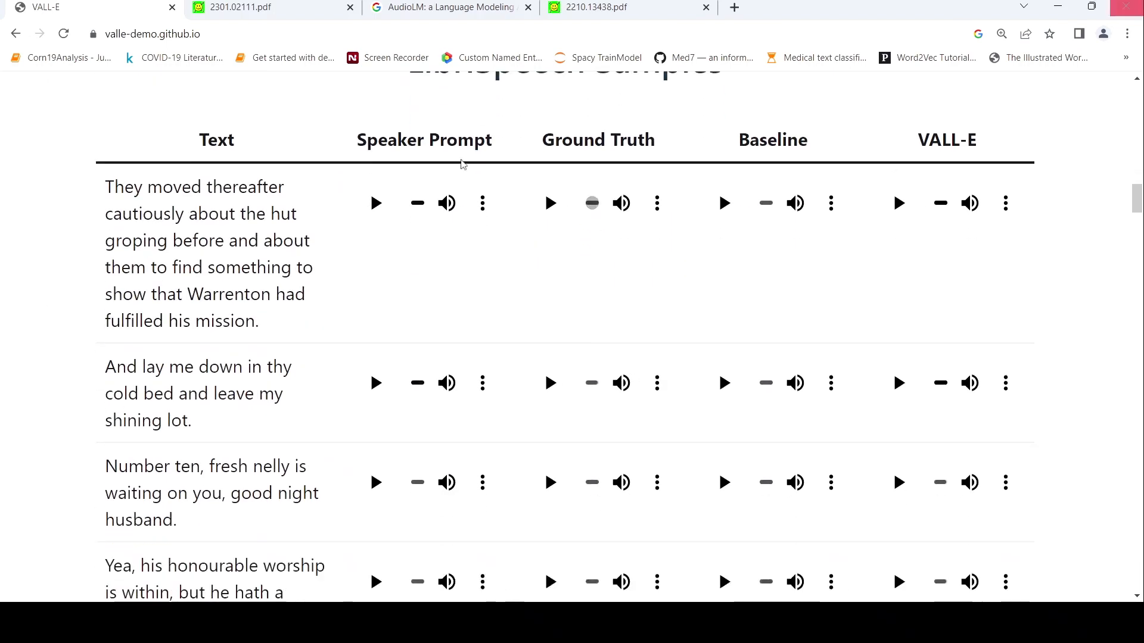
Play the speaker prompt and the VALL-E output for the second LibriSpeech sentence
left_click(375, 382)
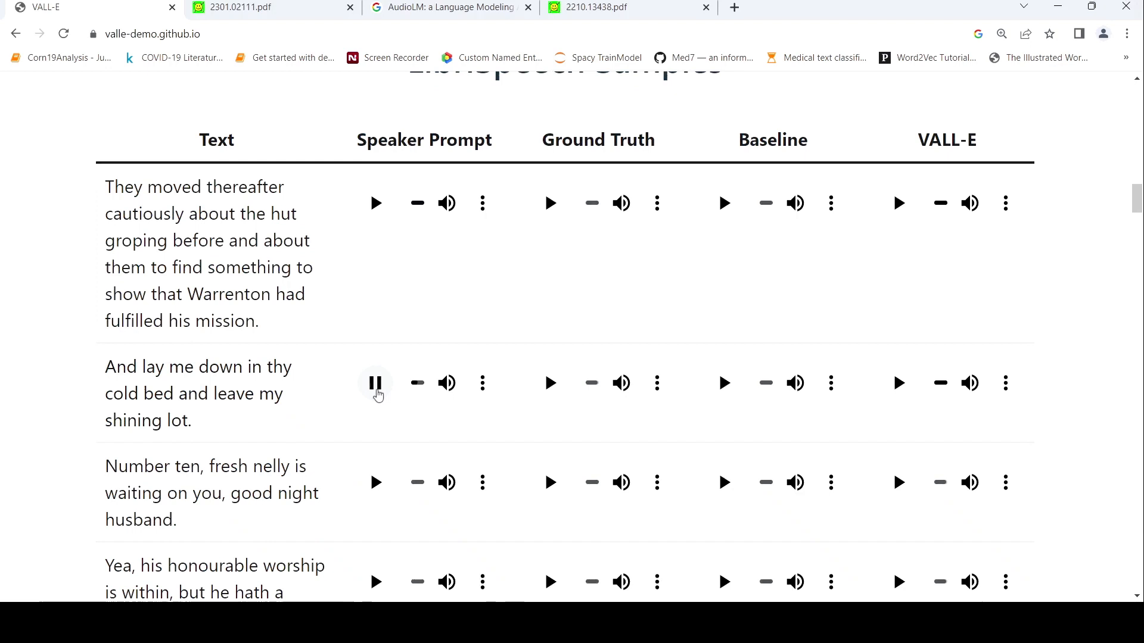
mouse_move(402, 347)
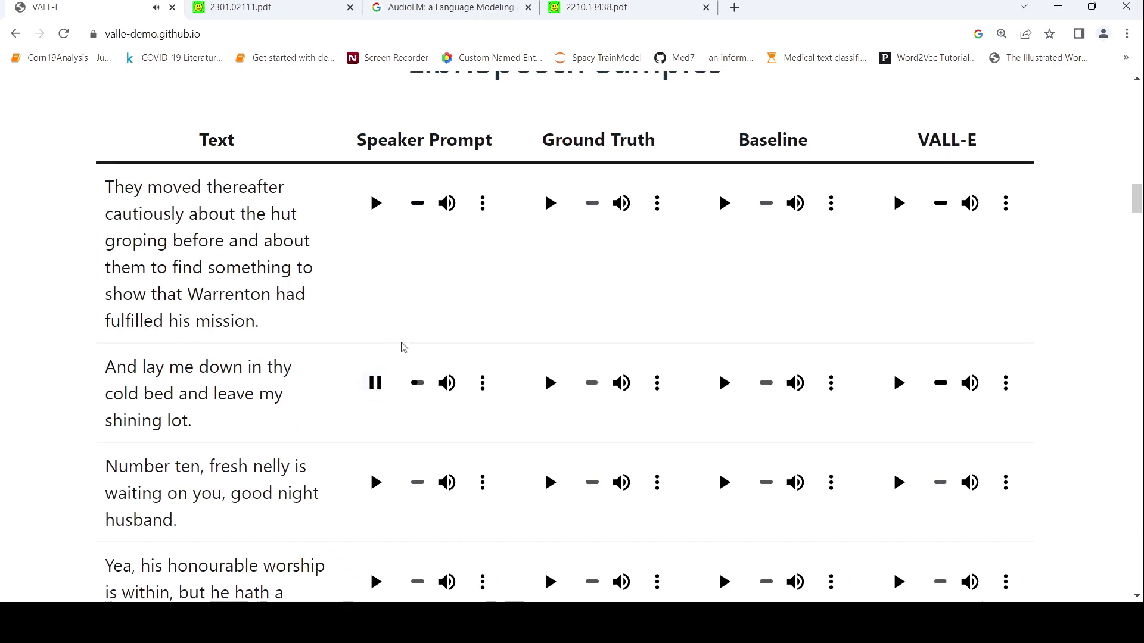
left_click(375, 382)
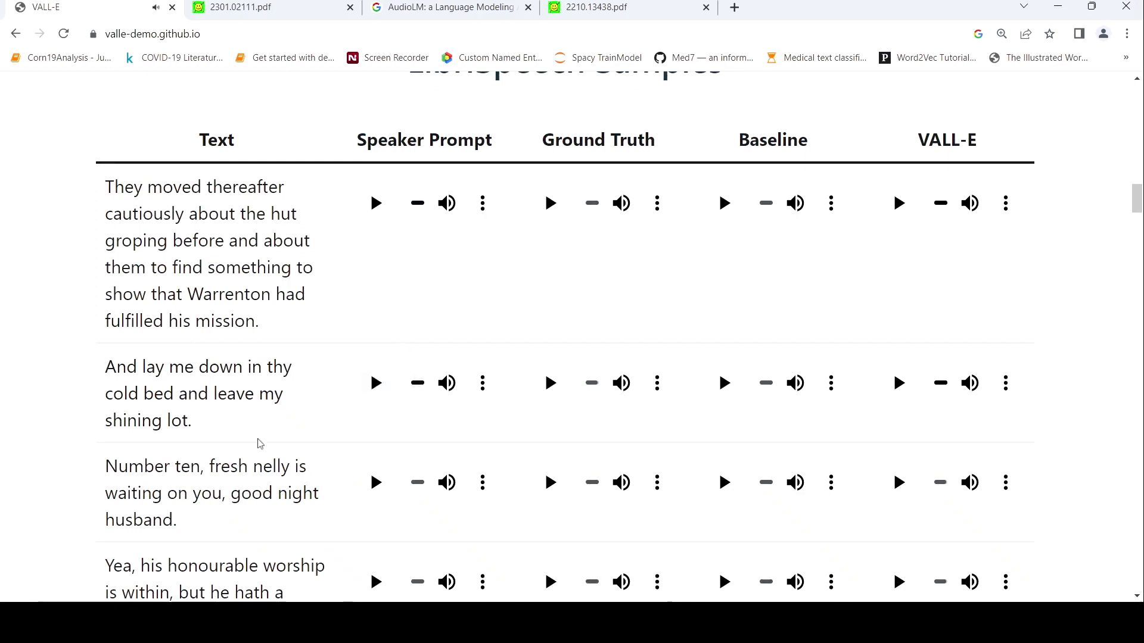
mouse_move(940, 369)
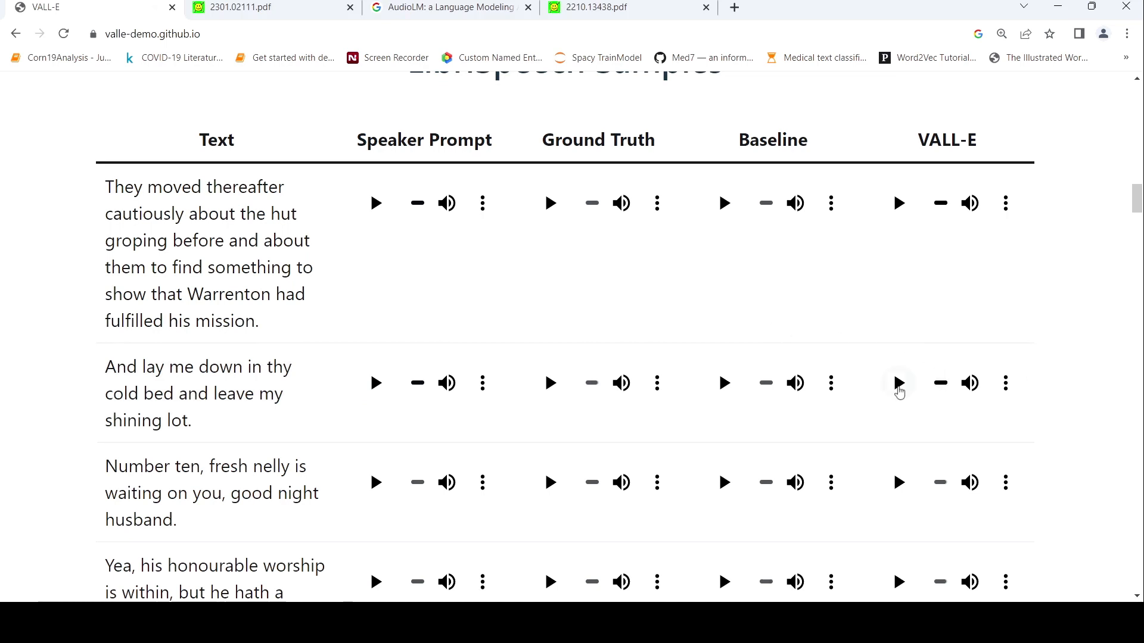
left_click(899, 382)
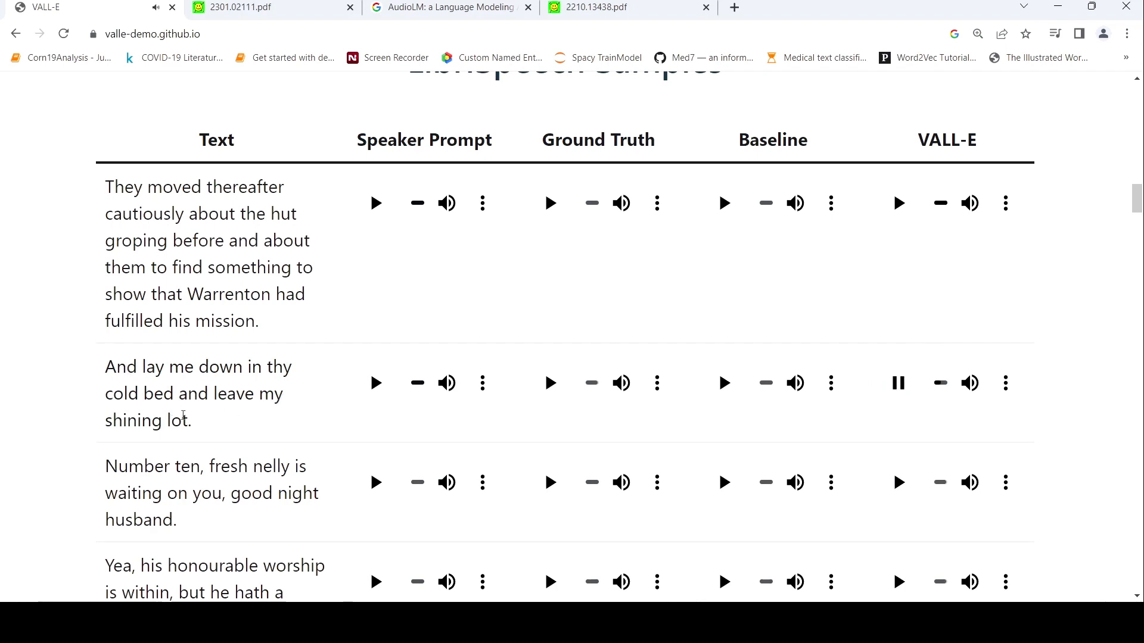
left_click(899, 382)
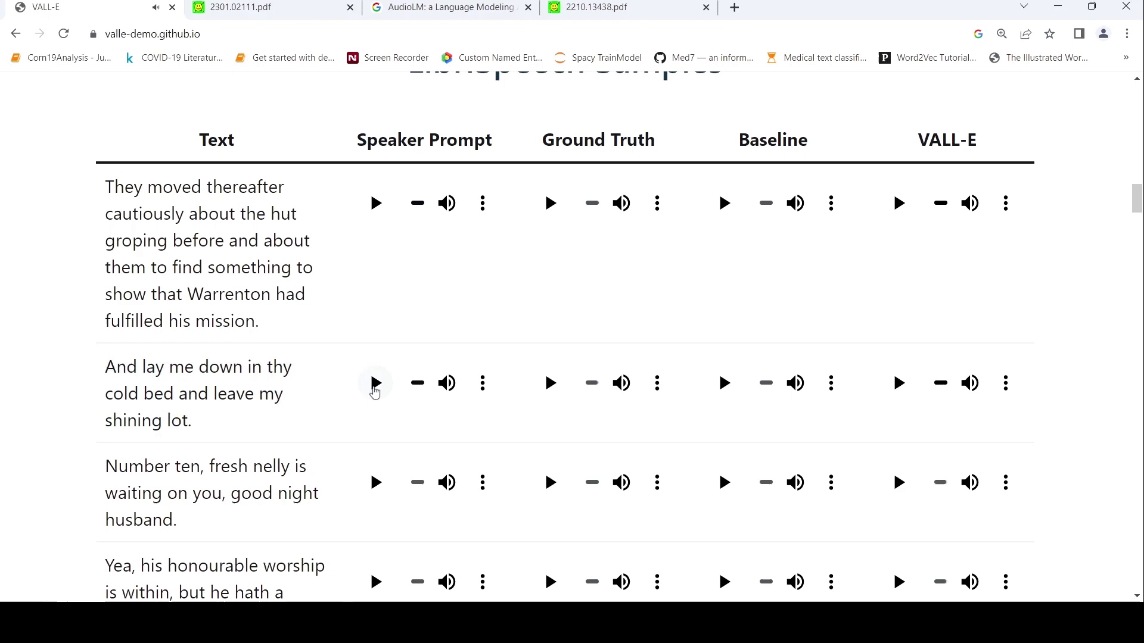
mouse_move(733, 224)
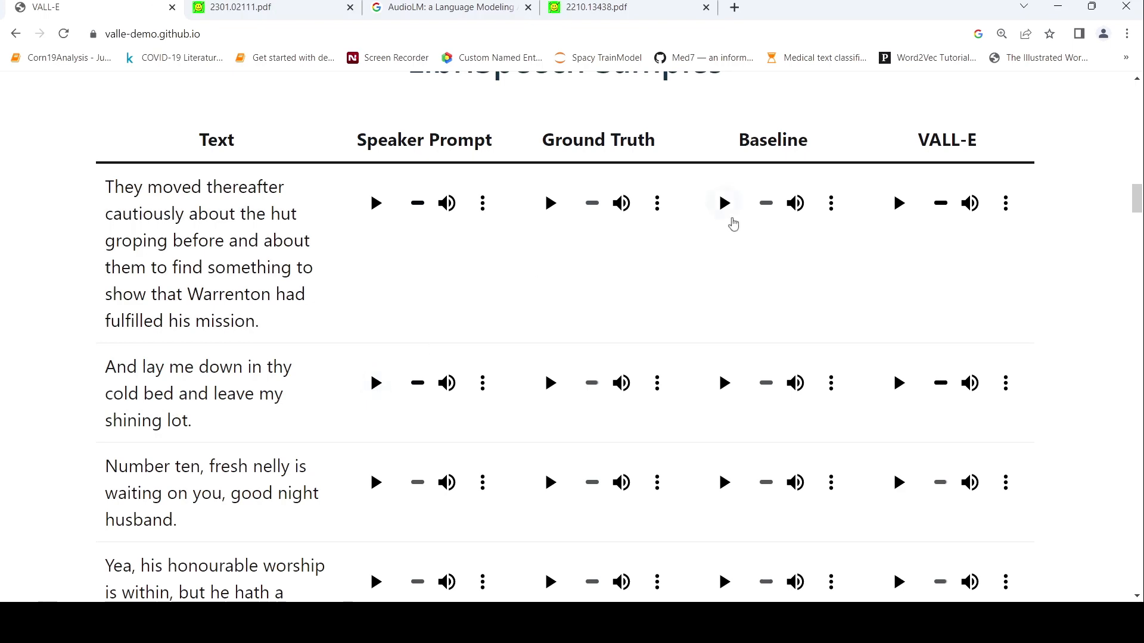
mouse_move(258, 319)
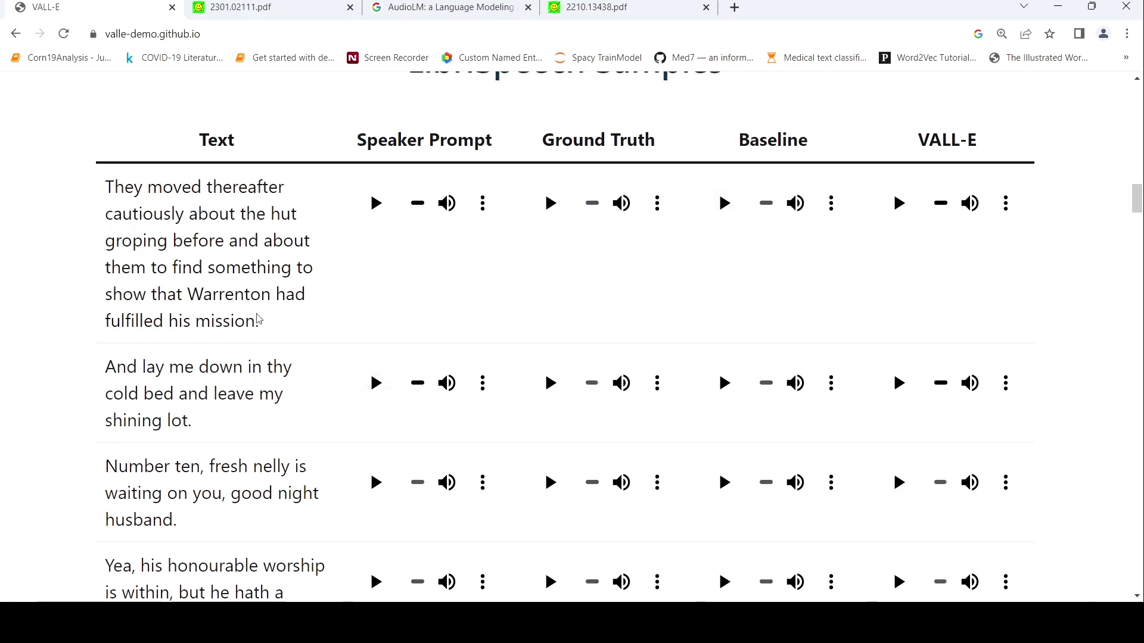
scroll("down", 3)
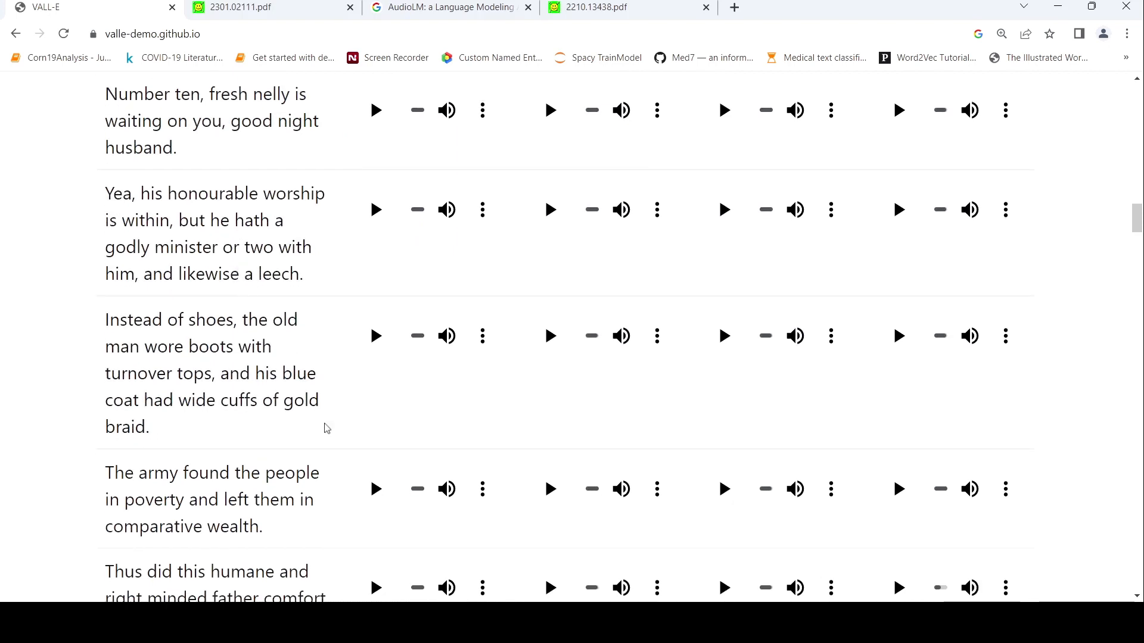
left_click(375, 336)
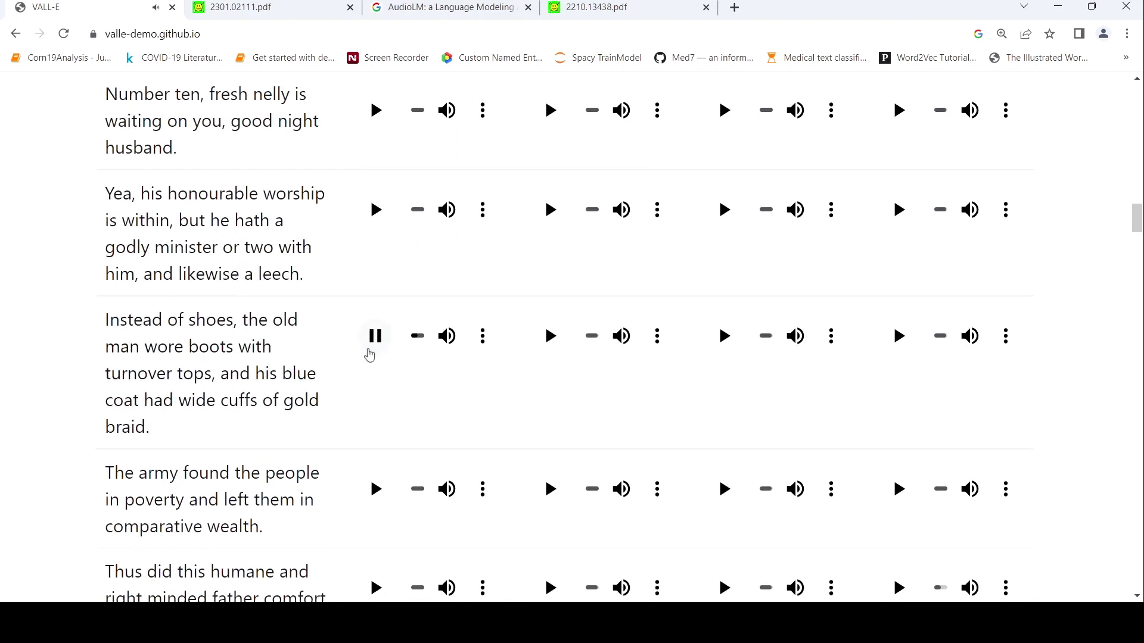
mouse_move(482, 329)
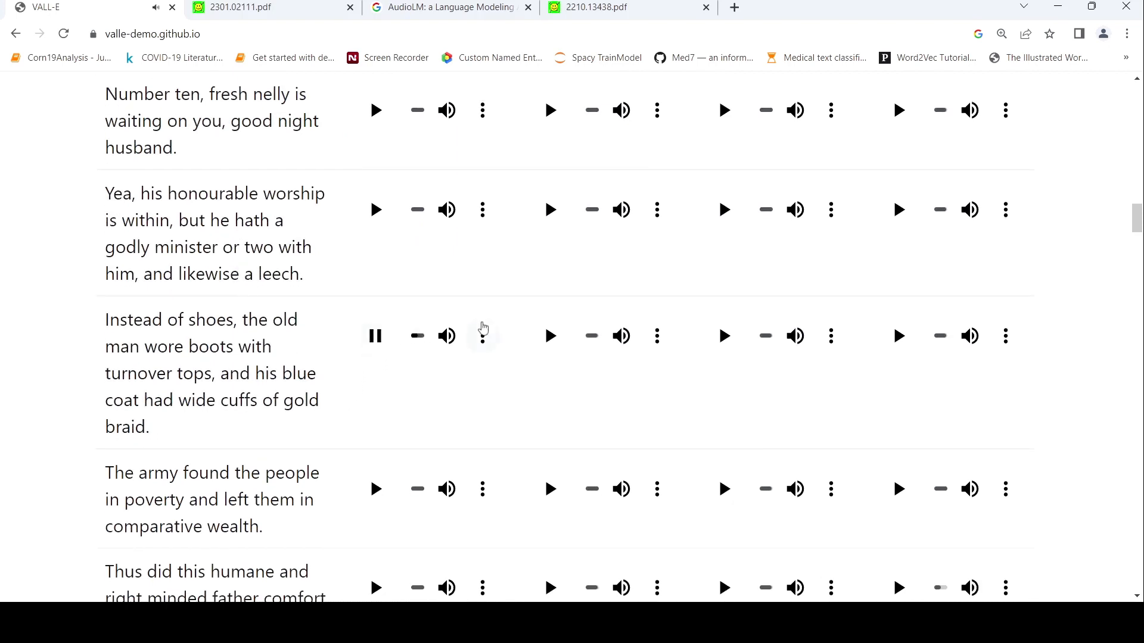
left_click(376, 336)
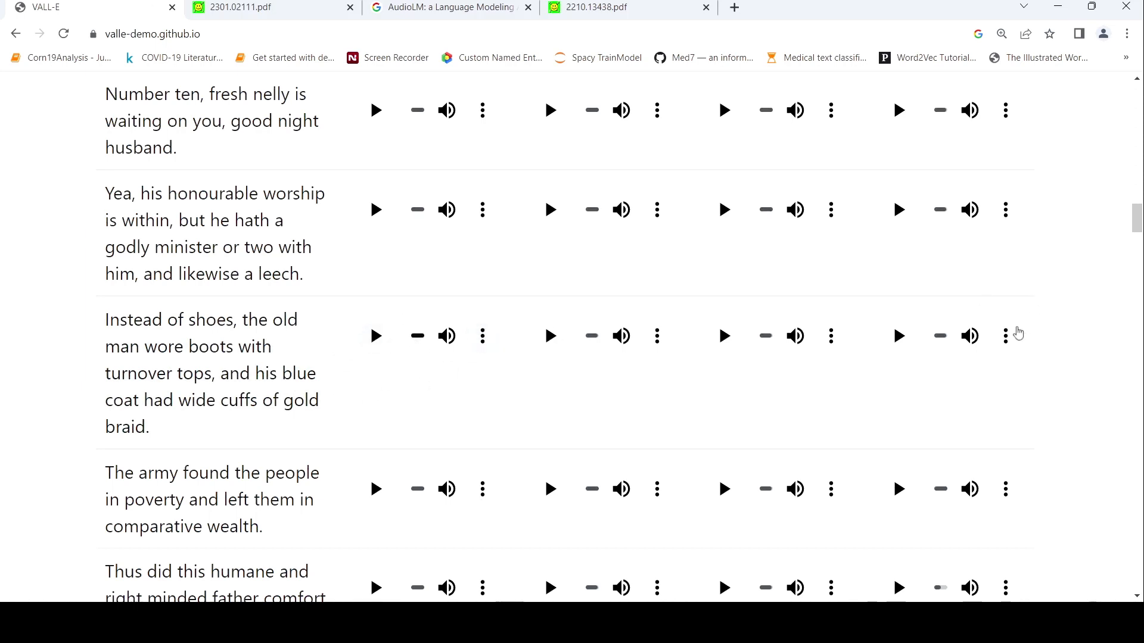
mouse_move(837, 296)
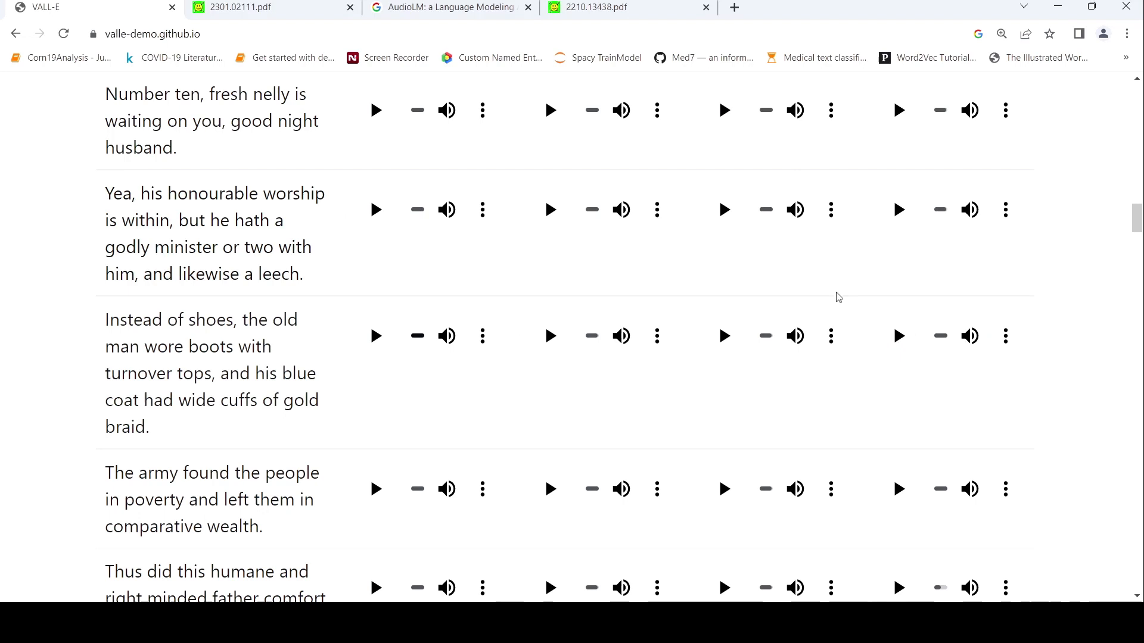
left_click(899, 336)
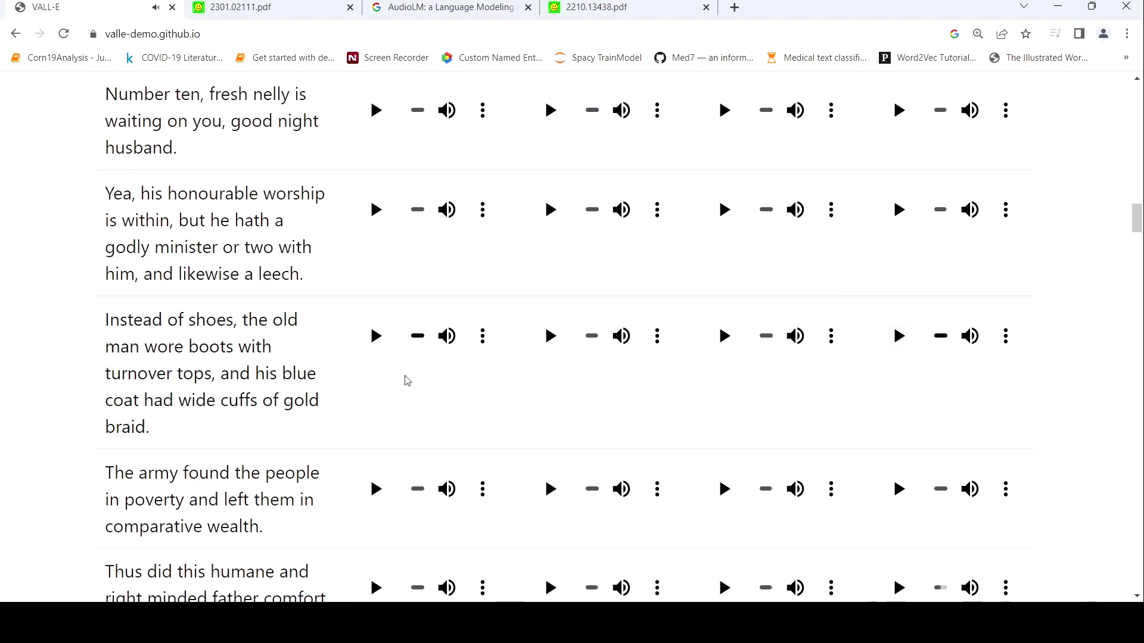
mouse_move(449, 373)
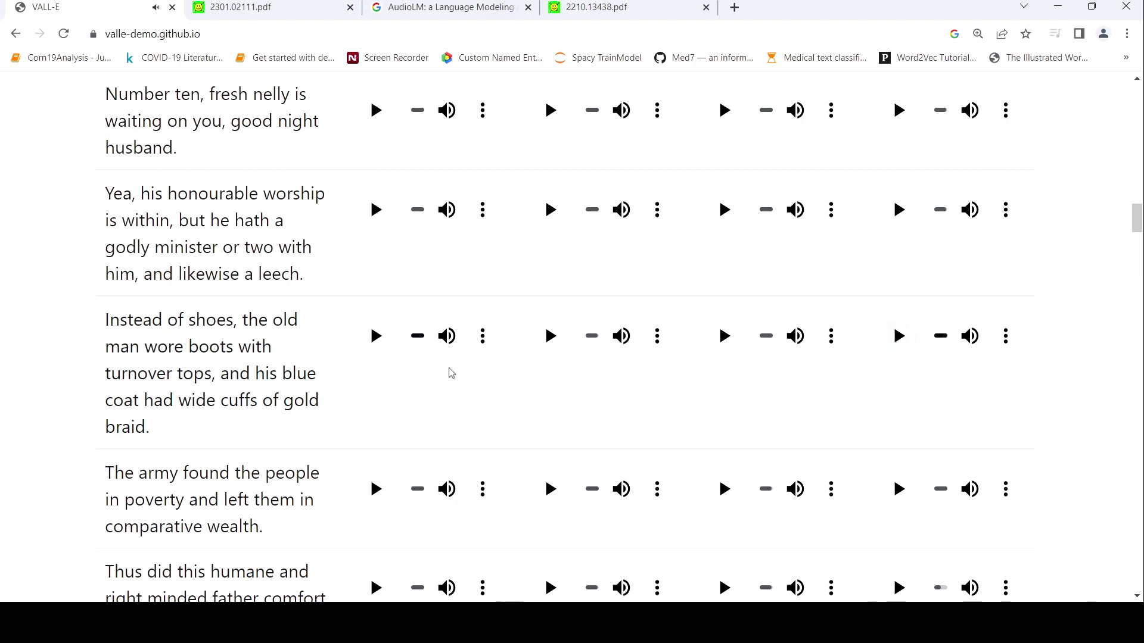
mouse_move(770, 375)
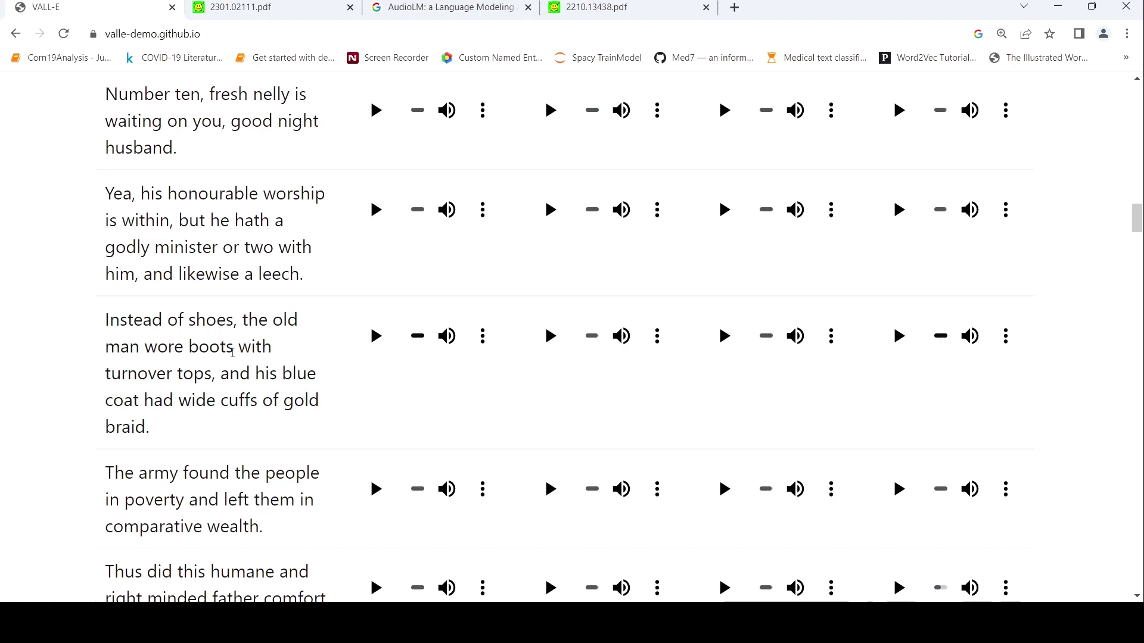
scroll("up", 3)
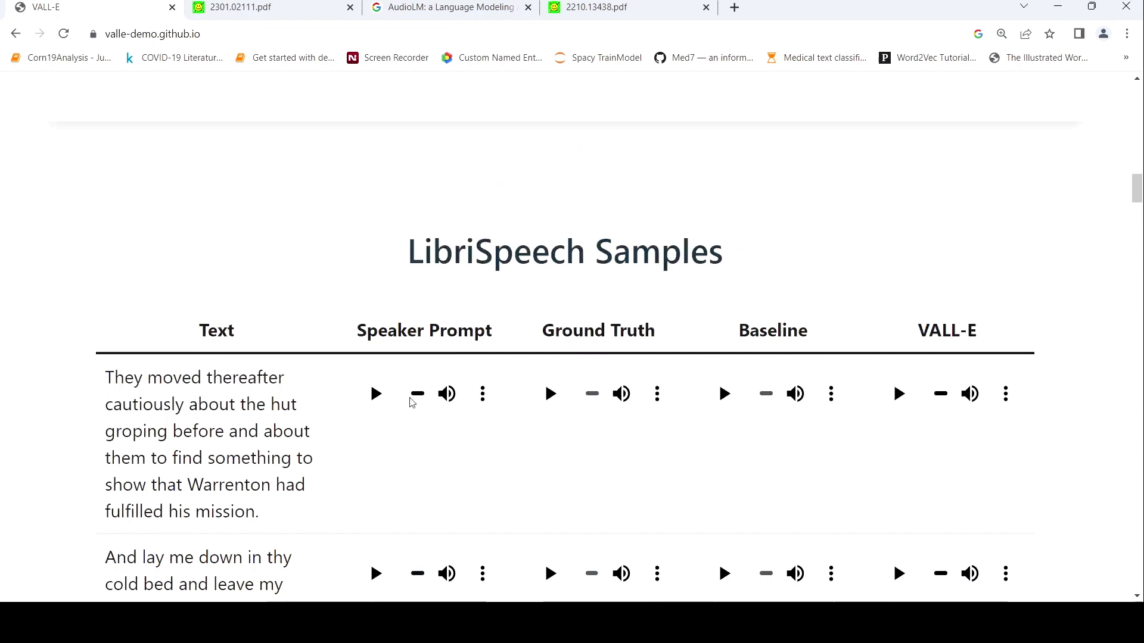
Scroll back up past the Model Overview diagram to the abstract at the top
scroll("up", 3)
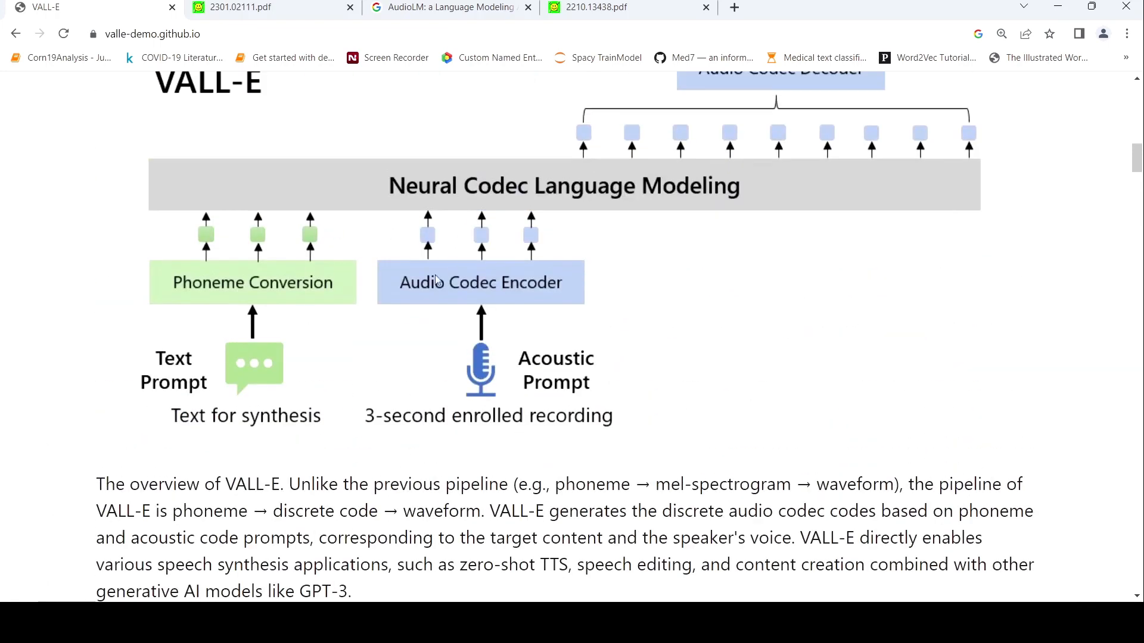
scroll("up", 3)
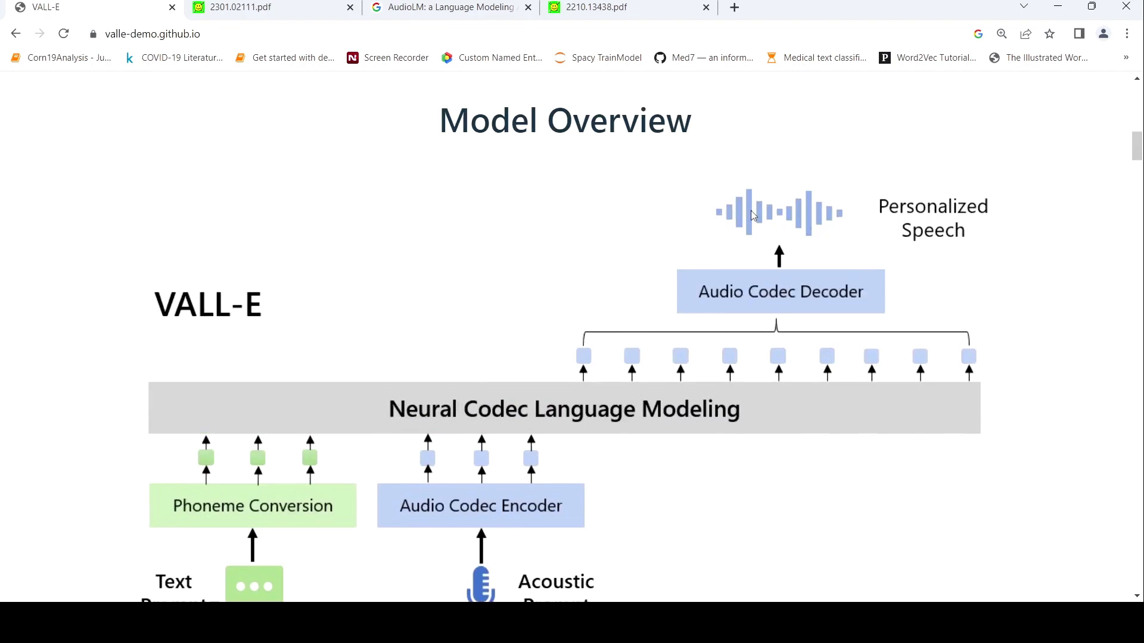
mouse_move(980, 61)
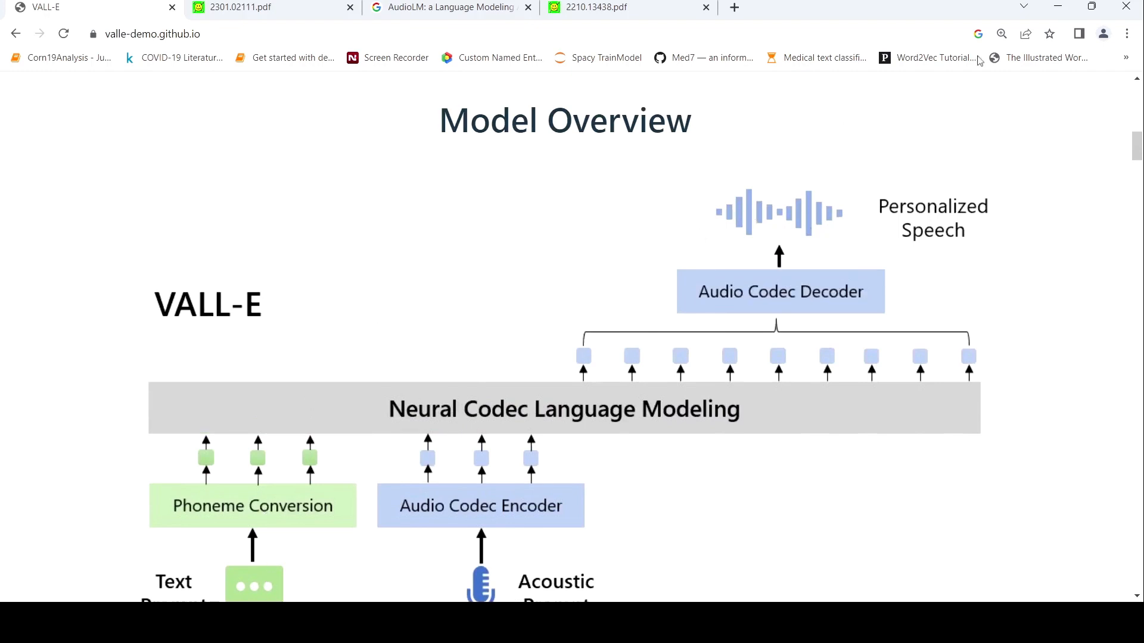
mouse_move(868, 2)
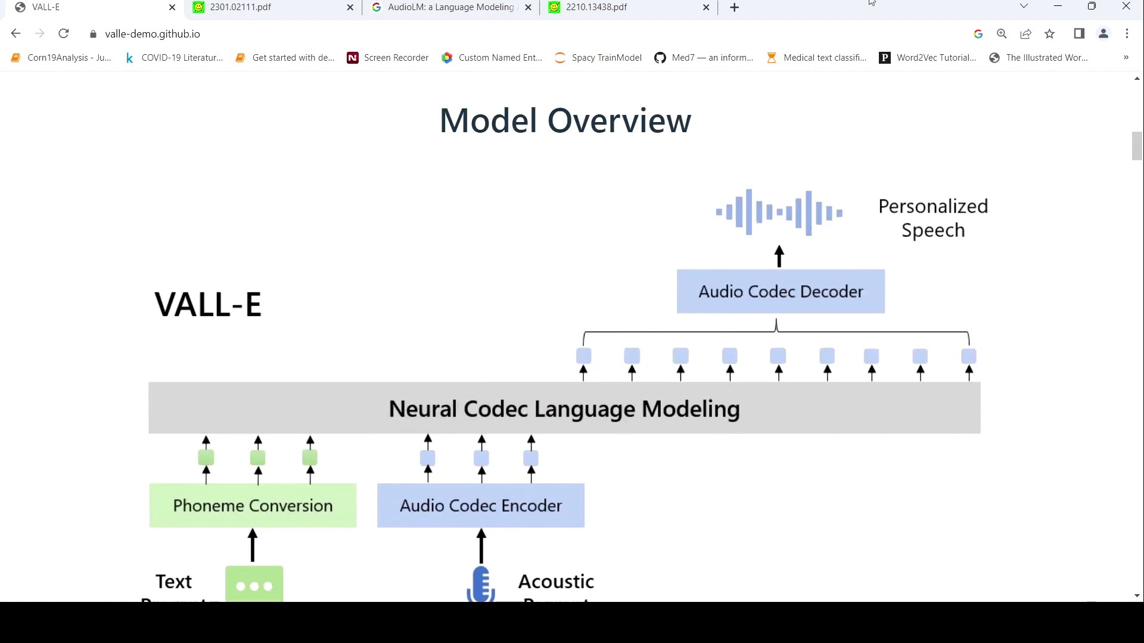
mouse_move(752, 228)
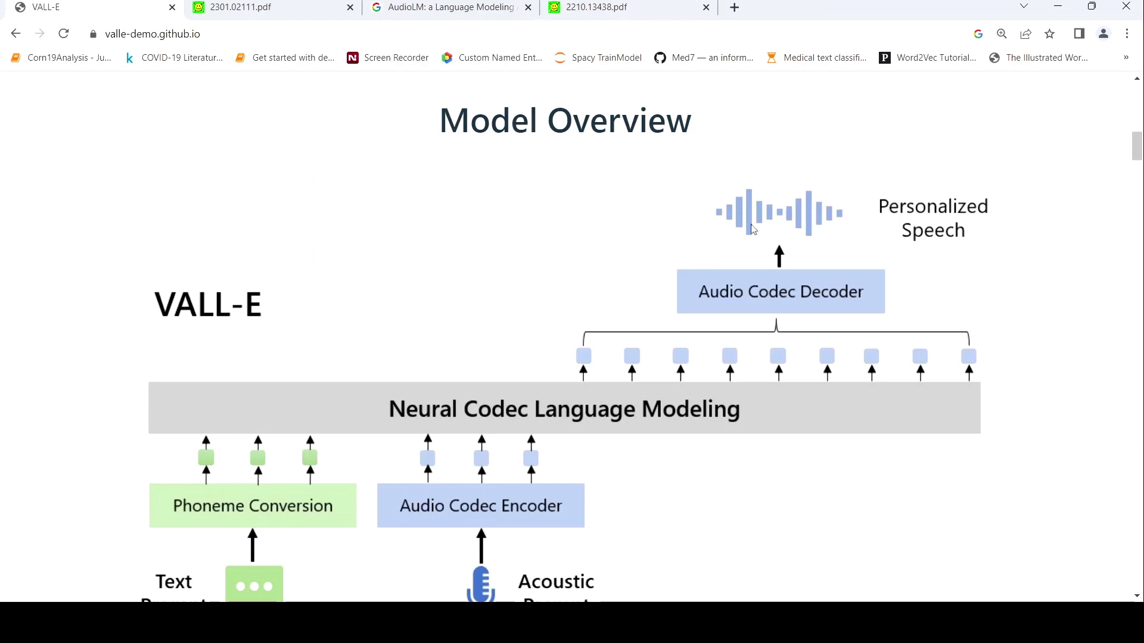
mouse_move(584, 289)
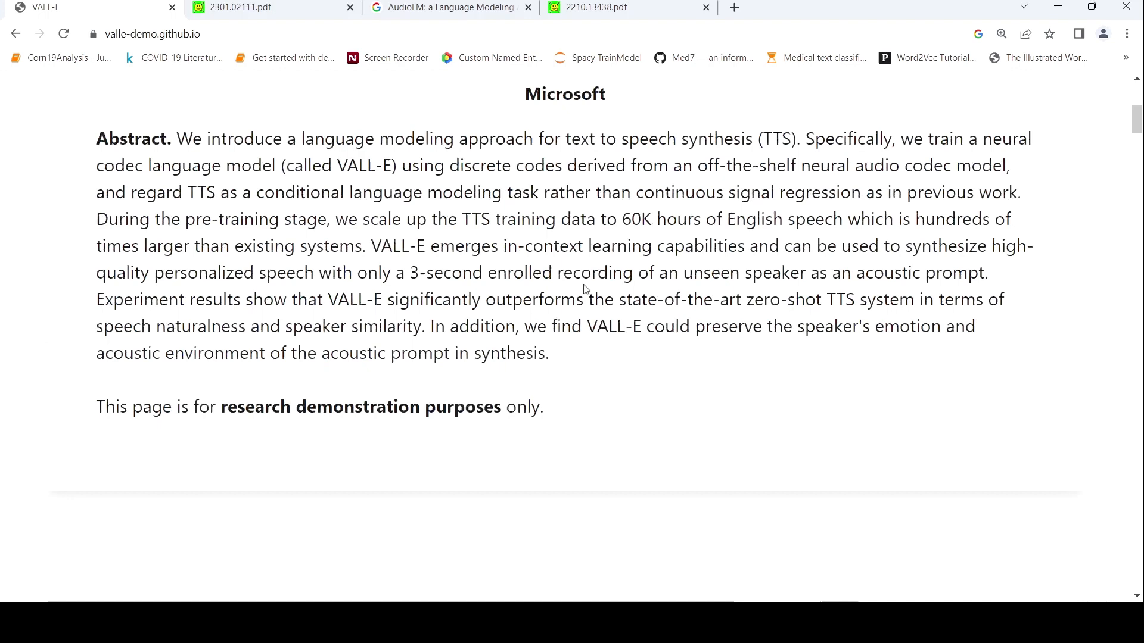
scroll("up", 3)
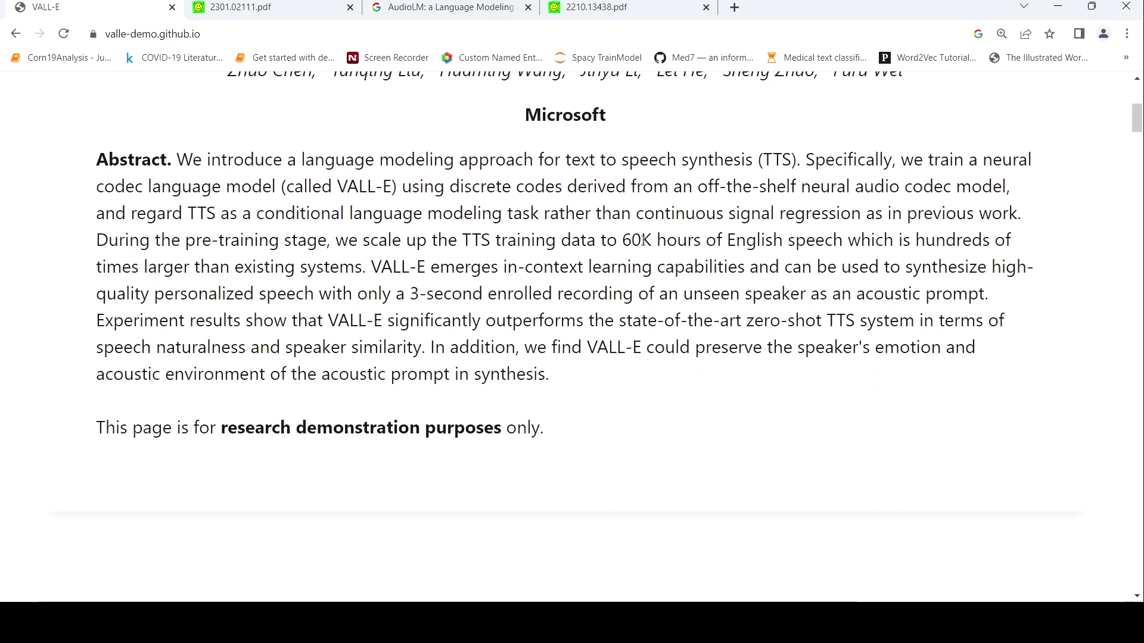
mouse_move(703, 241)
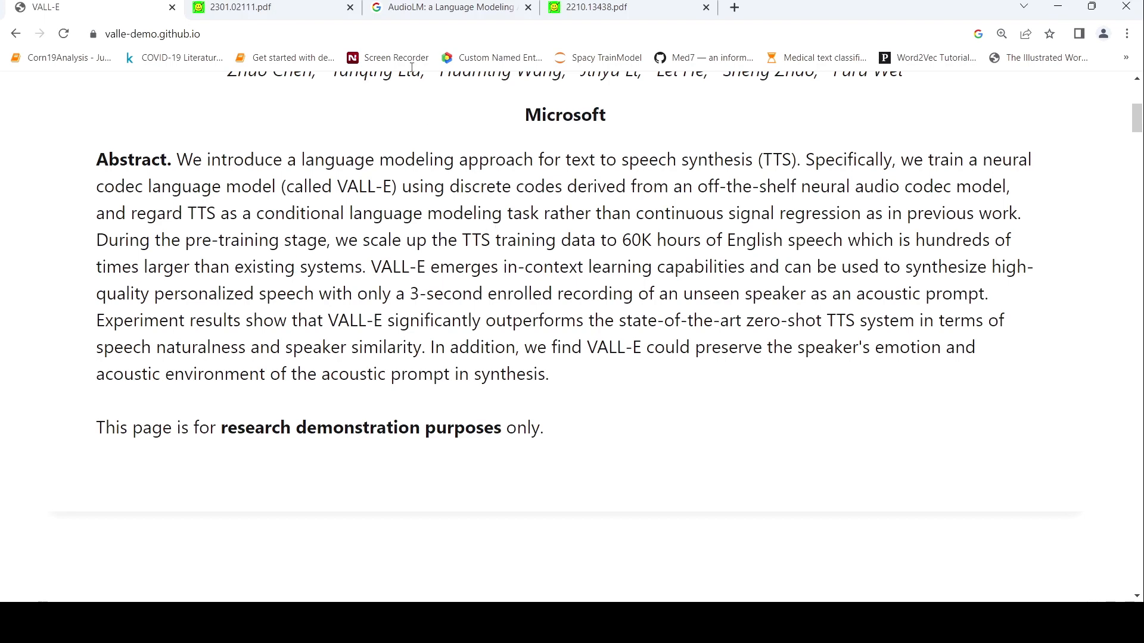
Switch to the 2301.02111.pdf paper, view Figure 1, then reach Table 1 on page 2
left_click(235, 7)
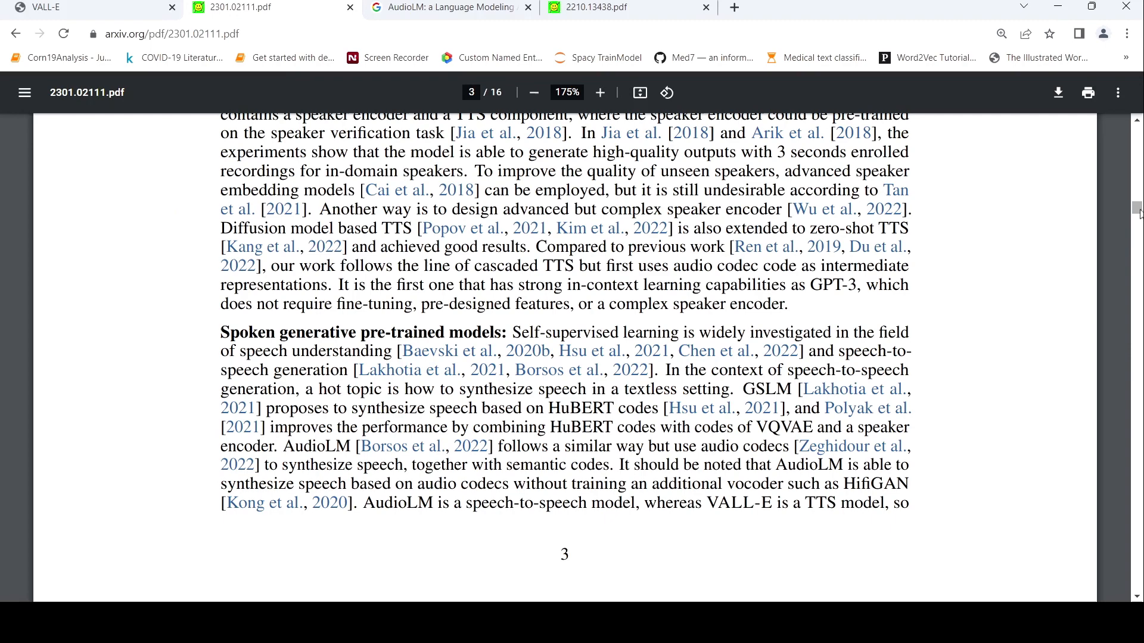
scroll("up", 3)
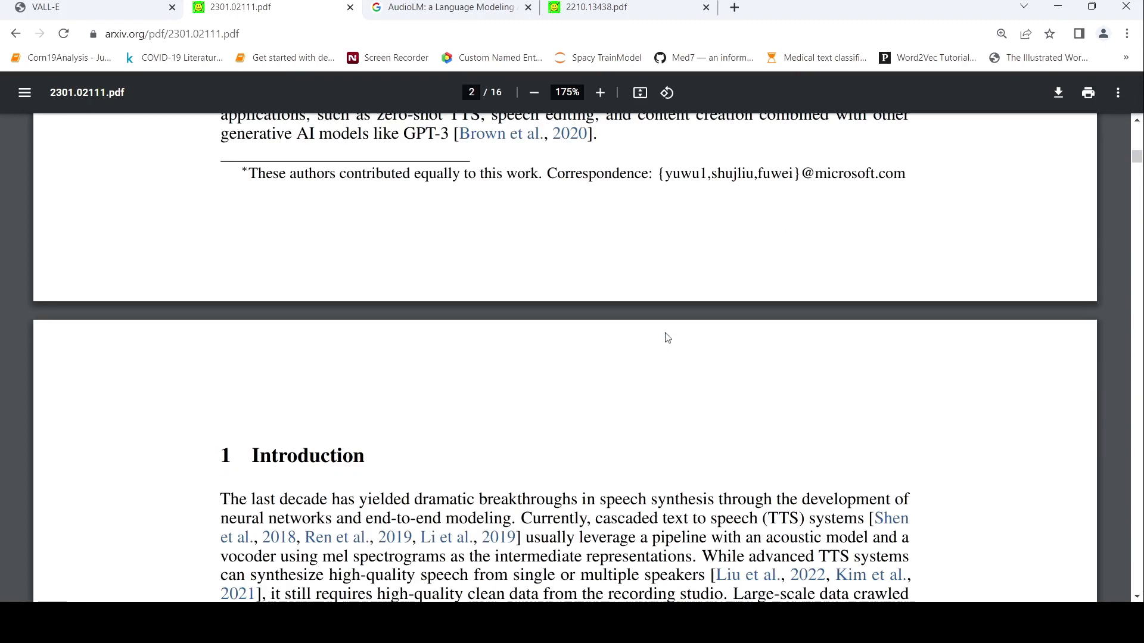
scroll("up", 3)
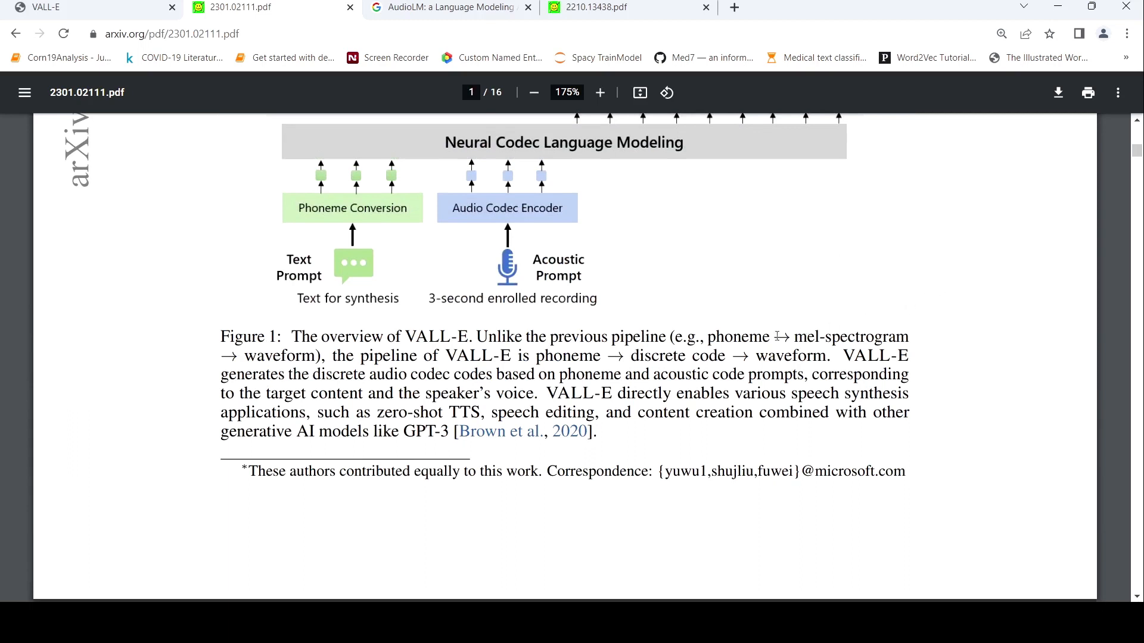
mouse_move(869, 316)
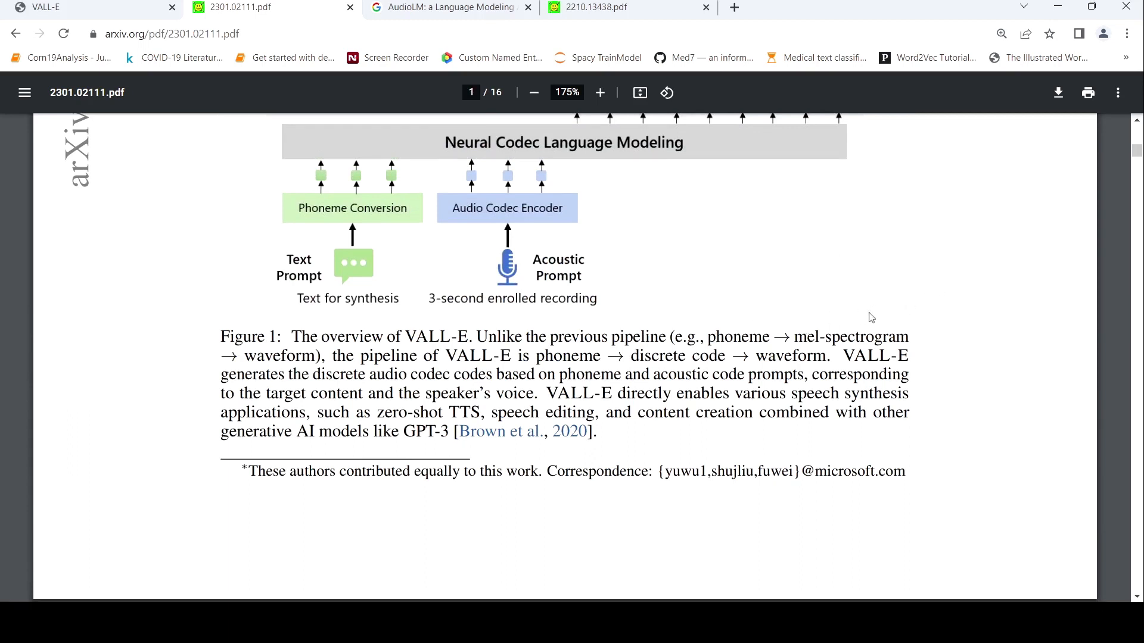
mouse_move(591, 364)
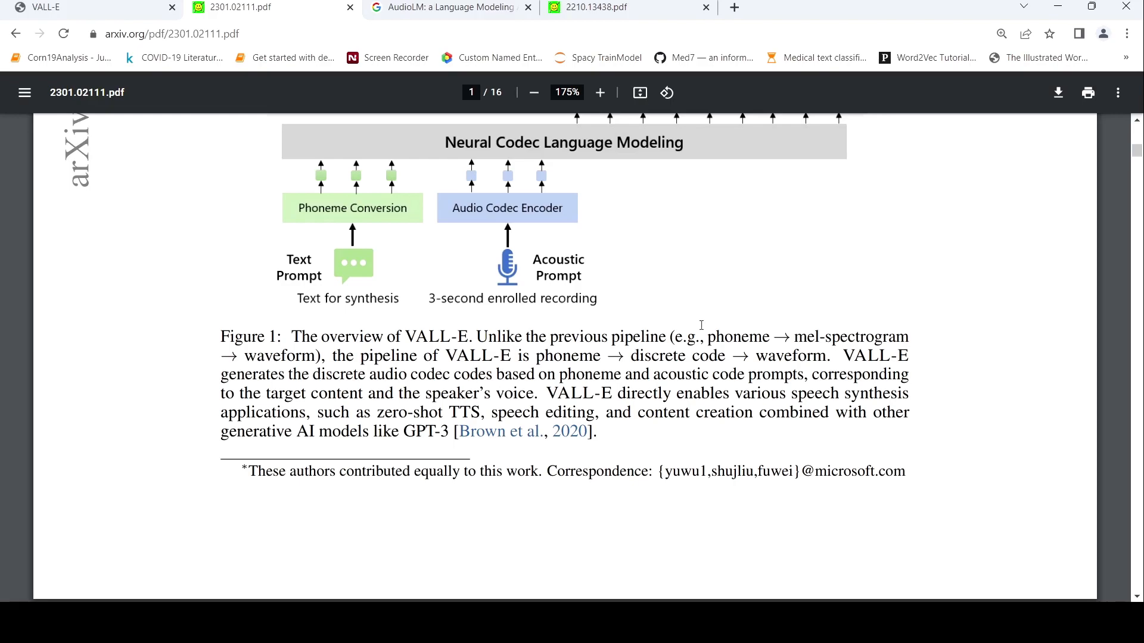
scroll("down", 3)
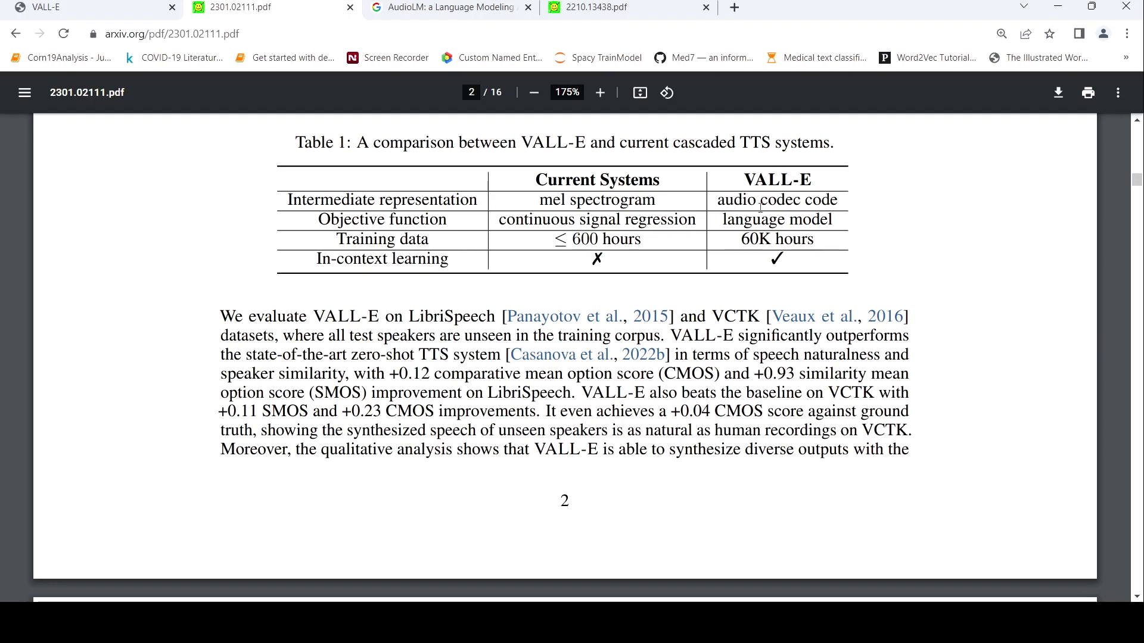
mouse_move(600, 294)
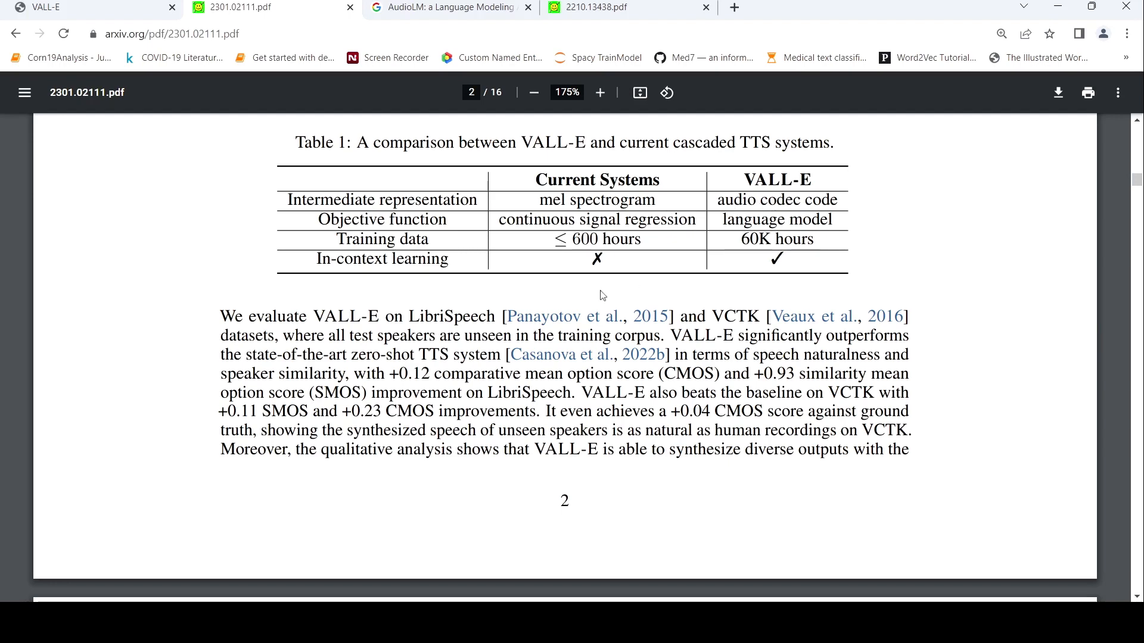
Scroll the paper from the contributions list through Related Work to Figure 2's codec diagram
scroll("down", 3)
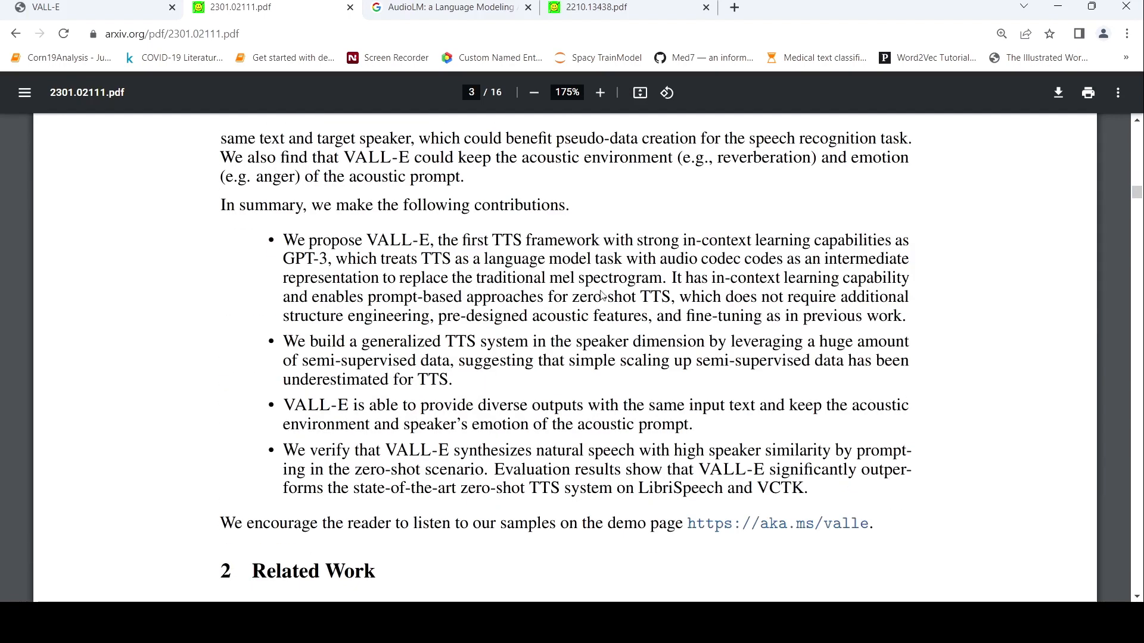
mouse_move(659, 372)
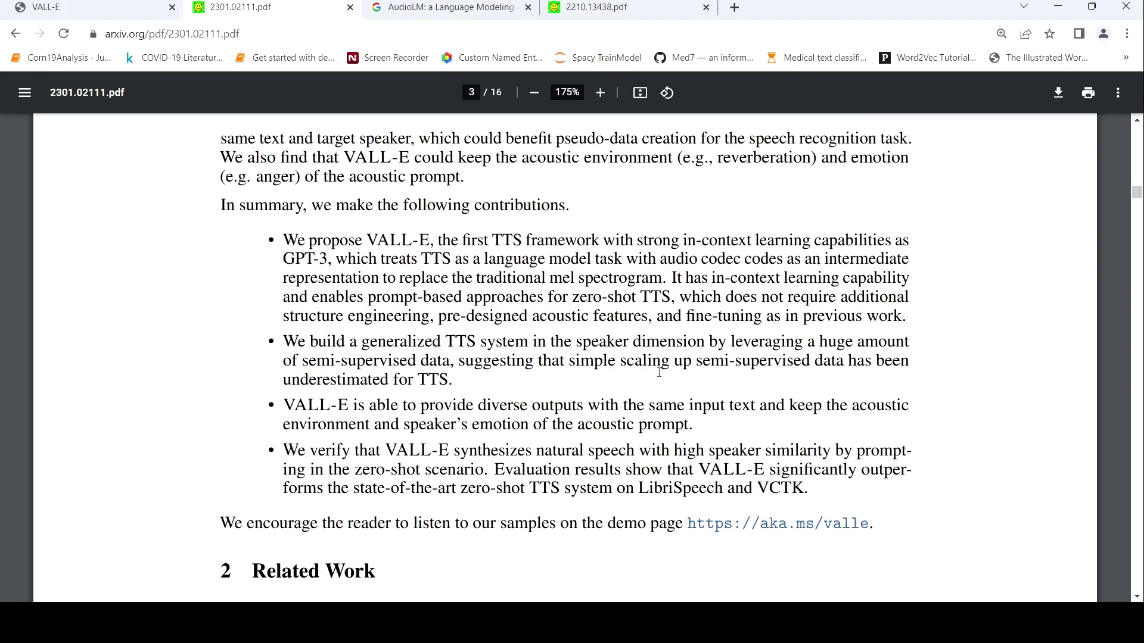
mouse_move(721, 372)
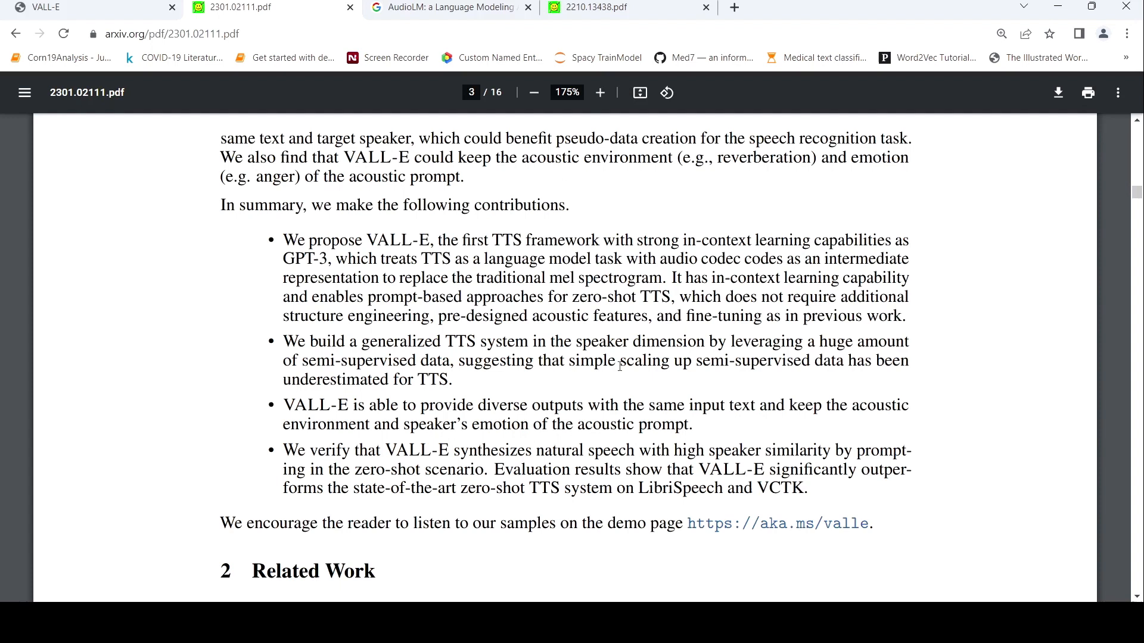
mouse_move(532, 343)
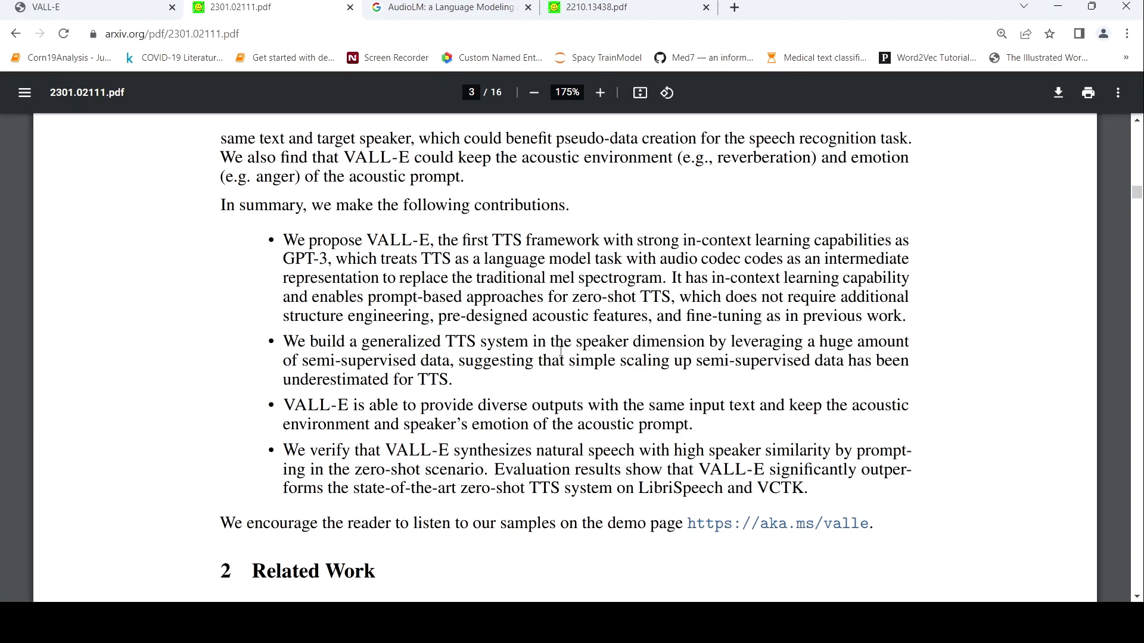
scroll("down", 3)
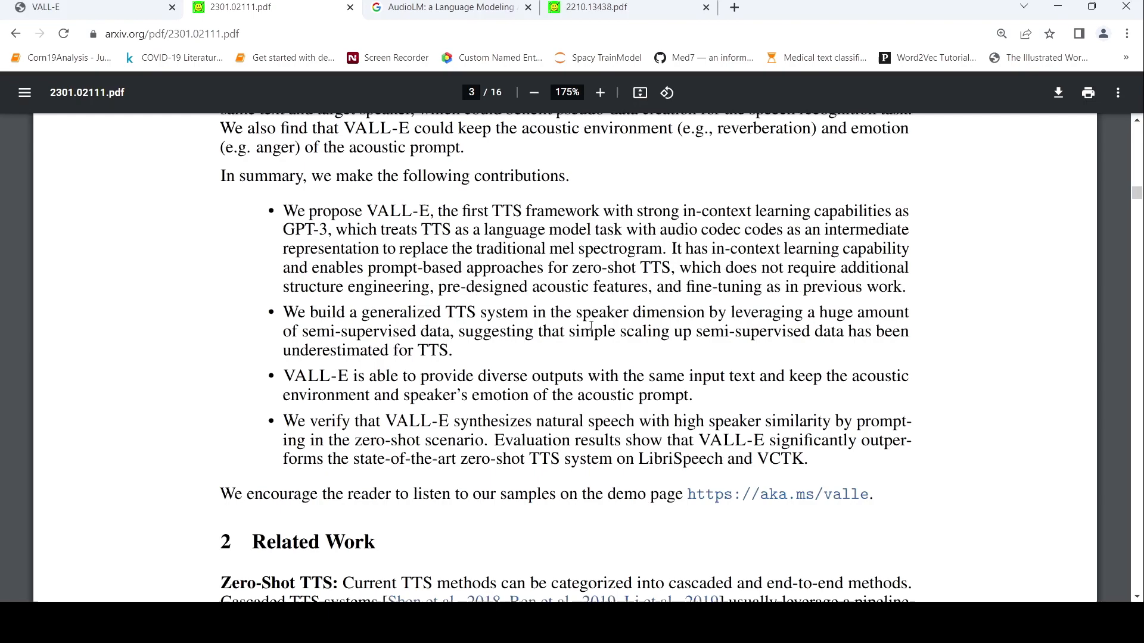
scroll("down", 3)
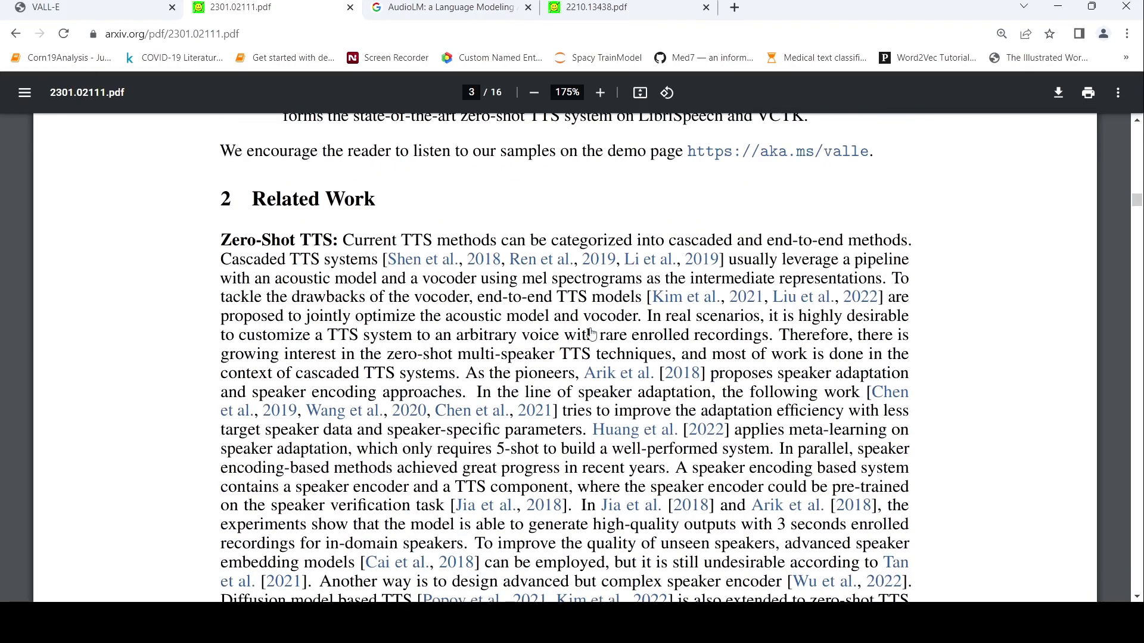
scroll("down", 3)
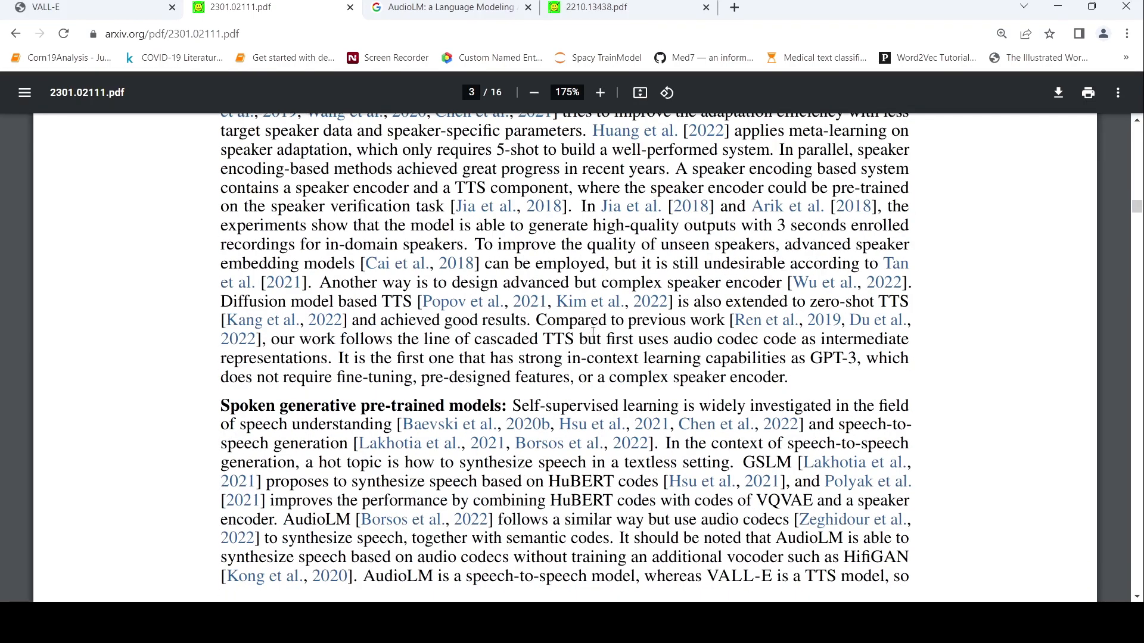
scroll("down", 3)
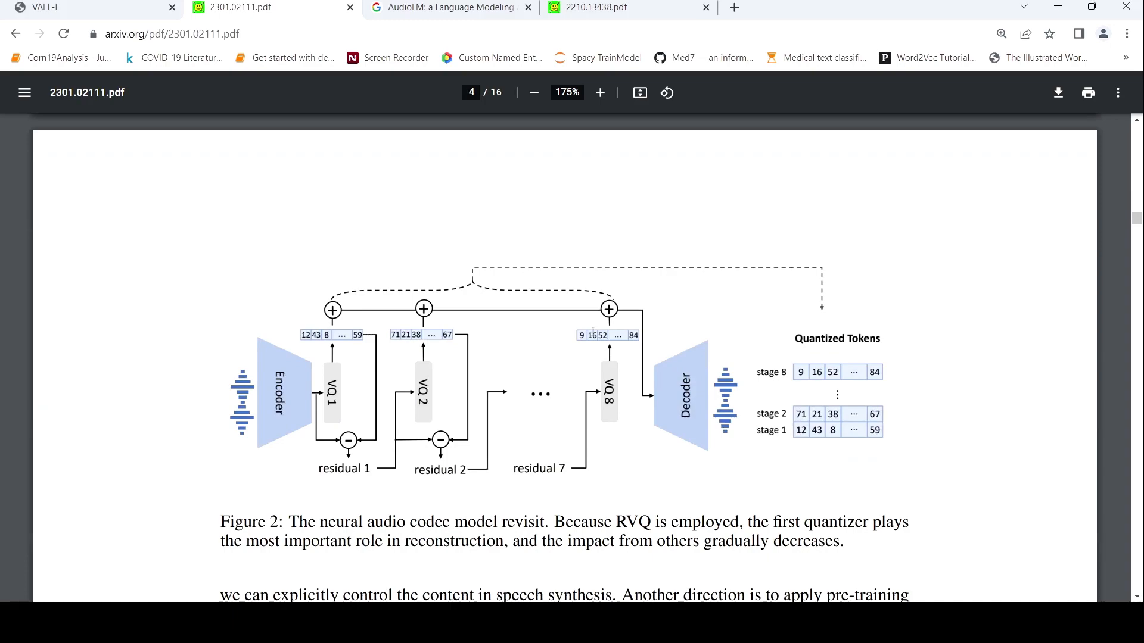
scroll("up", 3)
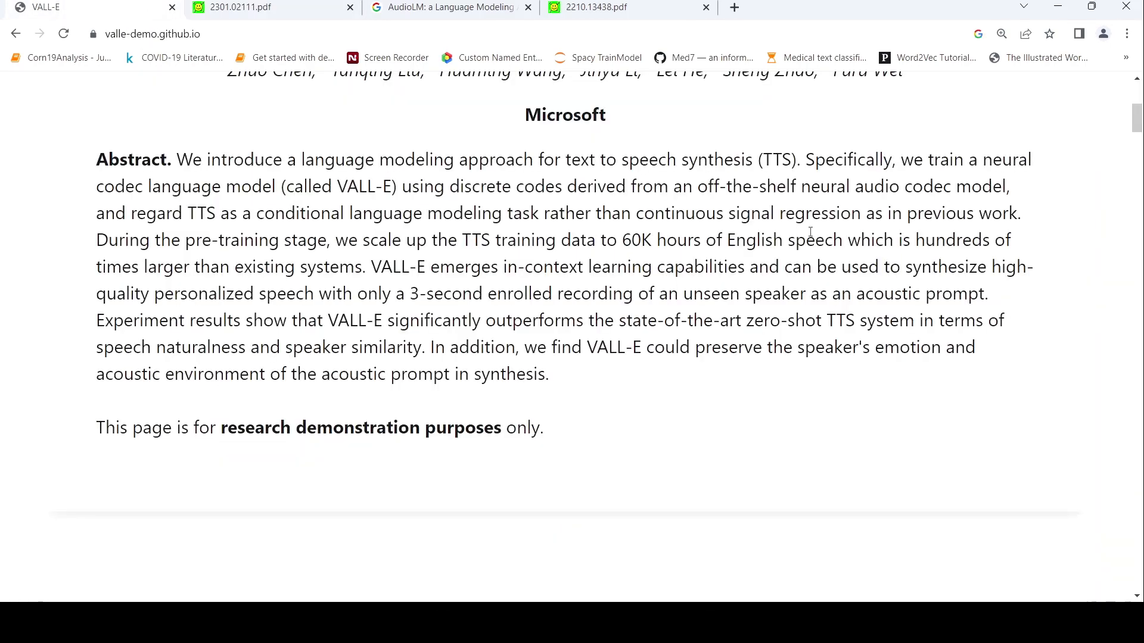
Scroll the demo page down past the sample tables to Speaker's Emotion Maintenance
scroll("up", 3)
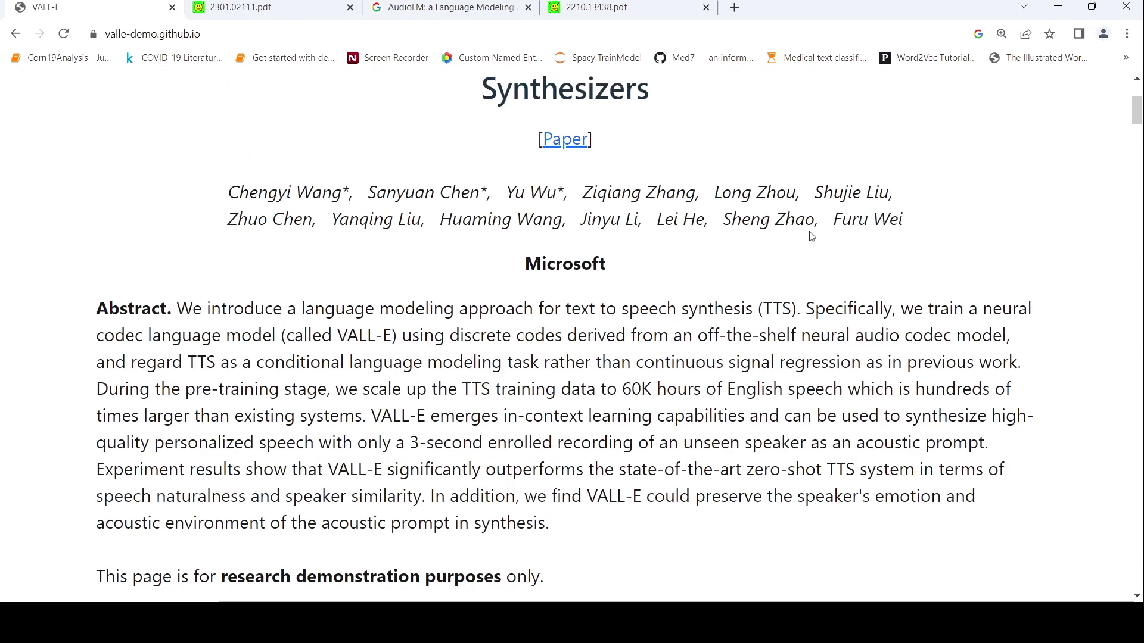
scroll("down", 3)
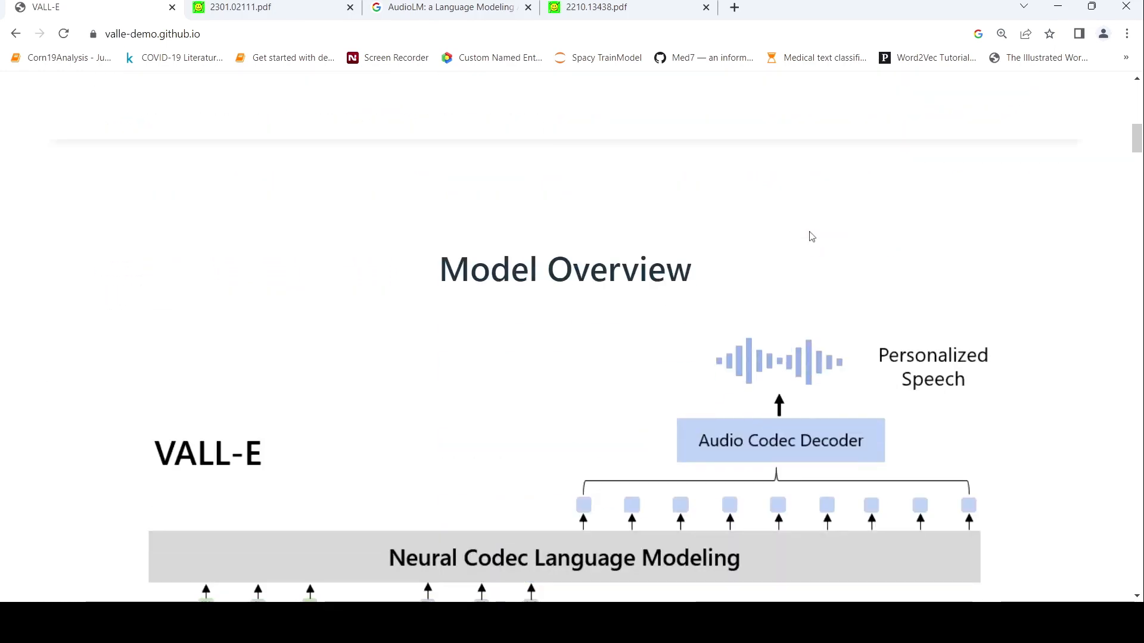
scroll("down", 3)
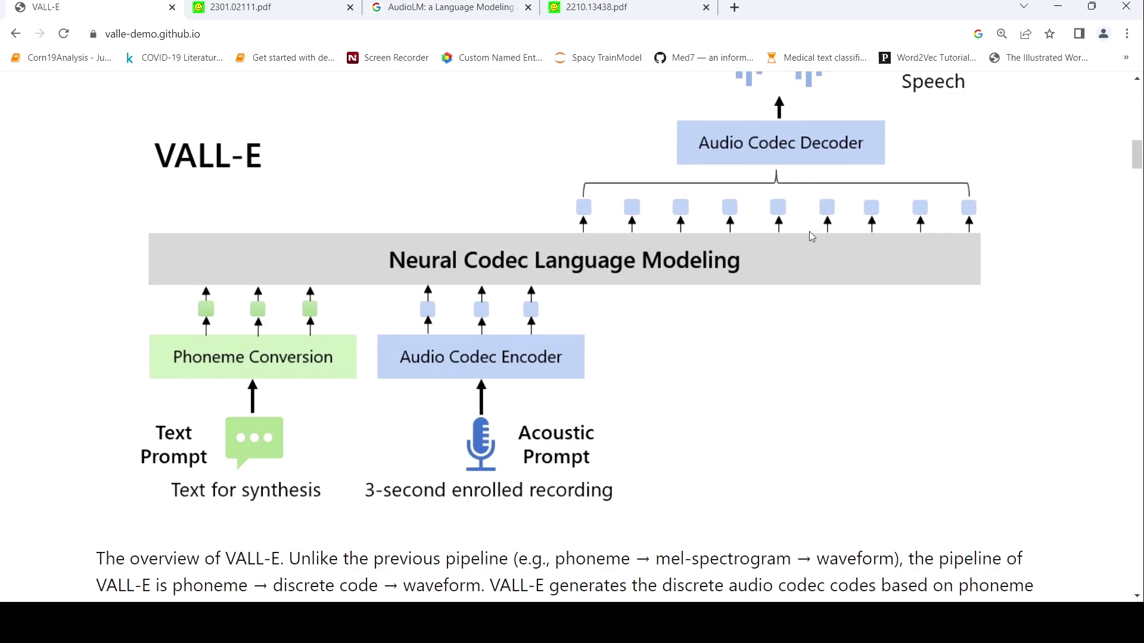
scroll("down", 3)
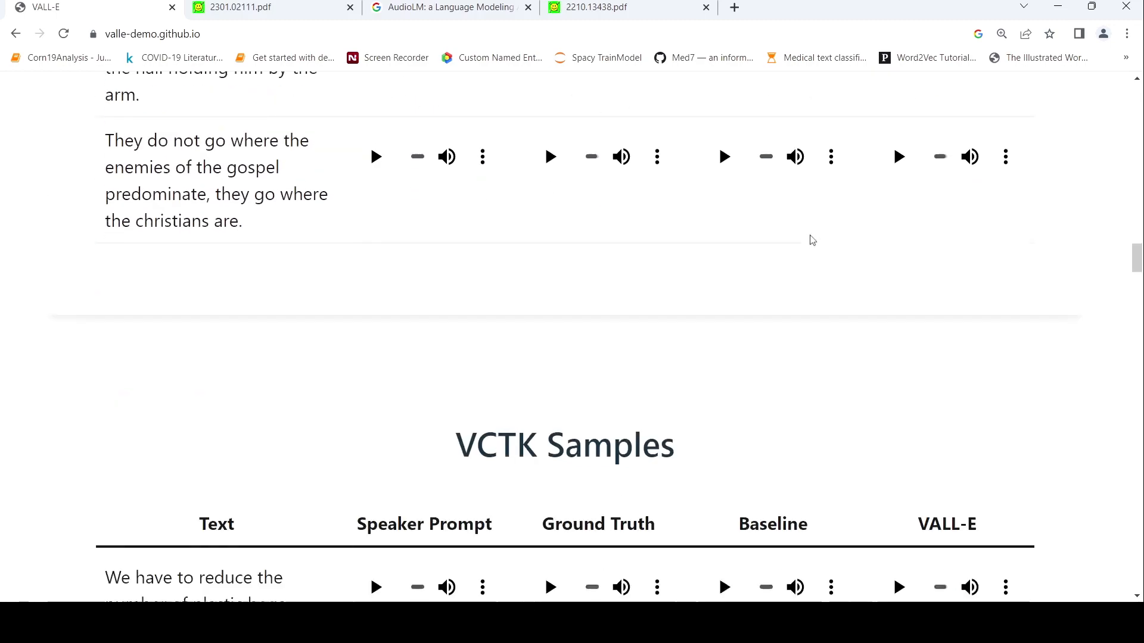
scroll("down", 3)
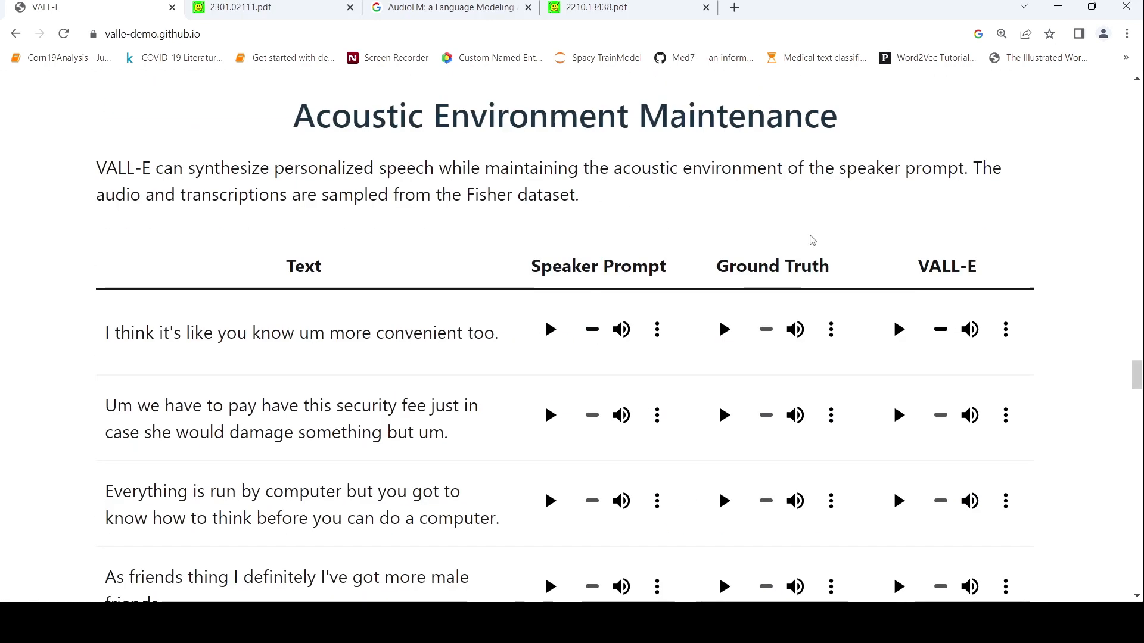
scroll("down", 3)
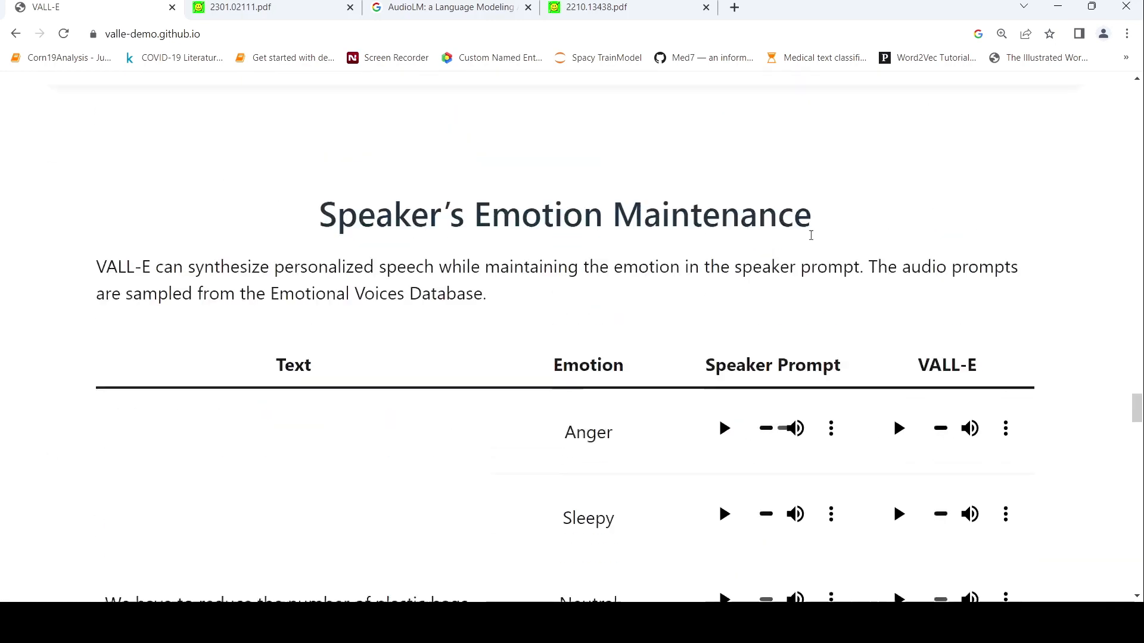
scroll("down", 3)
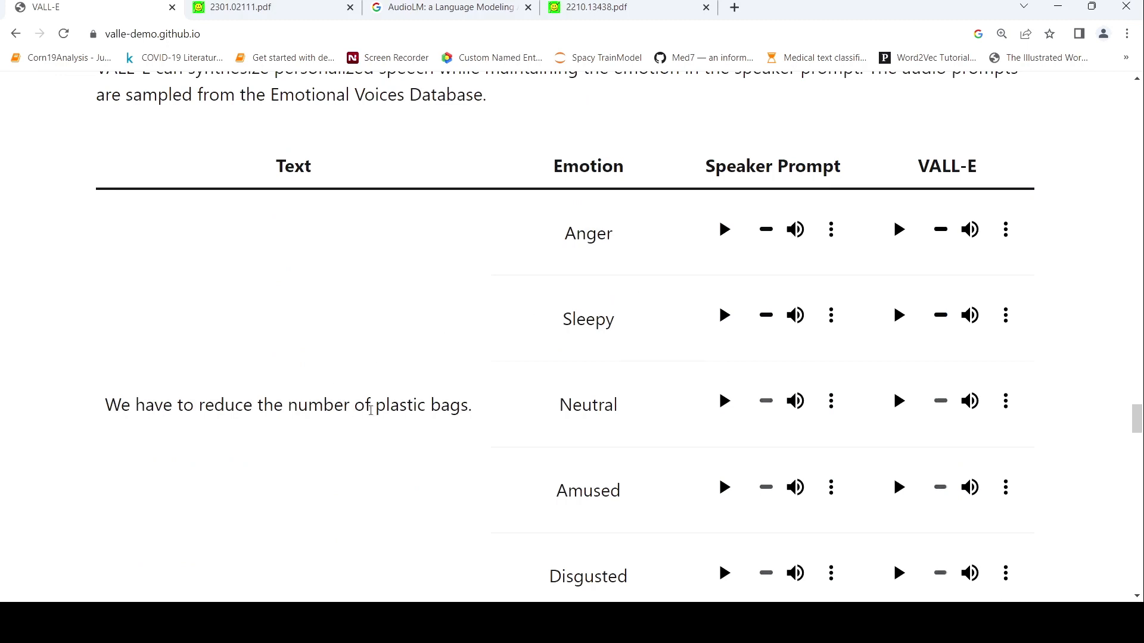
mouse_move(337, 420)
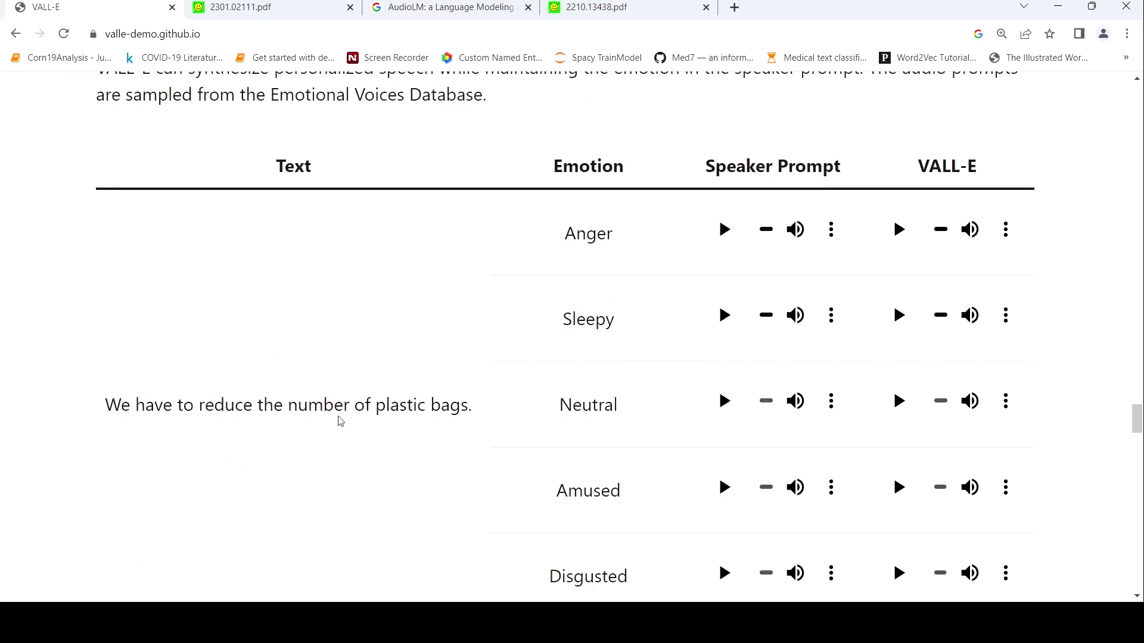
scroll("down", 3)
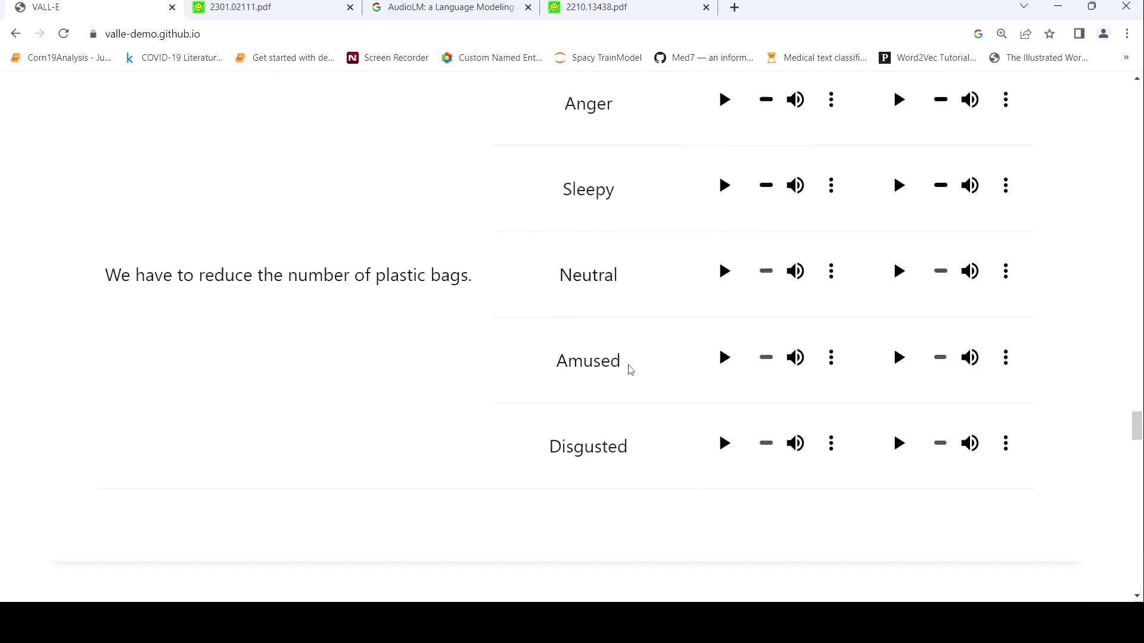
scroll("down", 3)
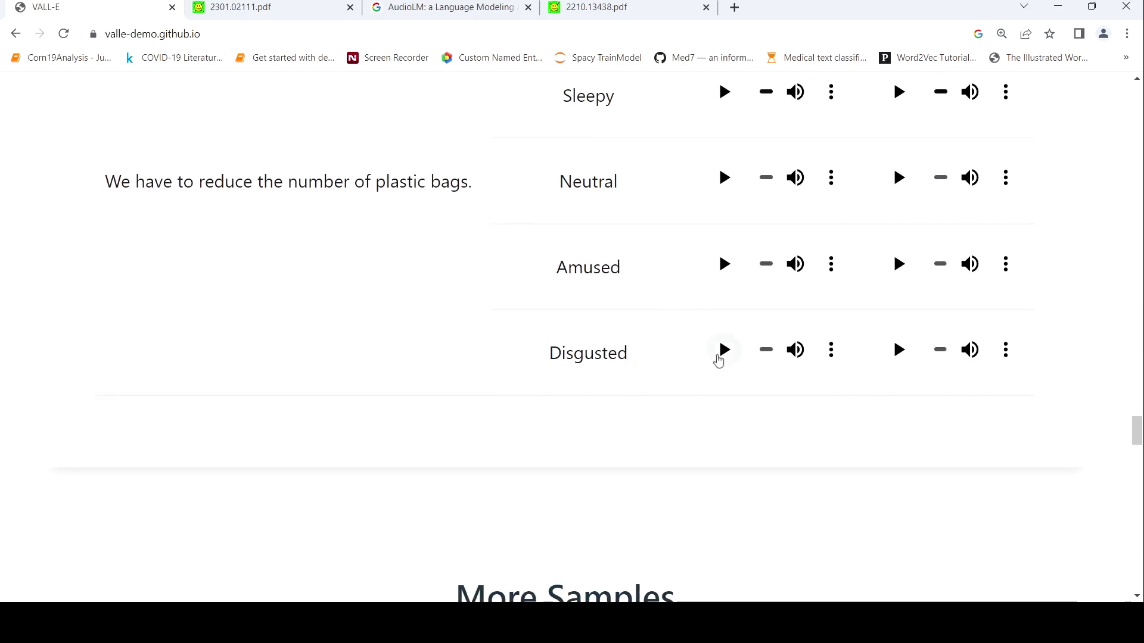
mouse_move(724, 356)
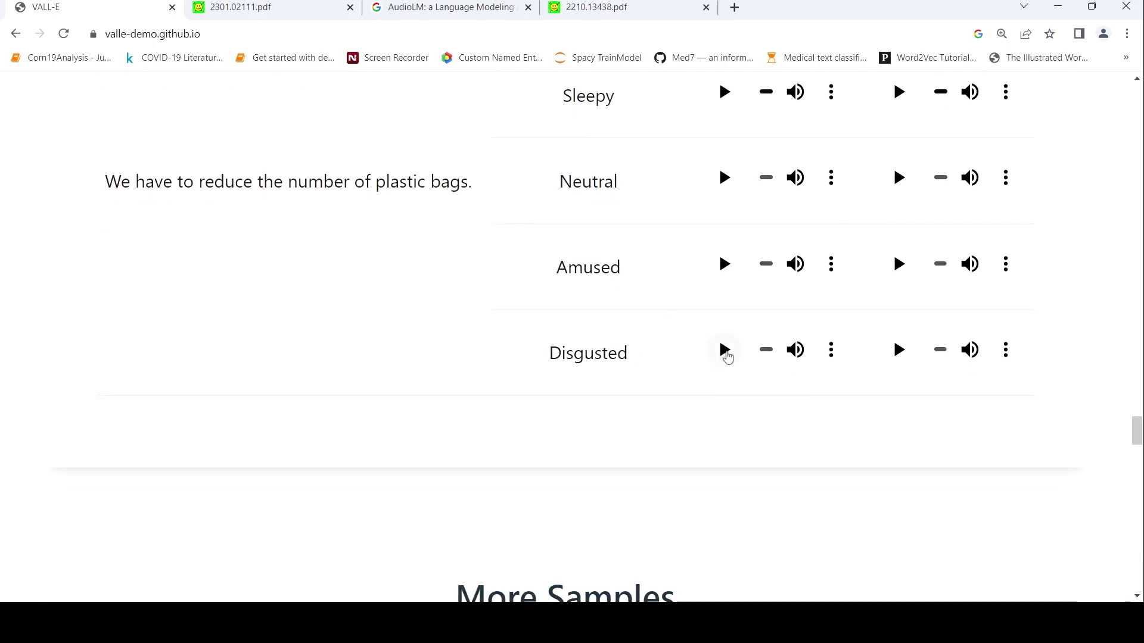
left_click(723, 349)
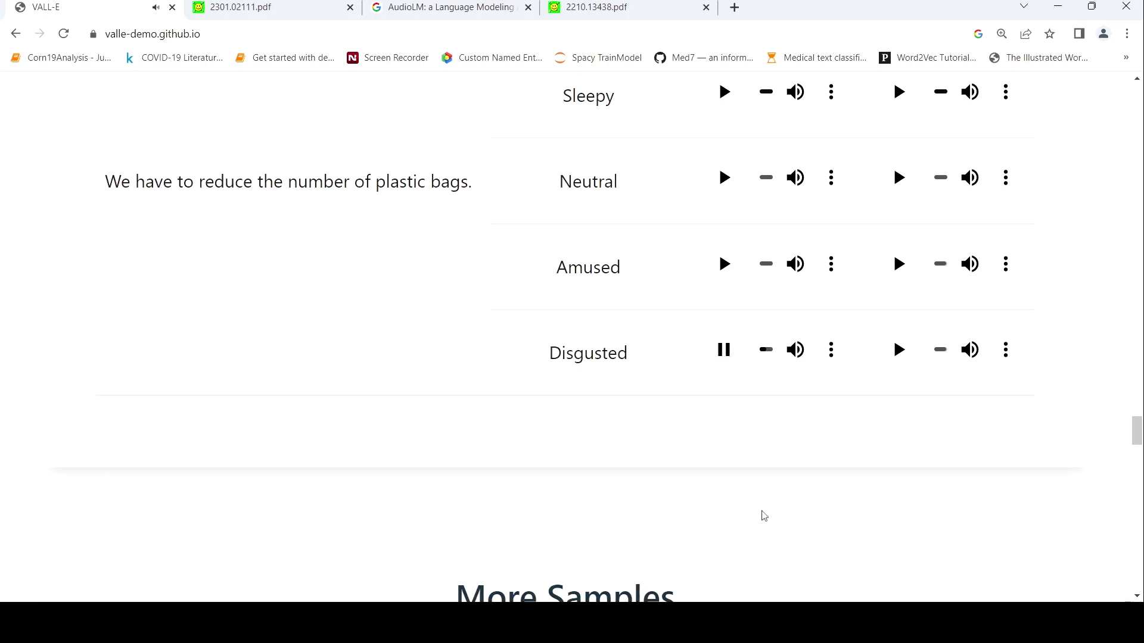
left_click(723, 349)
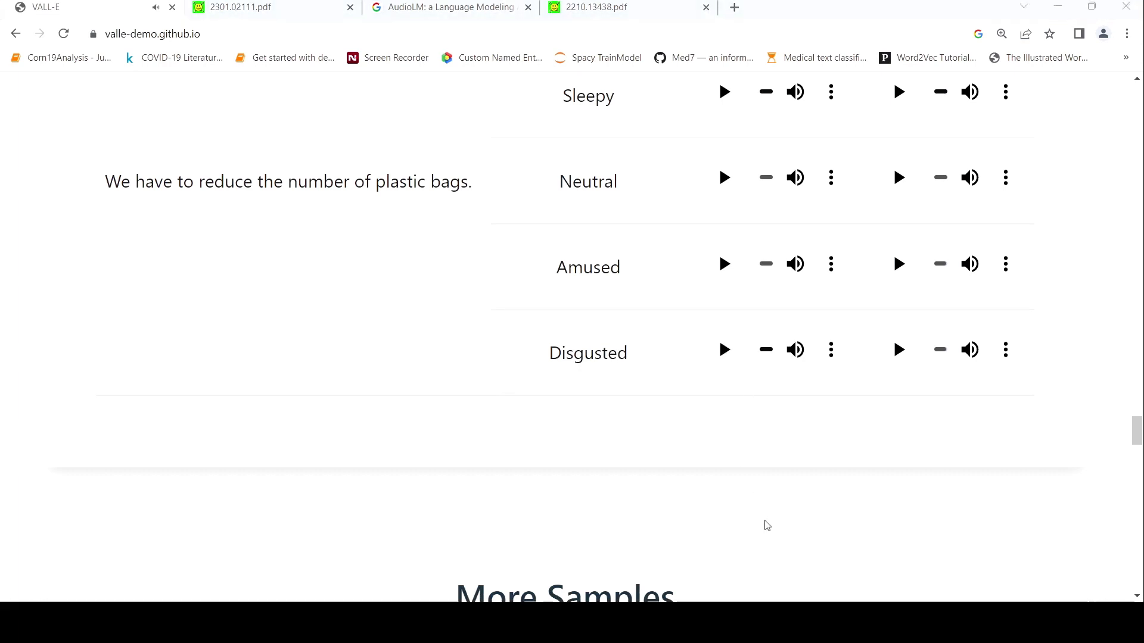
mouse_move(899, 351)
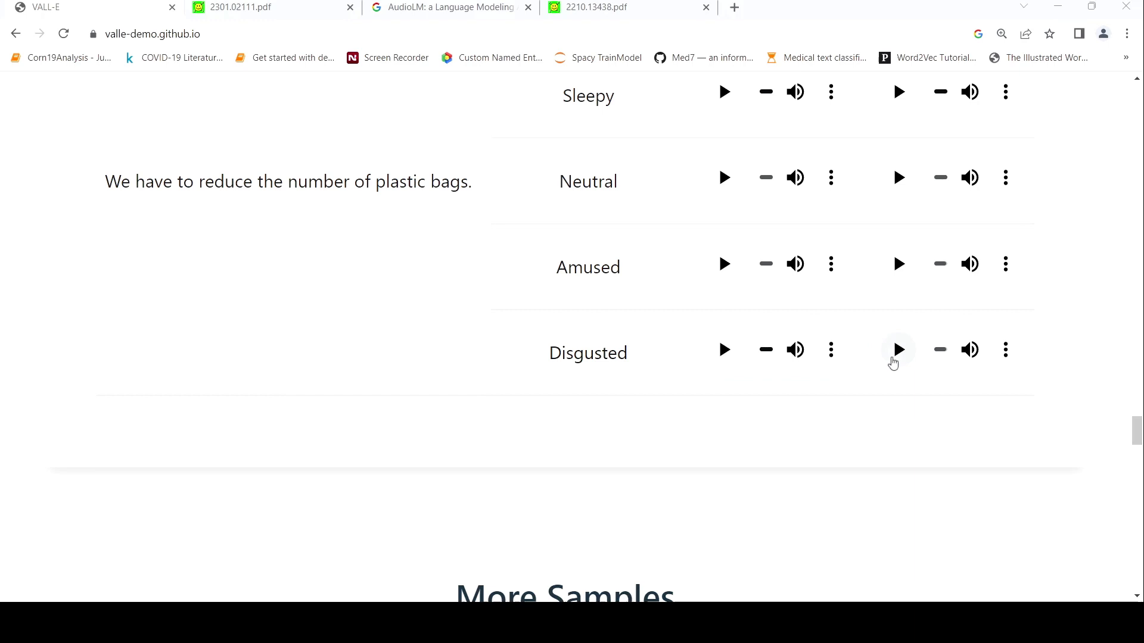
left_click(898, 349)
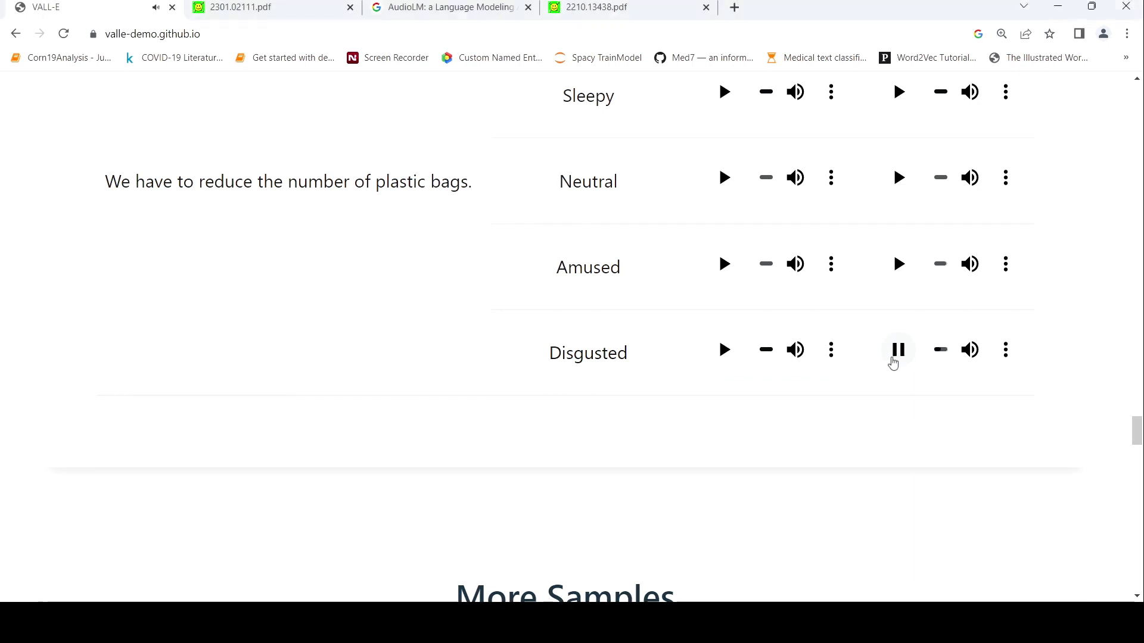
left_click(897, 350)
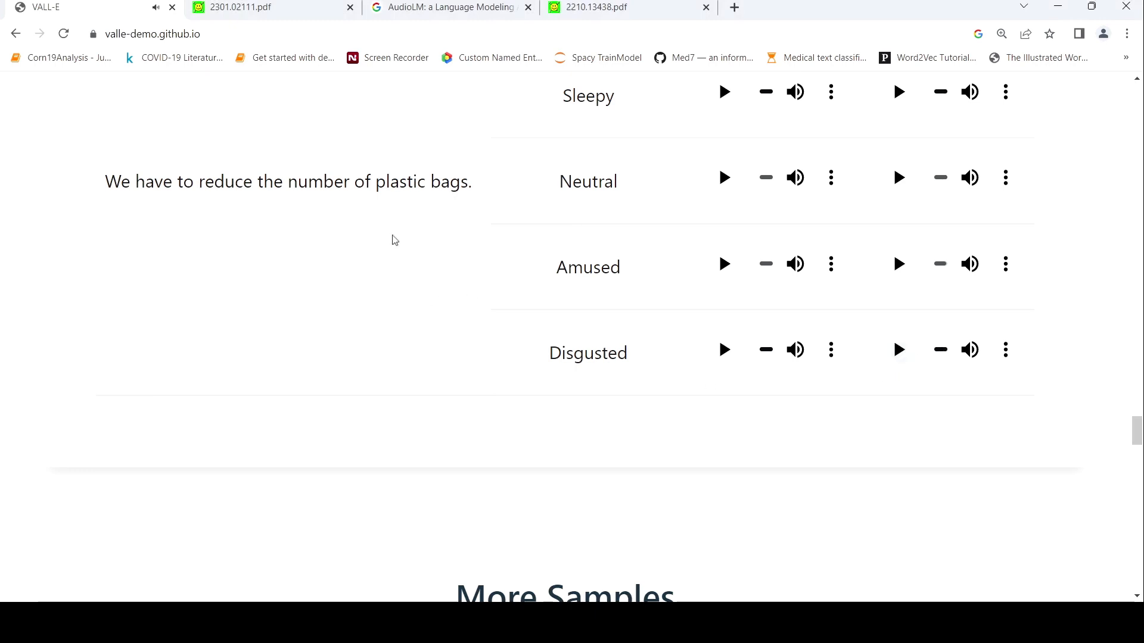
mouse_move(408, 265)
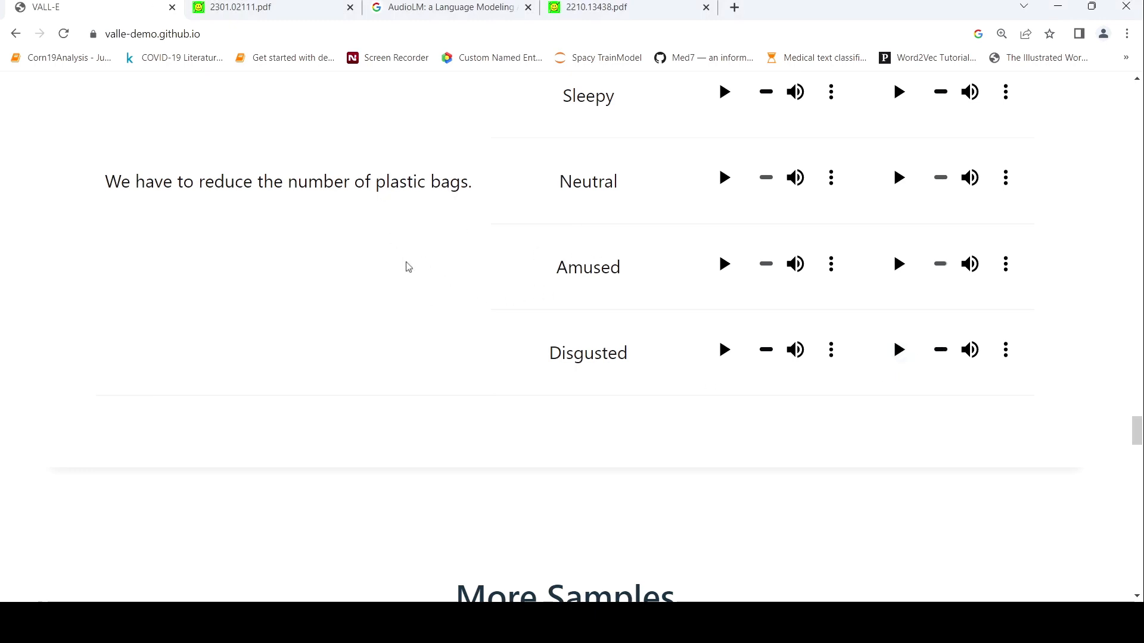
scroll("up", 3)
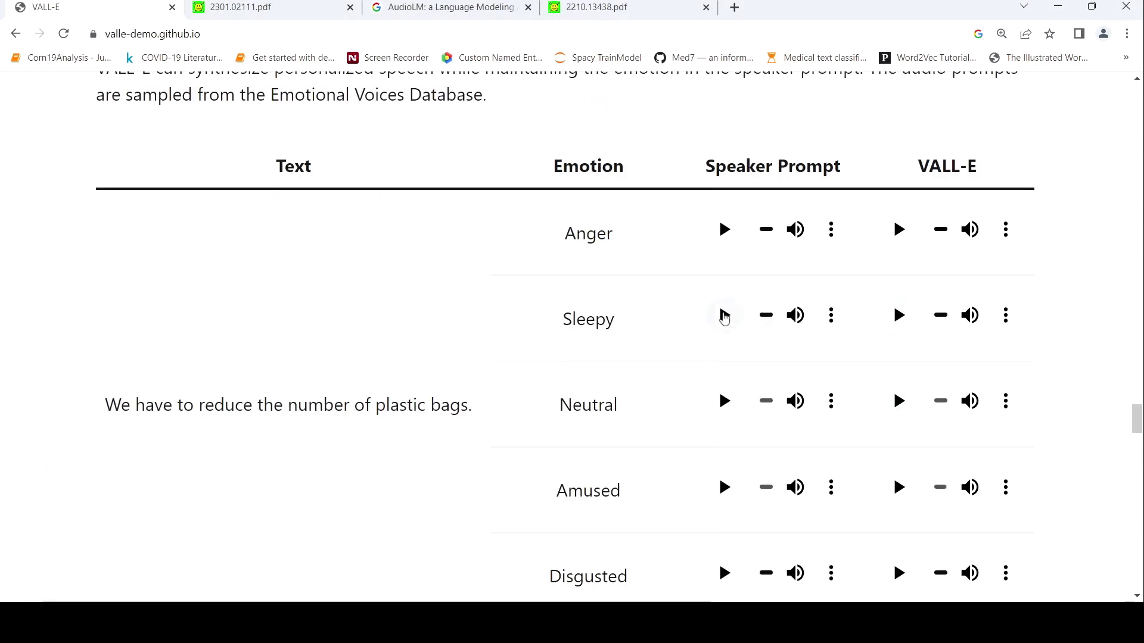
left_click(723, 314)
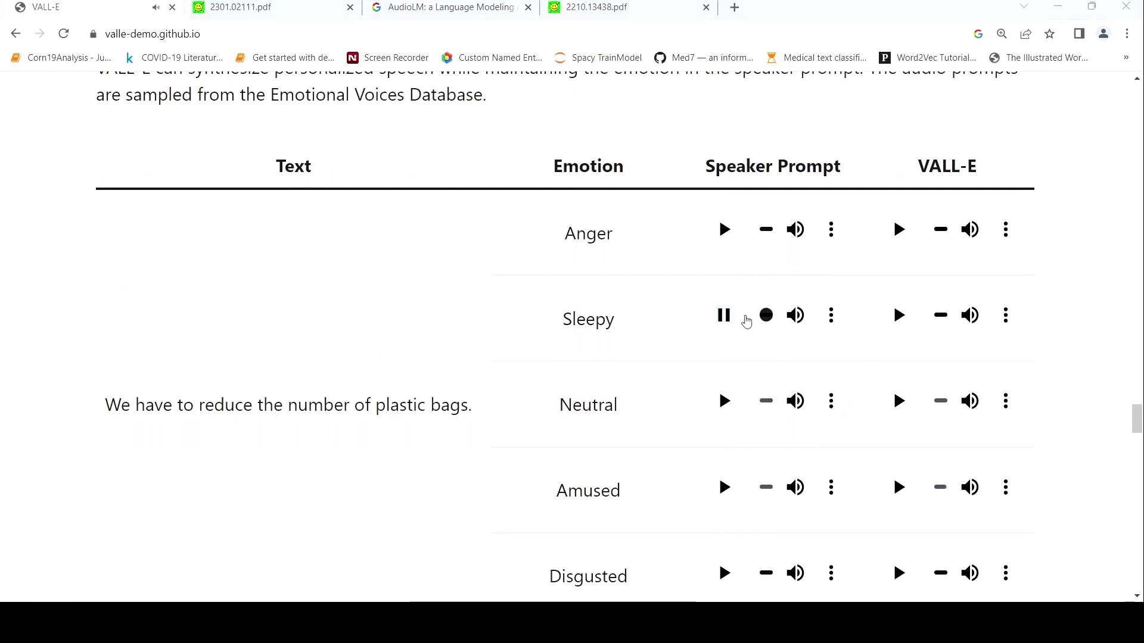
left_click(724, 315)
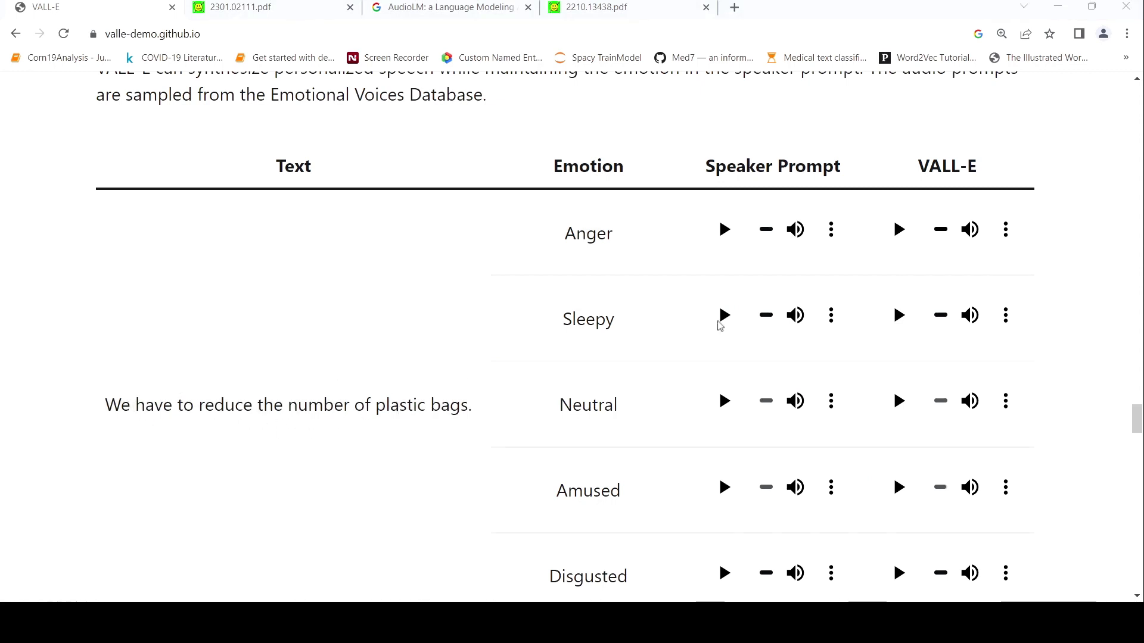
left_click(898, 314)
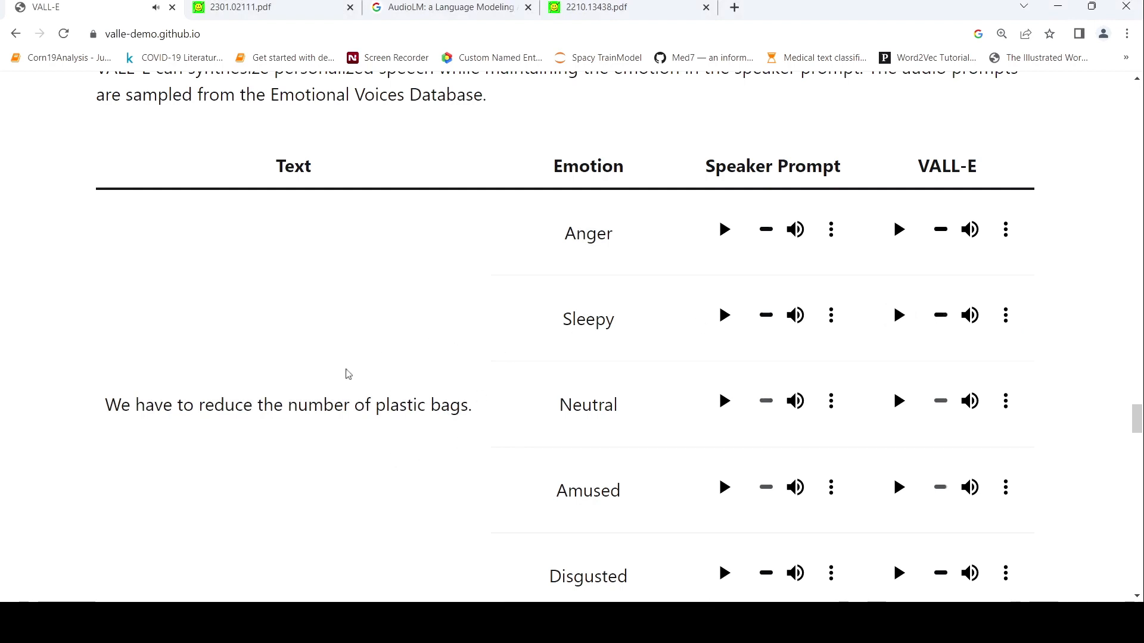
scroll("up", 3)
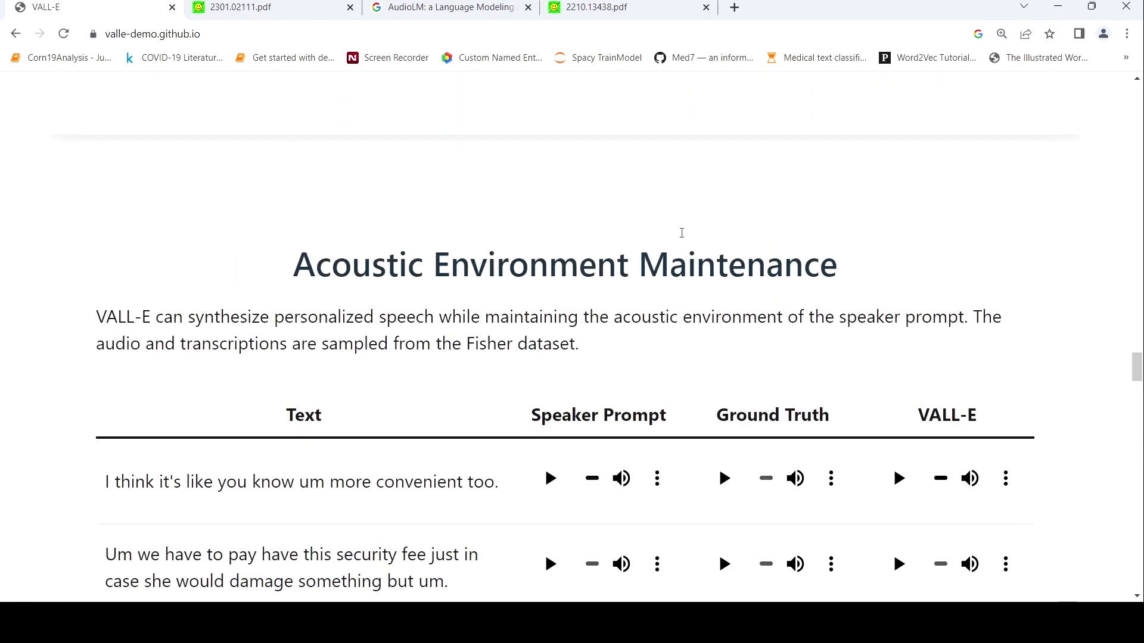
Play the ground truth and VALL-E clips for the first Acoustic Environment Maintenance sentence
scroll("down", 3)
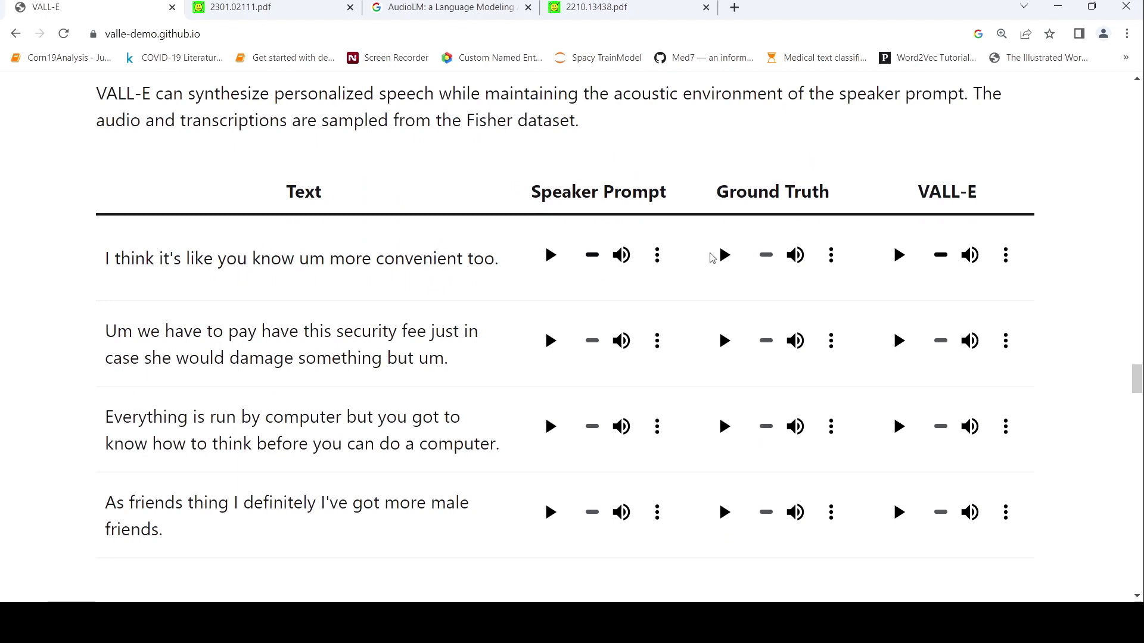
left_click(550, 255)
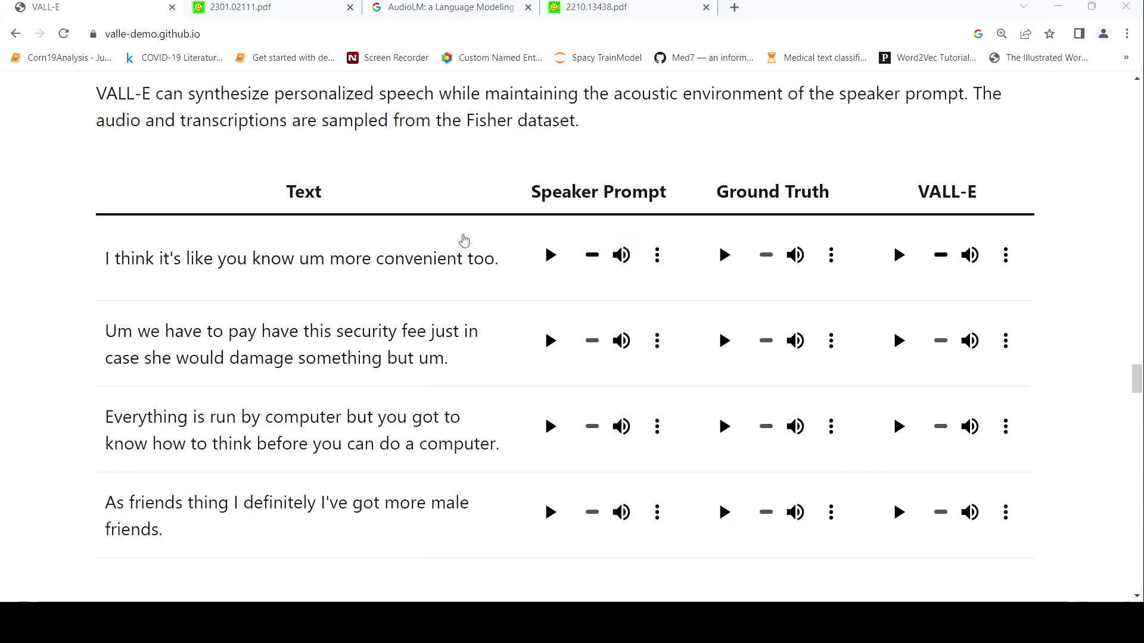
mouse_move(907, 285)
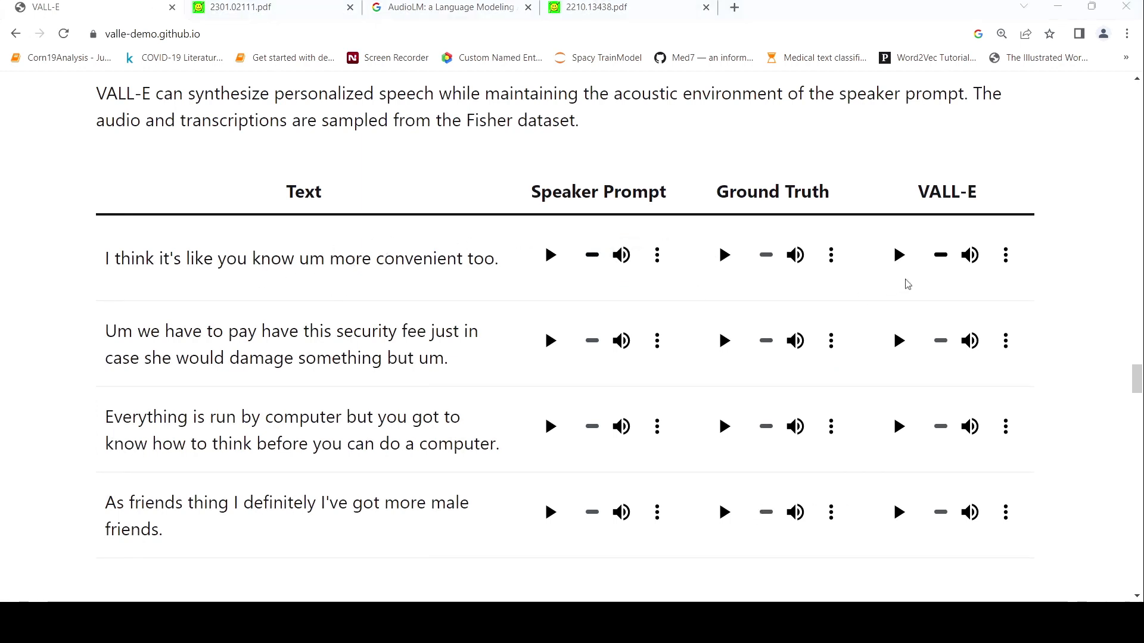
left_click(899, 255)
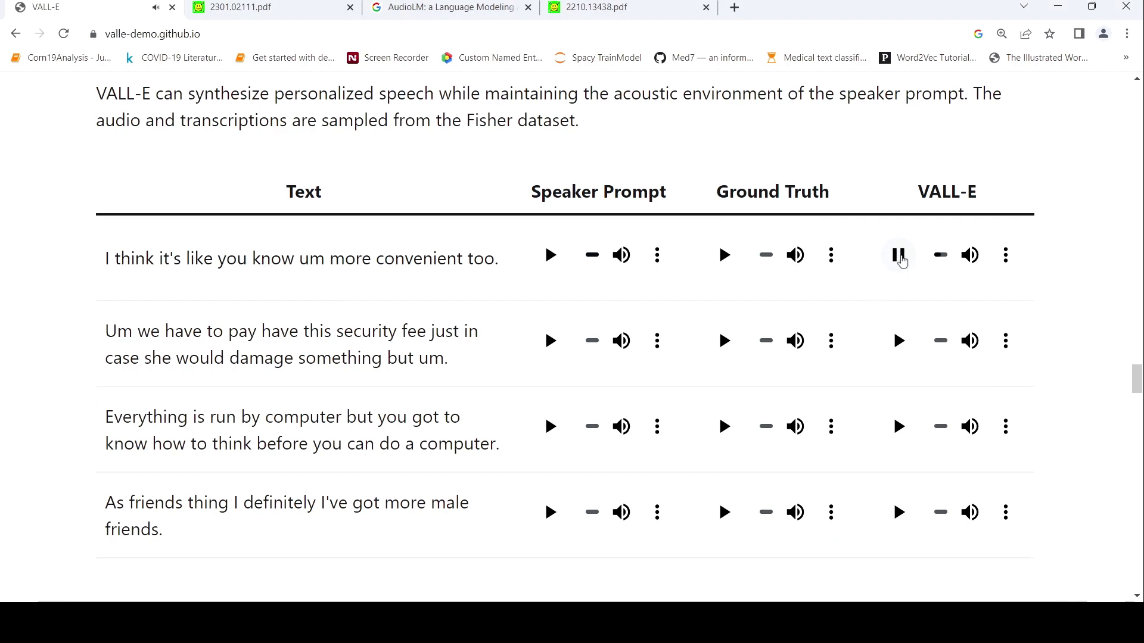
left_click(899, 255)
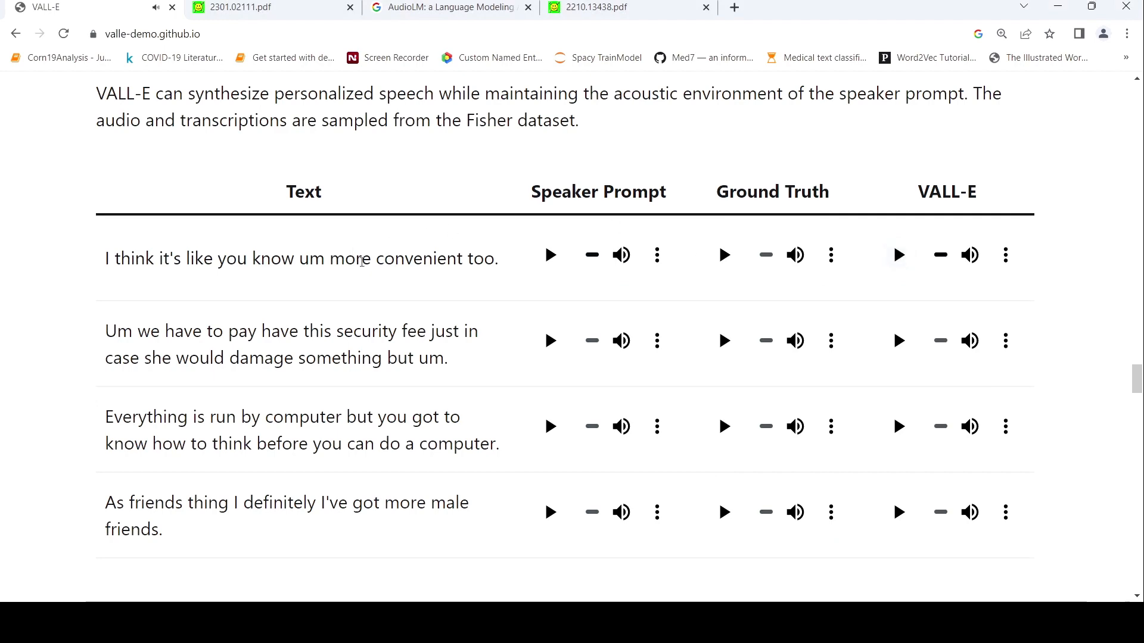
scroll("down", 3)
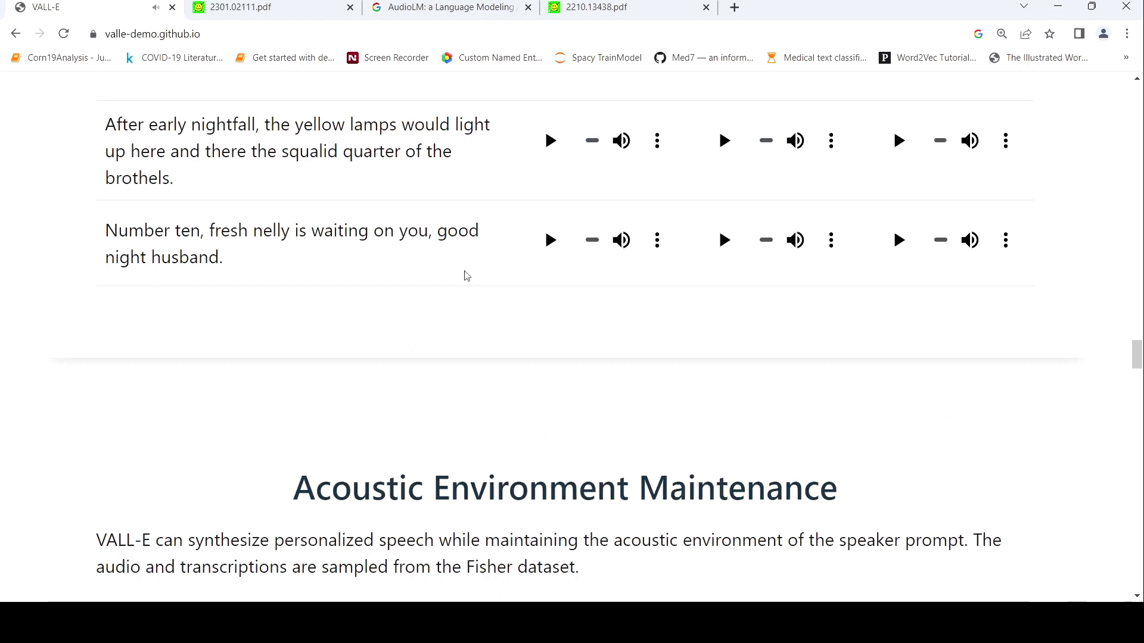
Play the speaker prompt, VALL-E Sample1 and Sample2 for 'Because we do not need it.'
scroll("up", 3)
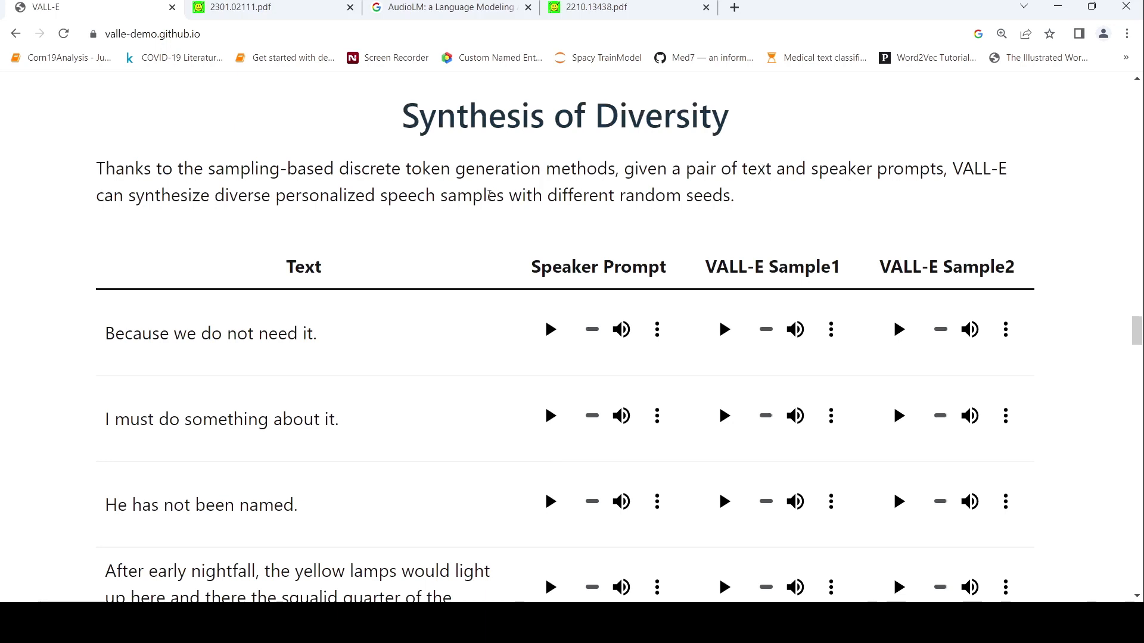
mouse_move(421, 224)
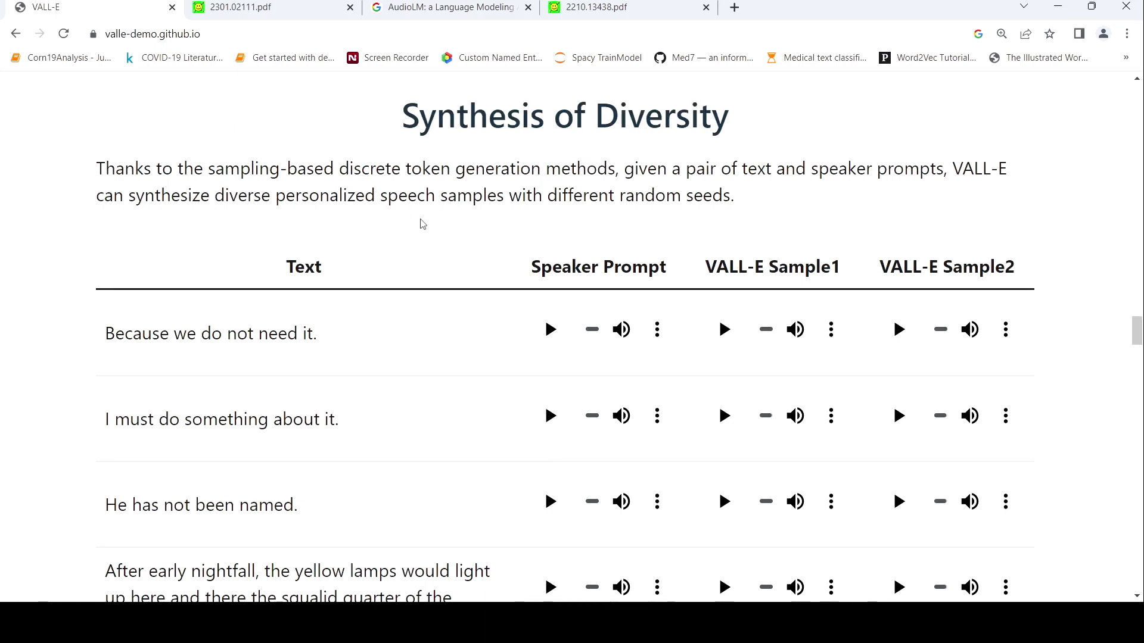
mouse_move(584, 232)
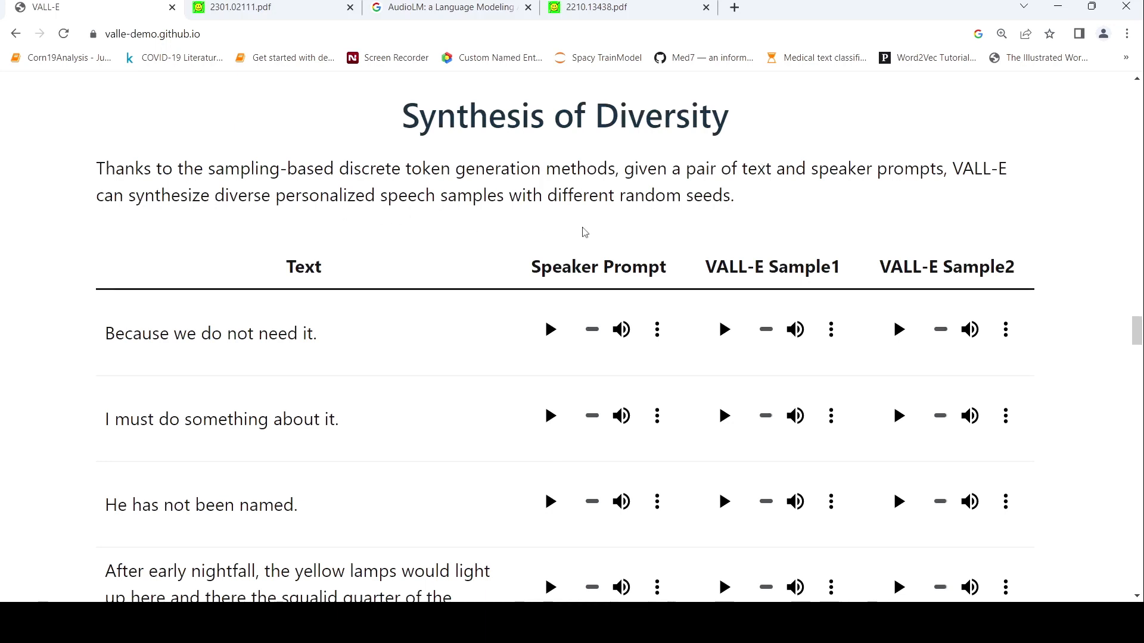
scroll("down", 3)
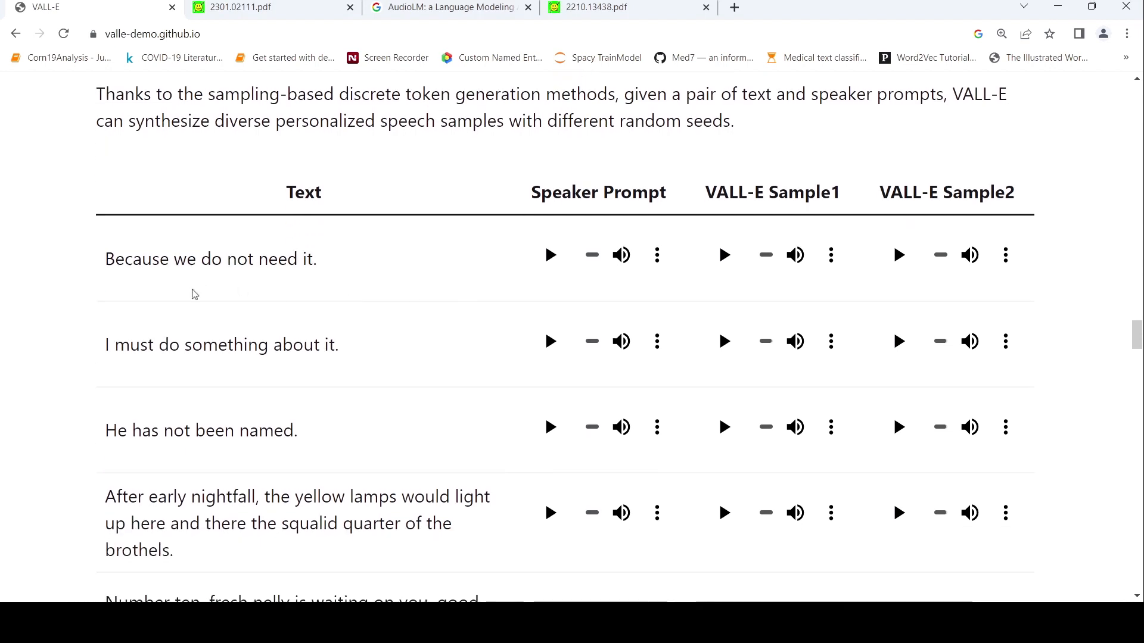
mouse_move(456, 248)
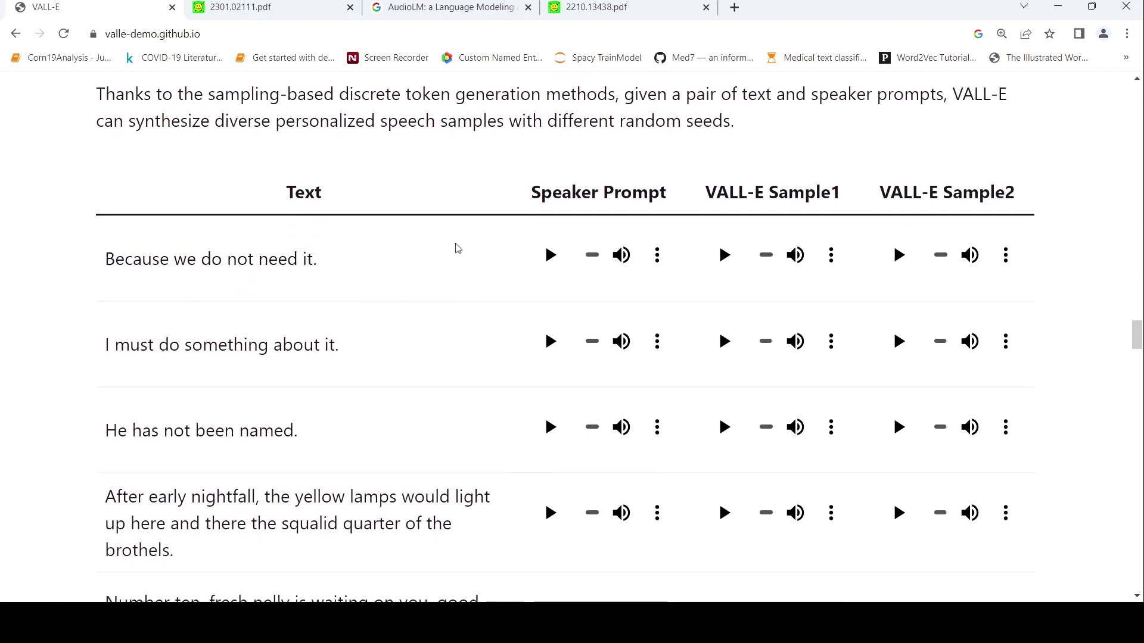
left_click(549, 255)
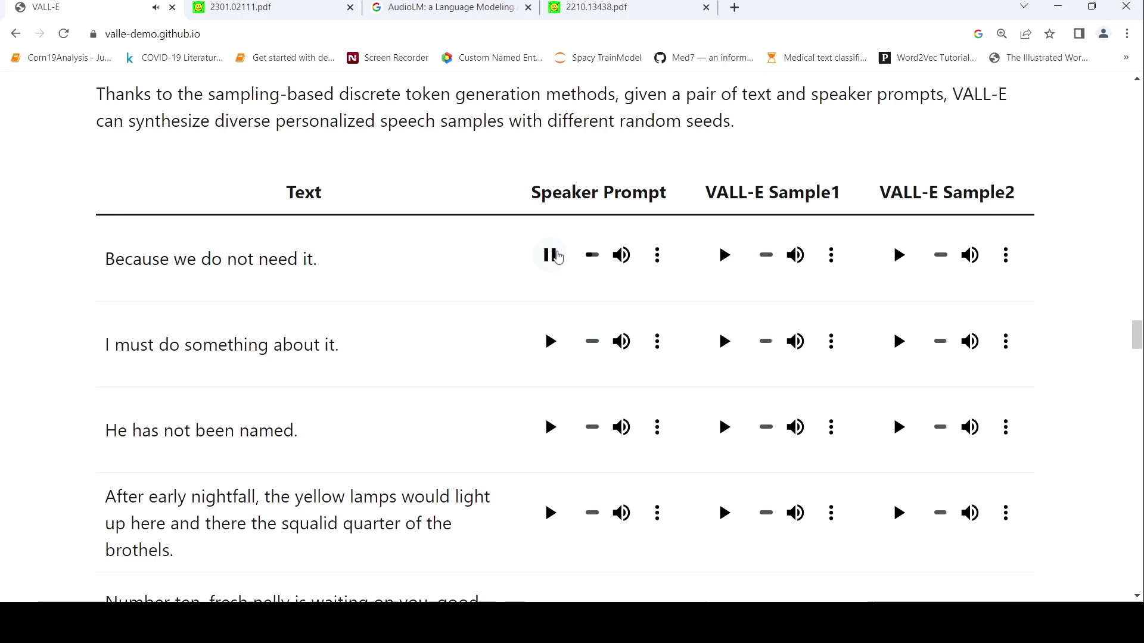
mouse_move(763, 516)
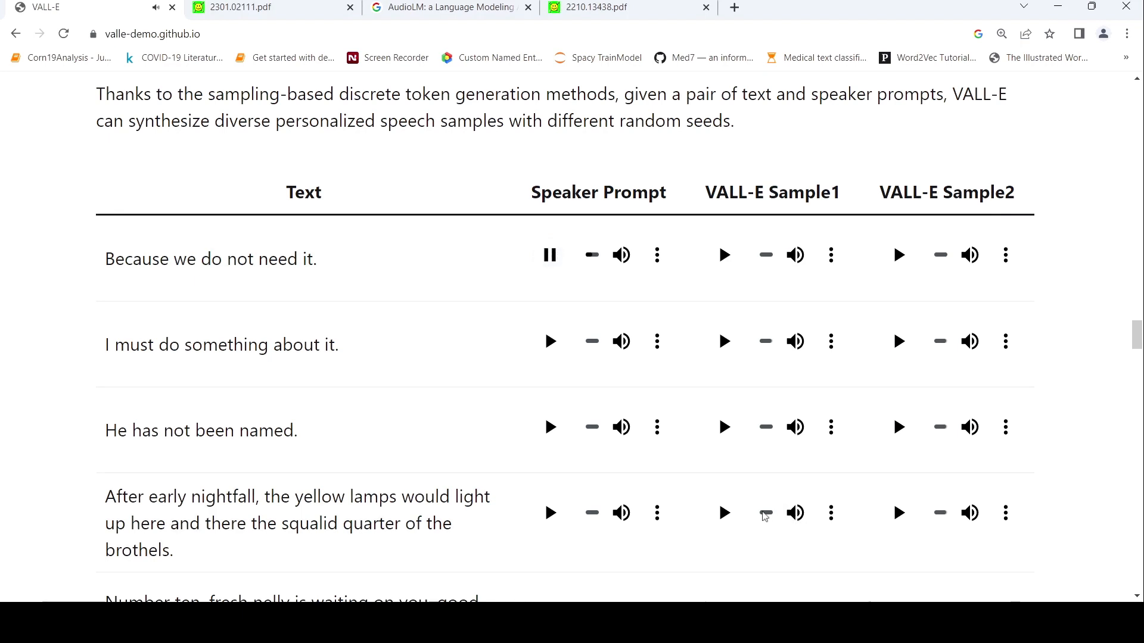
left_click(723, 255)
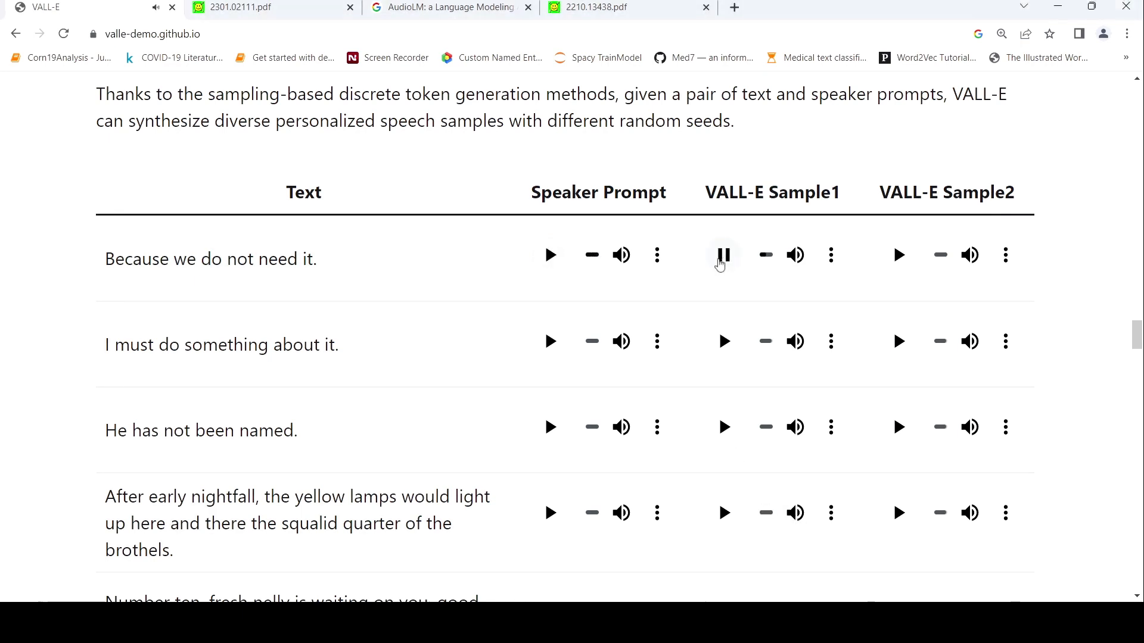
left_click(723, 255)
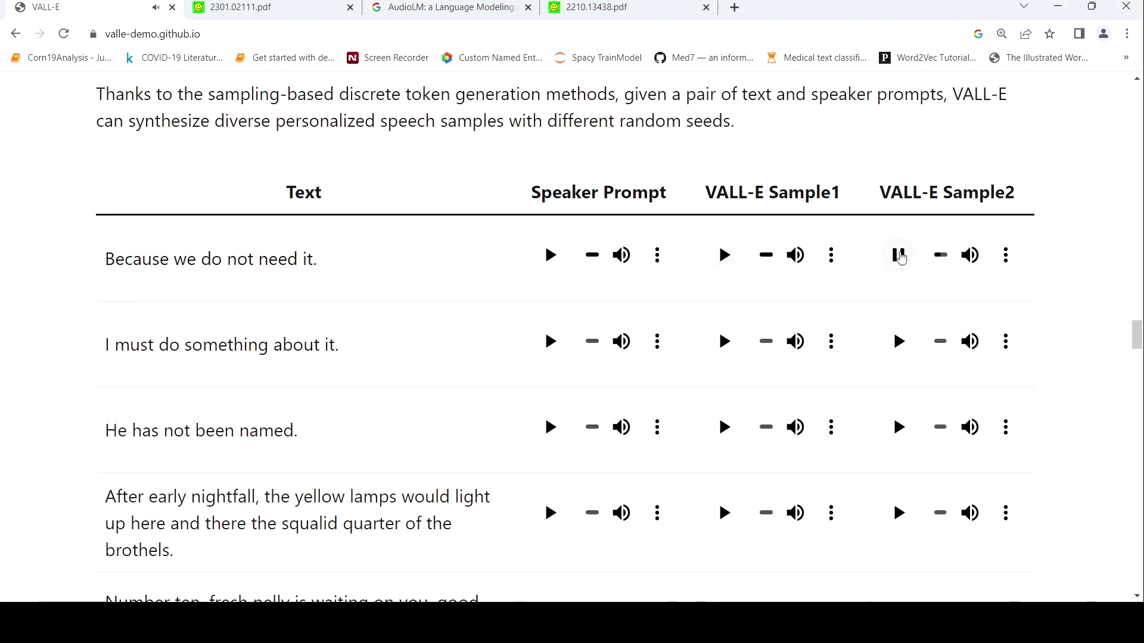
left_click(898, 255)
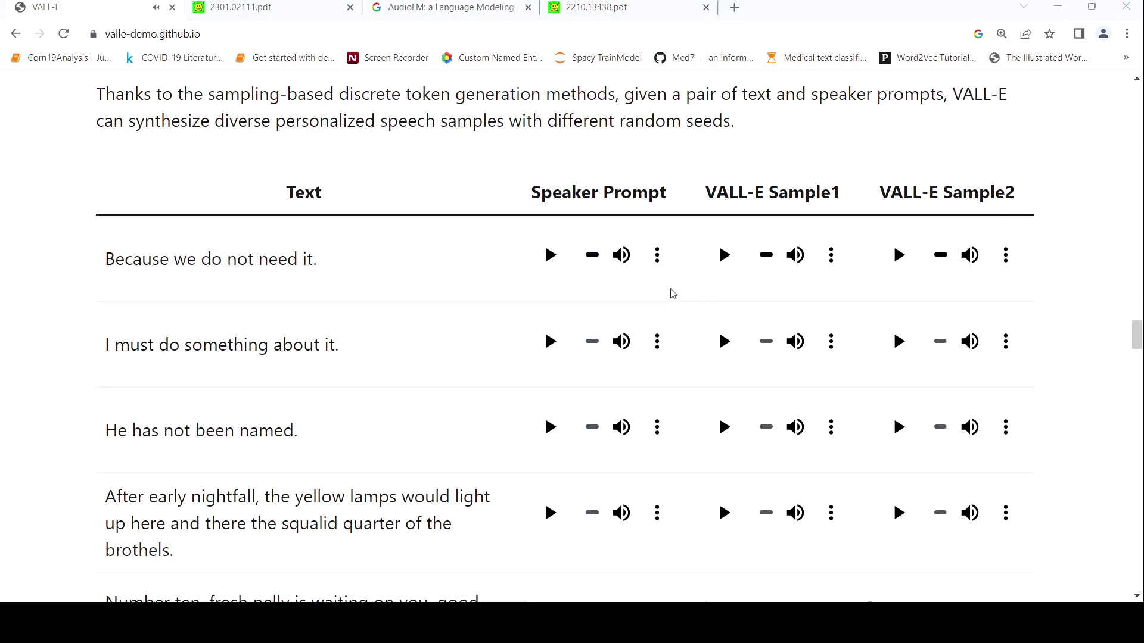
mouse_move(668, 299)
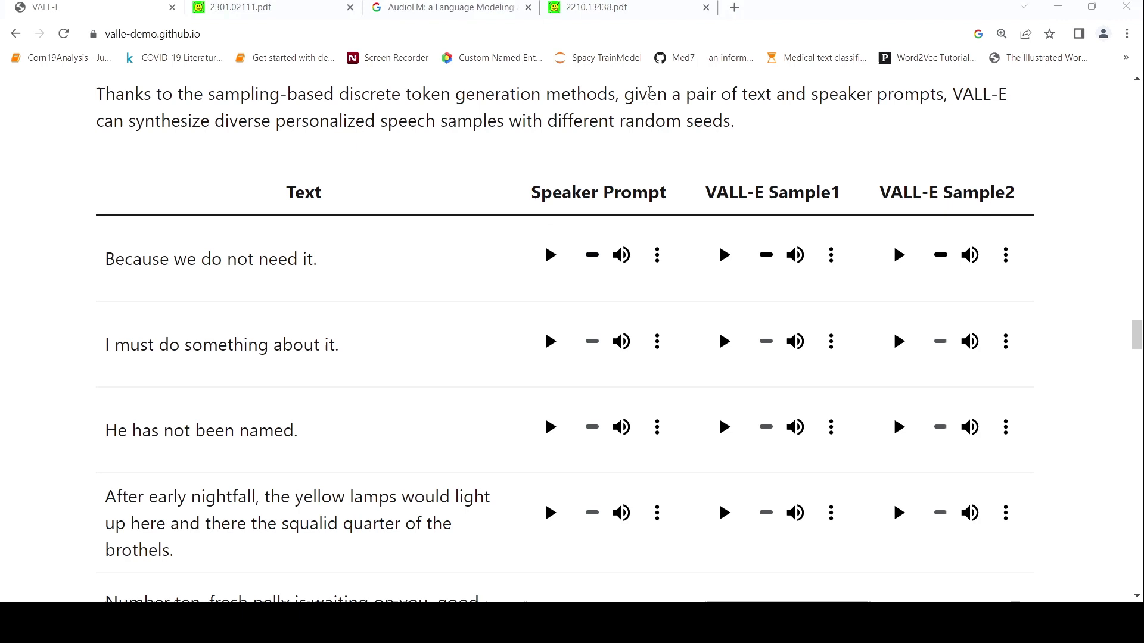
mouse_move(552, 146)
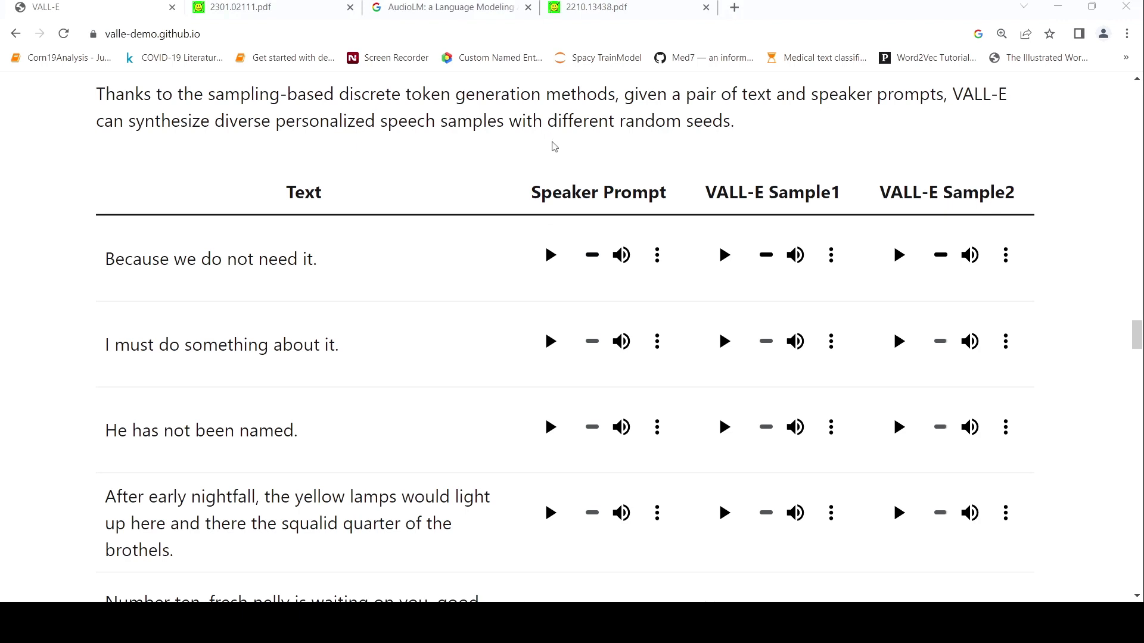
scroll("up", 3)
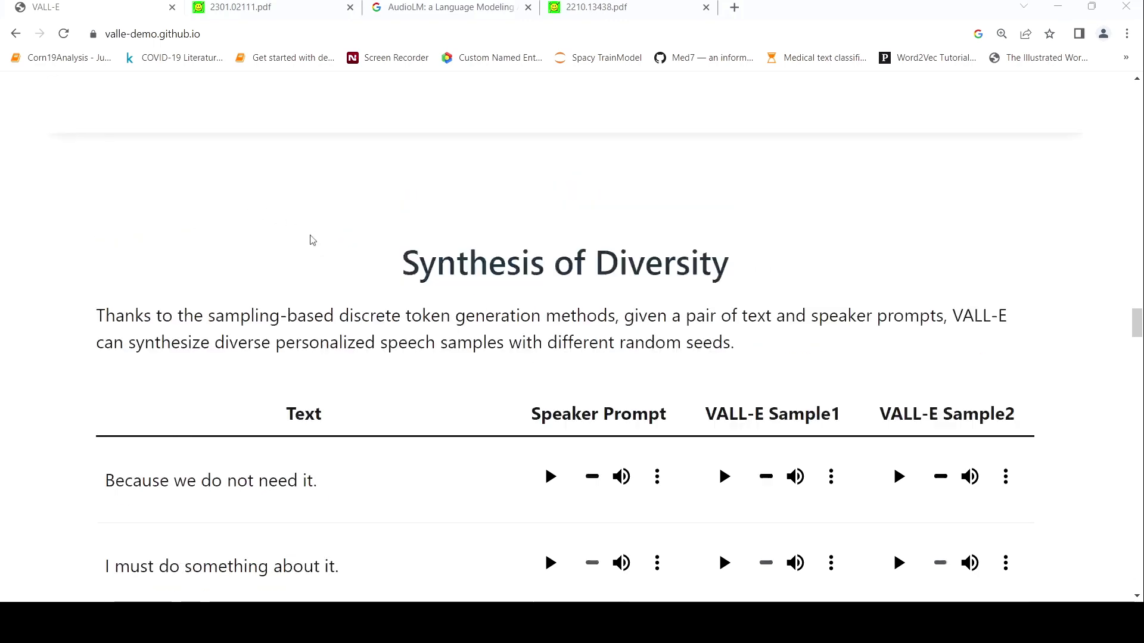
Scroll up past the LibriSpeech Samples table and switch to the VALL-E arXiv paper
scroll("down", 3)
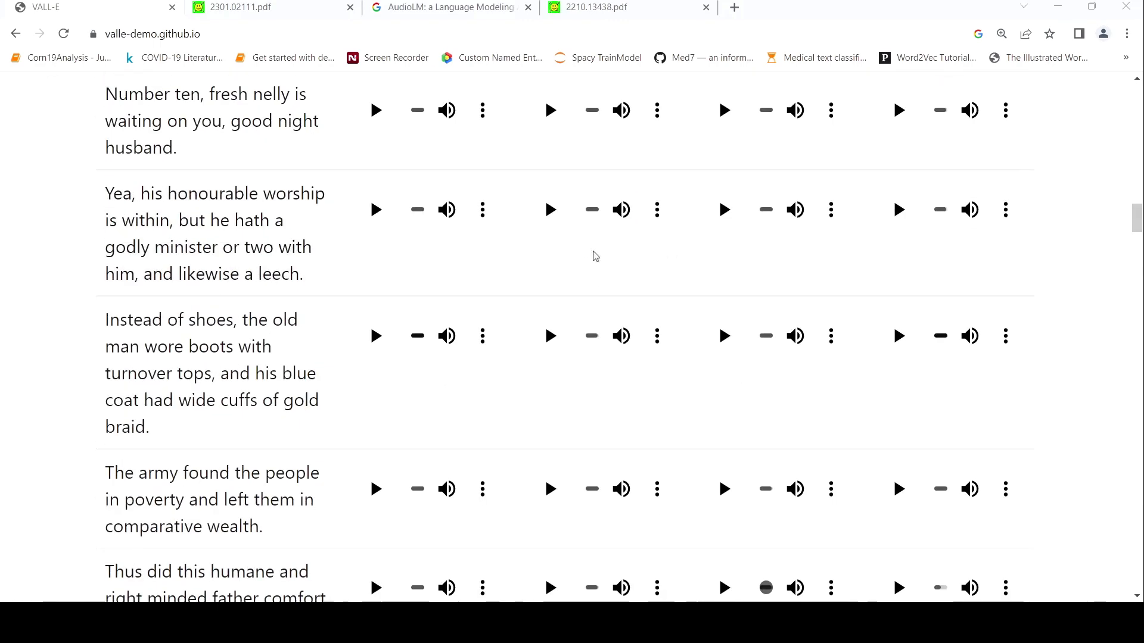
scroll("up", 3)
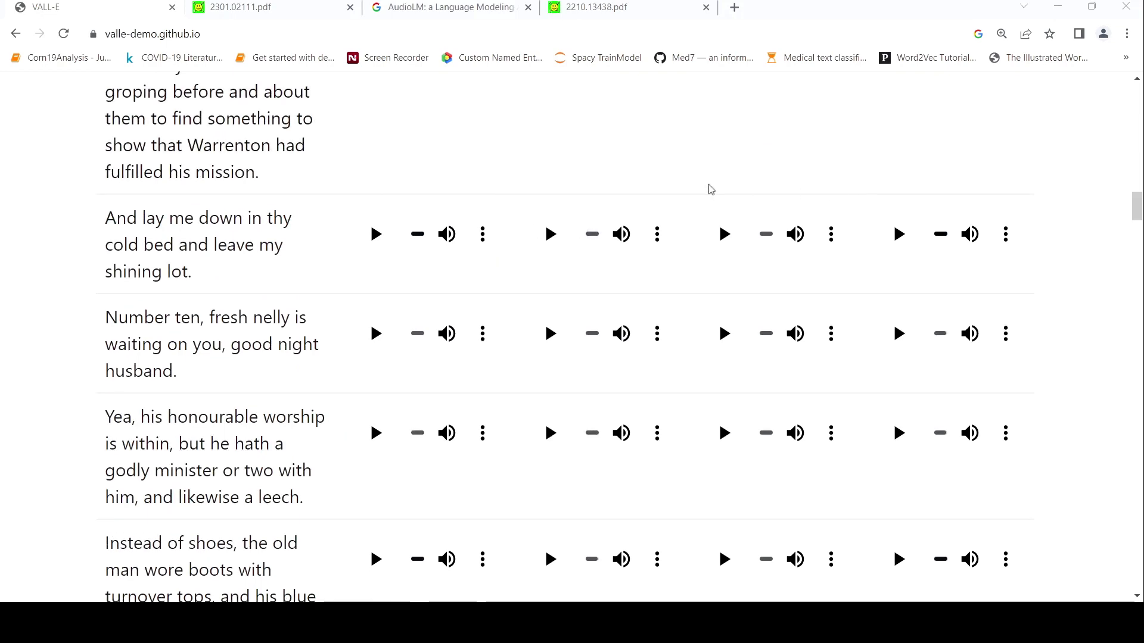
scroll("up", 3)
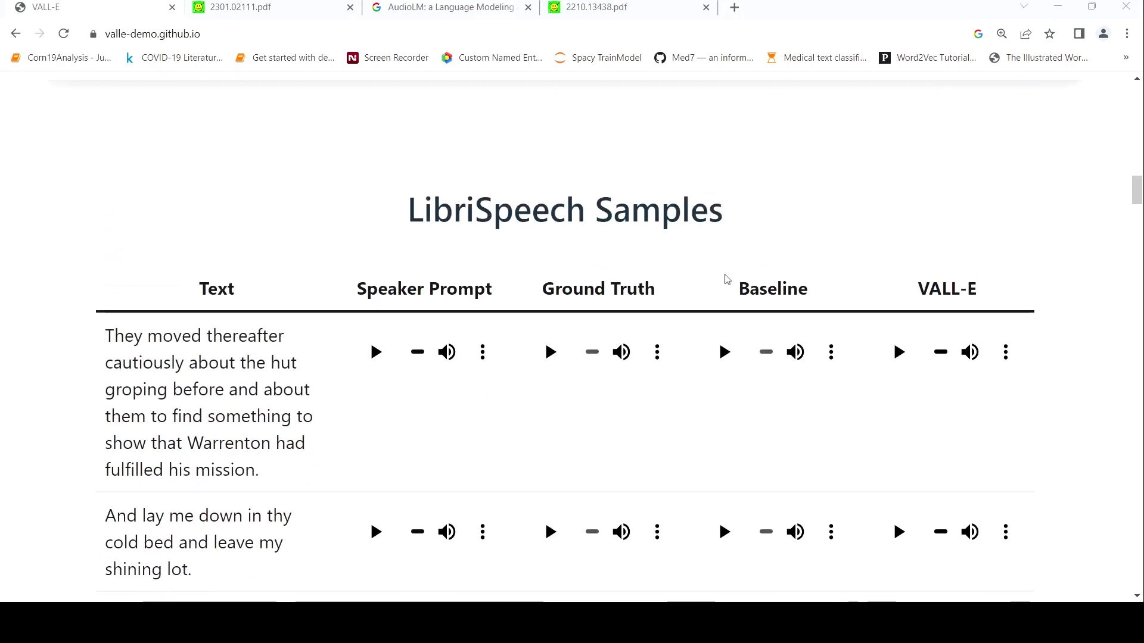
left_click(248, 7)
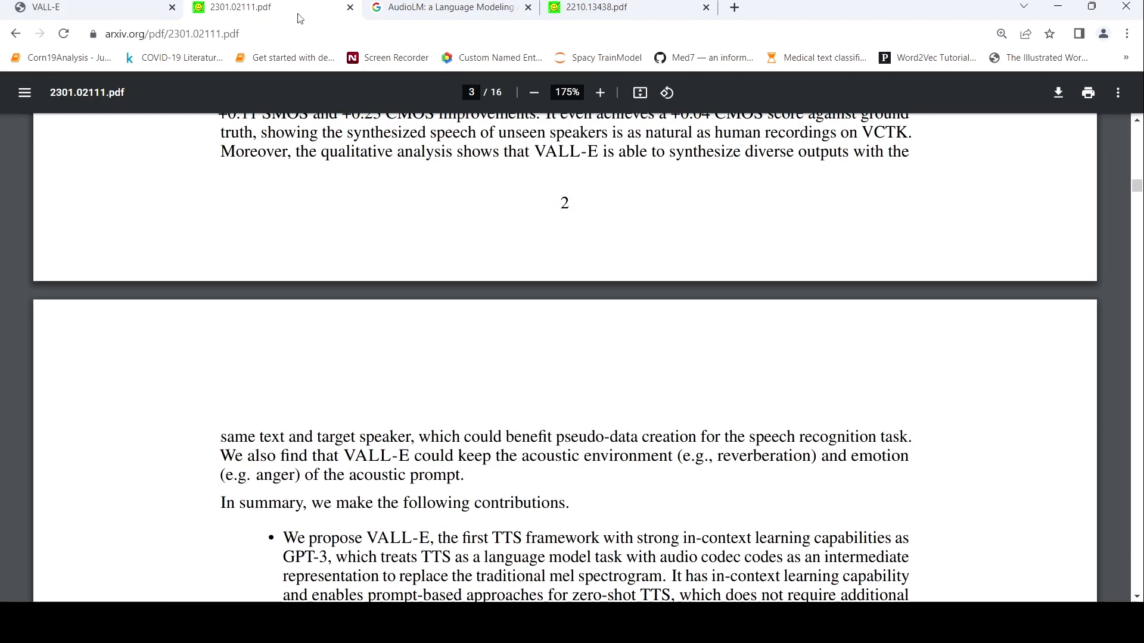
mouse_move(467, 47)
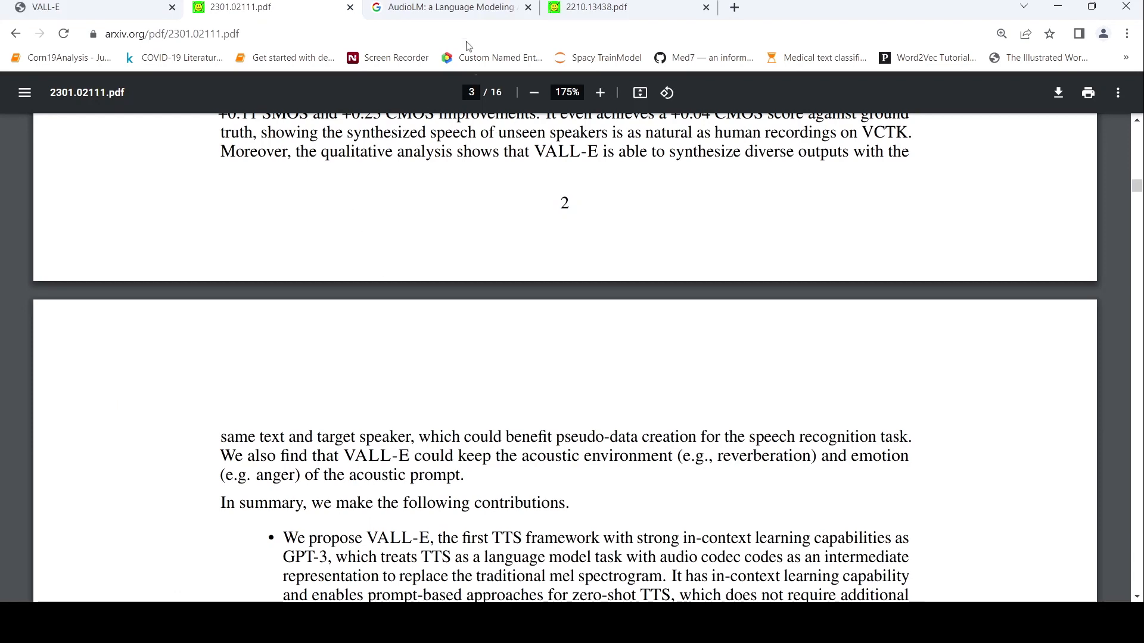
Glance at the AudioLM blog post and EnCodec paper, then return to the VALL-E demo
left_click(451, 7)
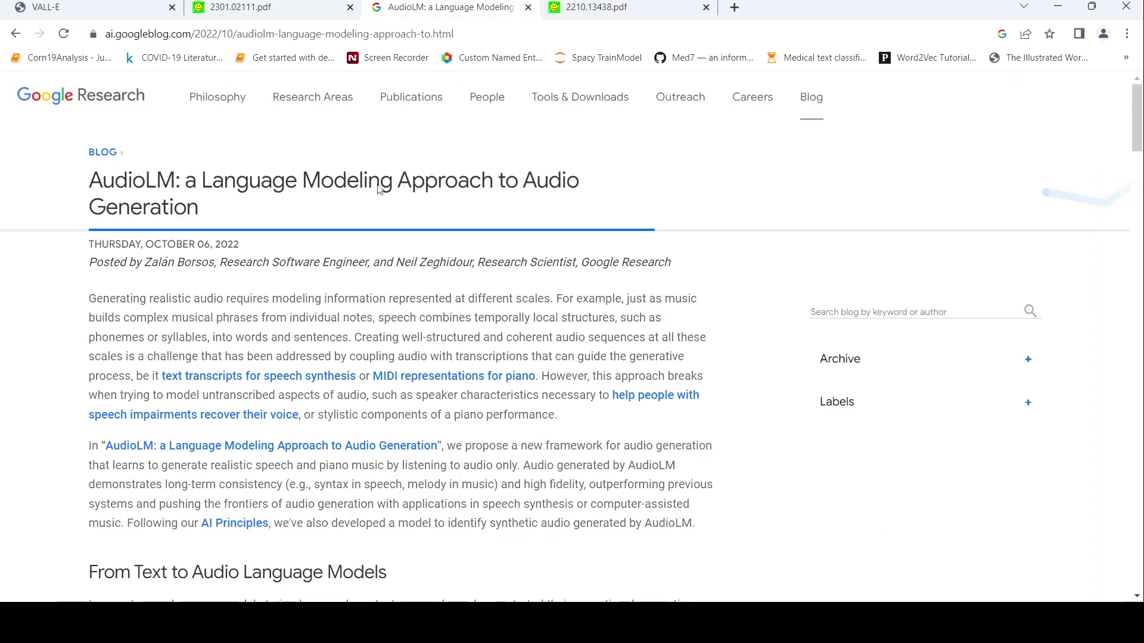
left_click(623, 7)
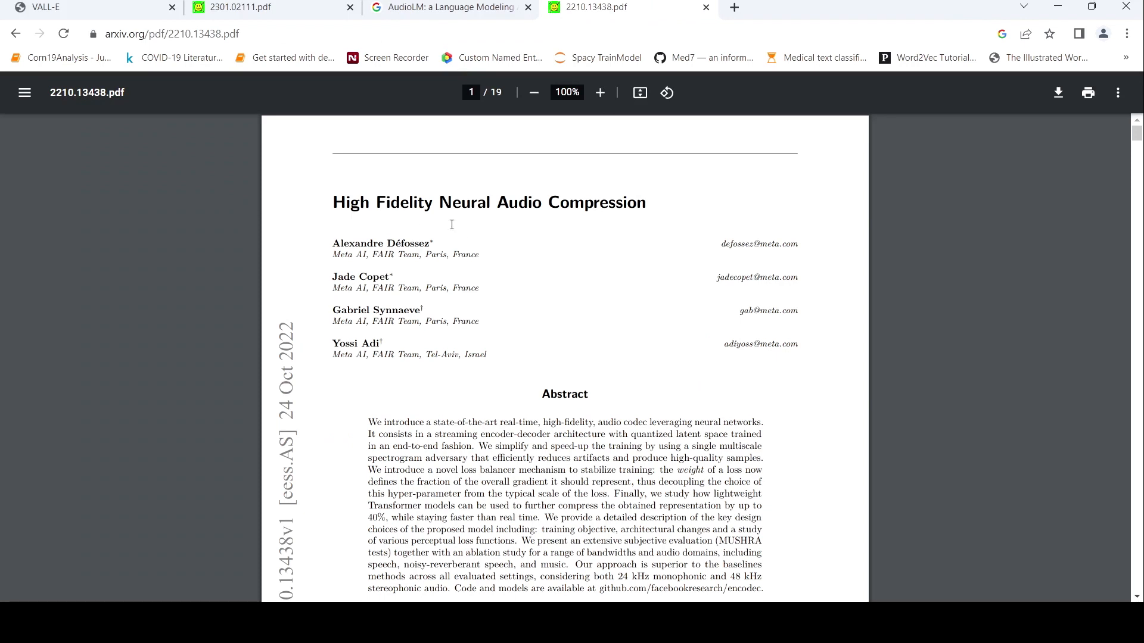
mouse_move(350, 164)
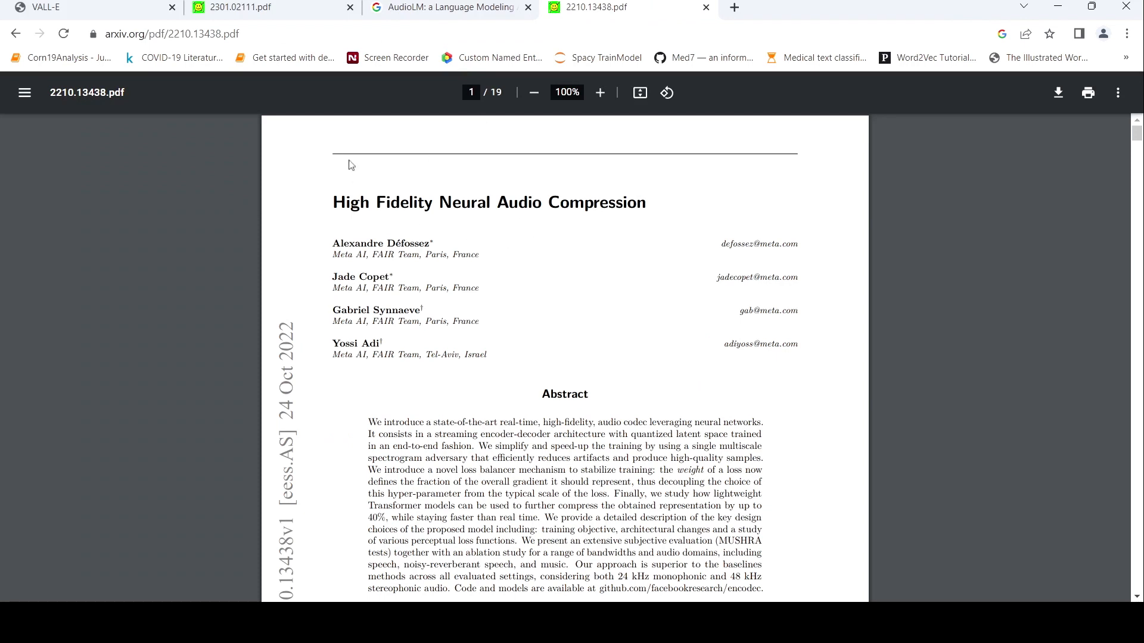
left_click(44, 7)
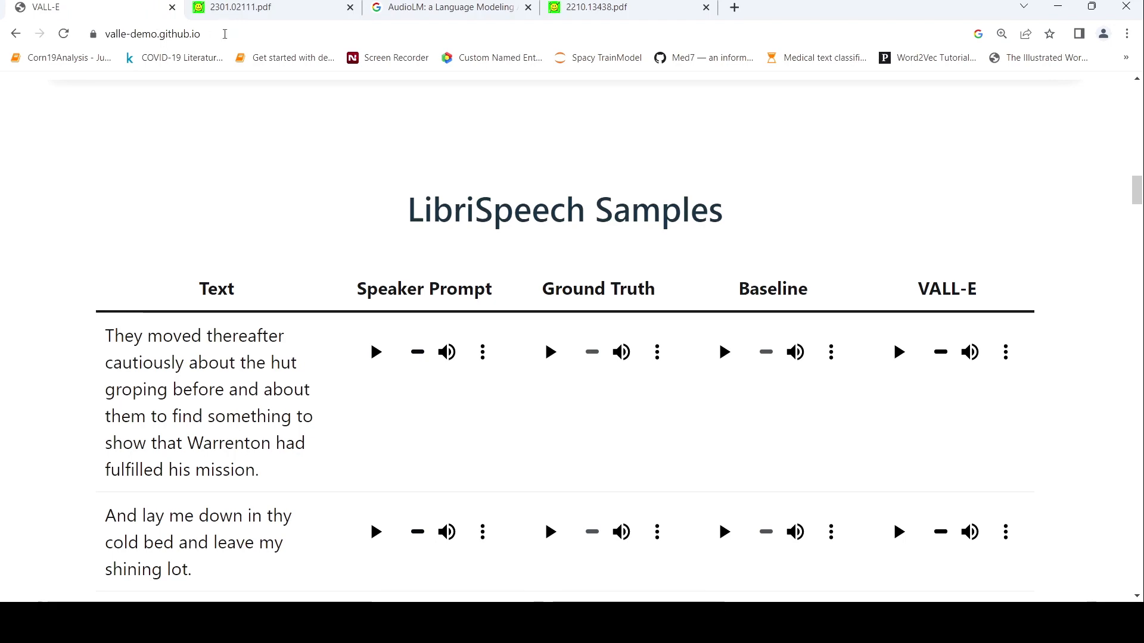
Check the VALL-E arXiv paper briefly and come back to the demo's LibriSpeech Samples
left_click(251, 8)
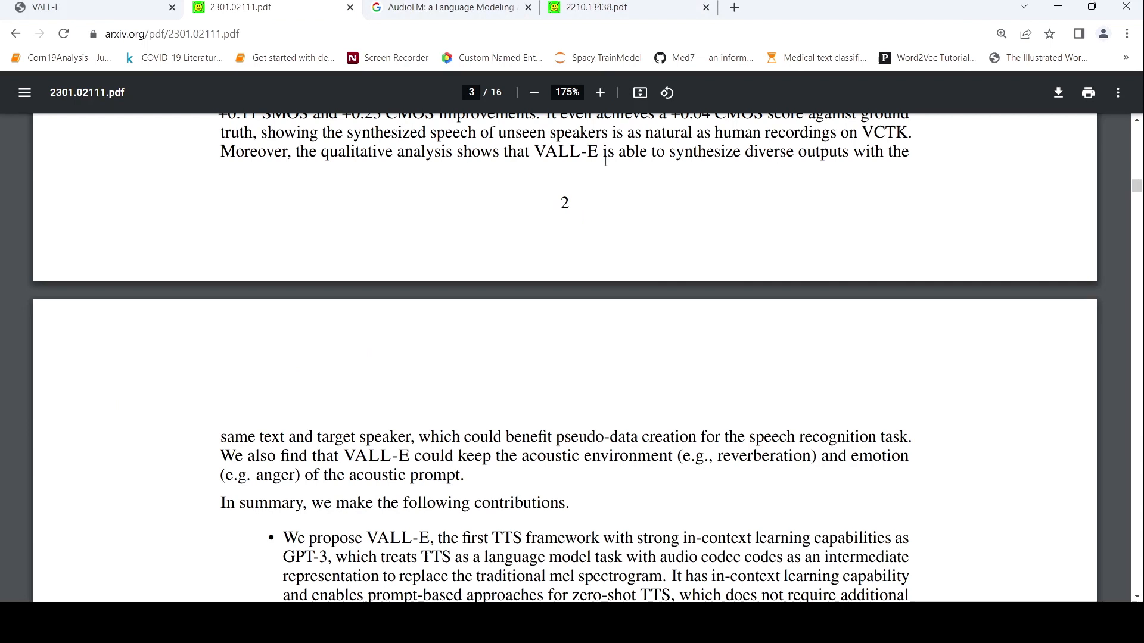
mouse_move(188, 21)
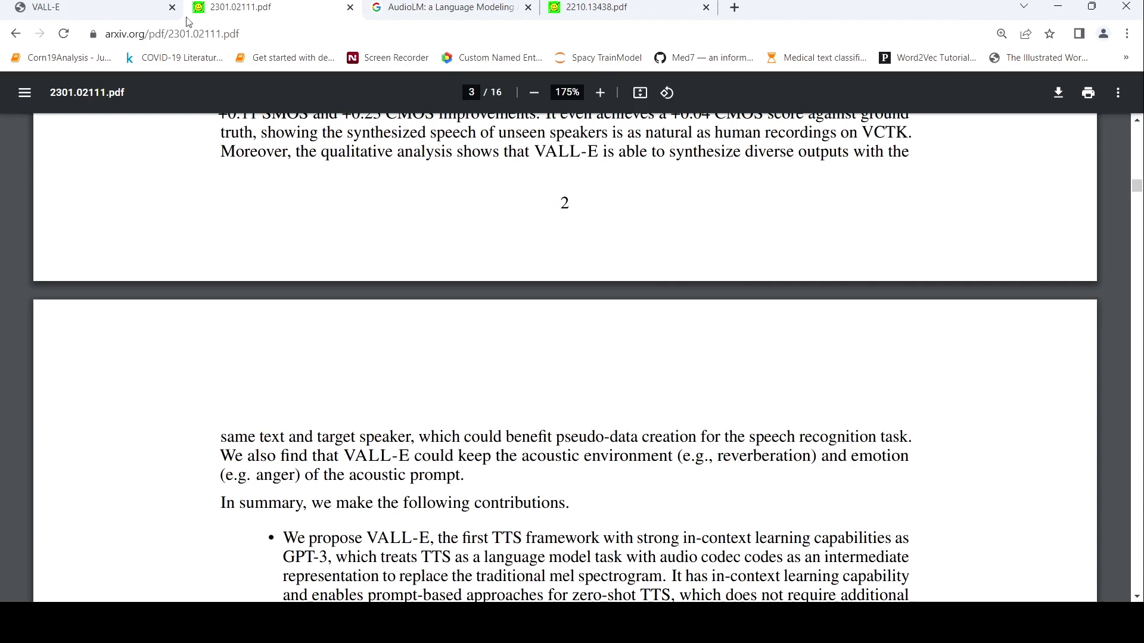
left_click(87, 7)
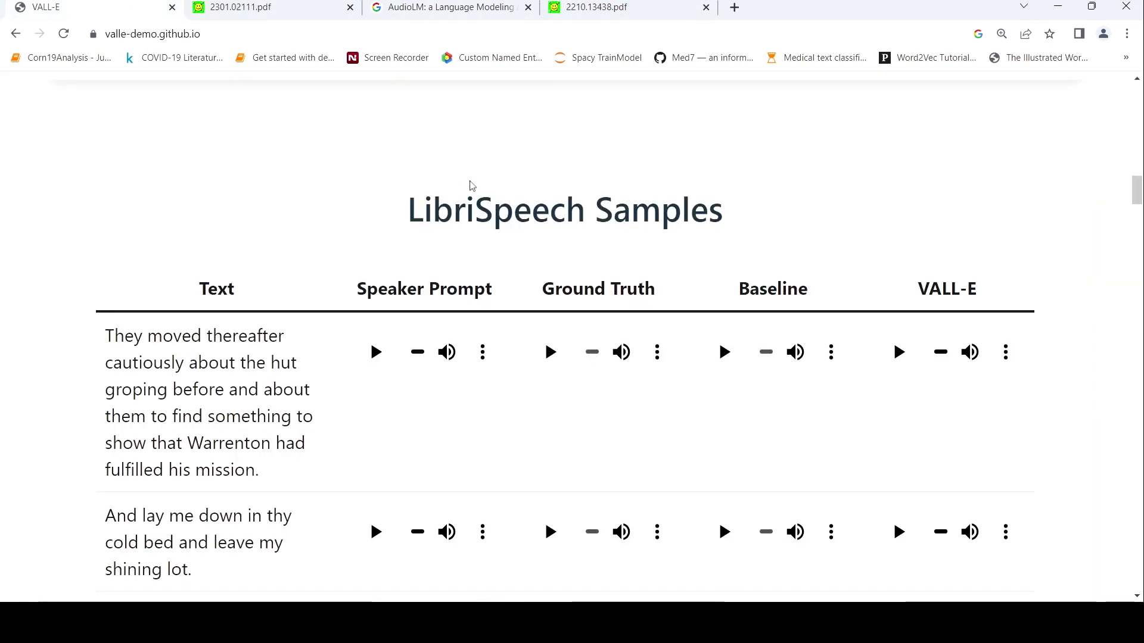